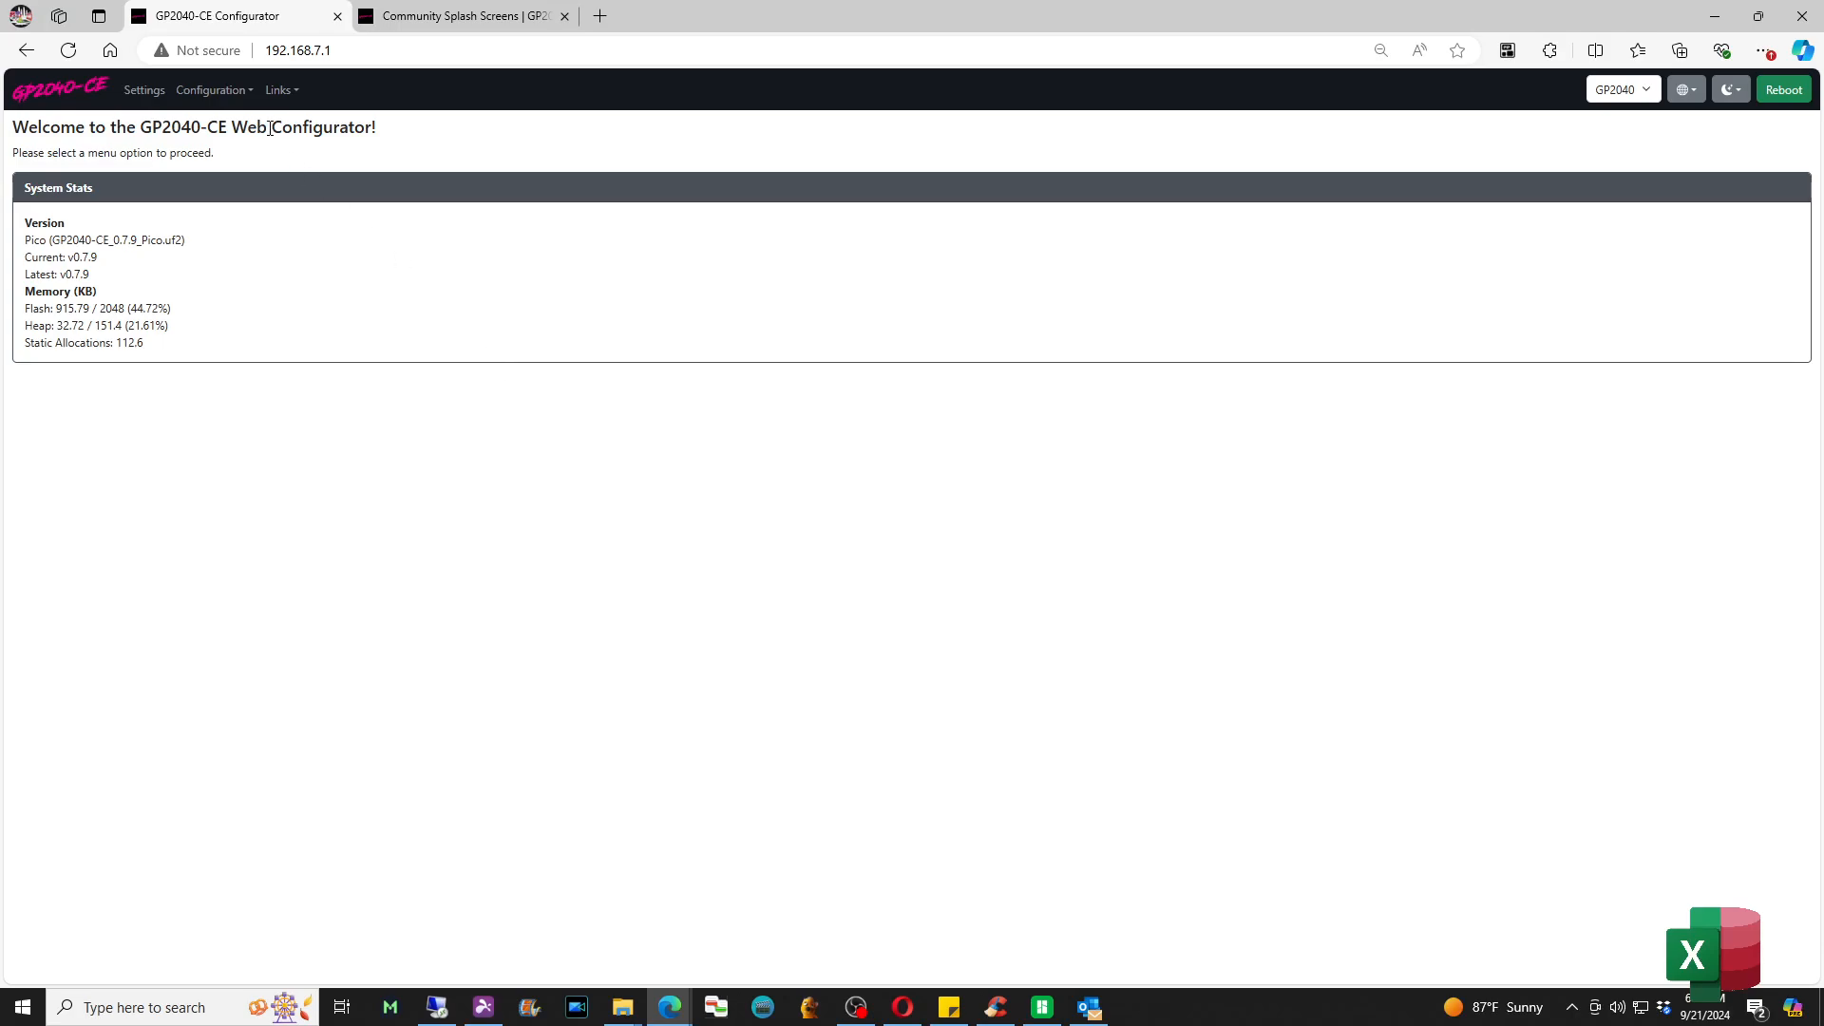
# Navigate from the Configuration menu to the Display Configuration page
pyautogui.click(213, 89)
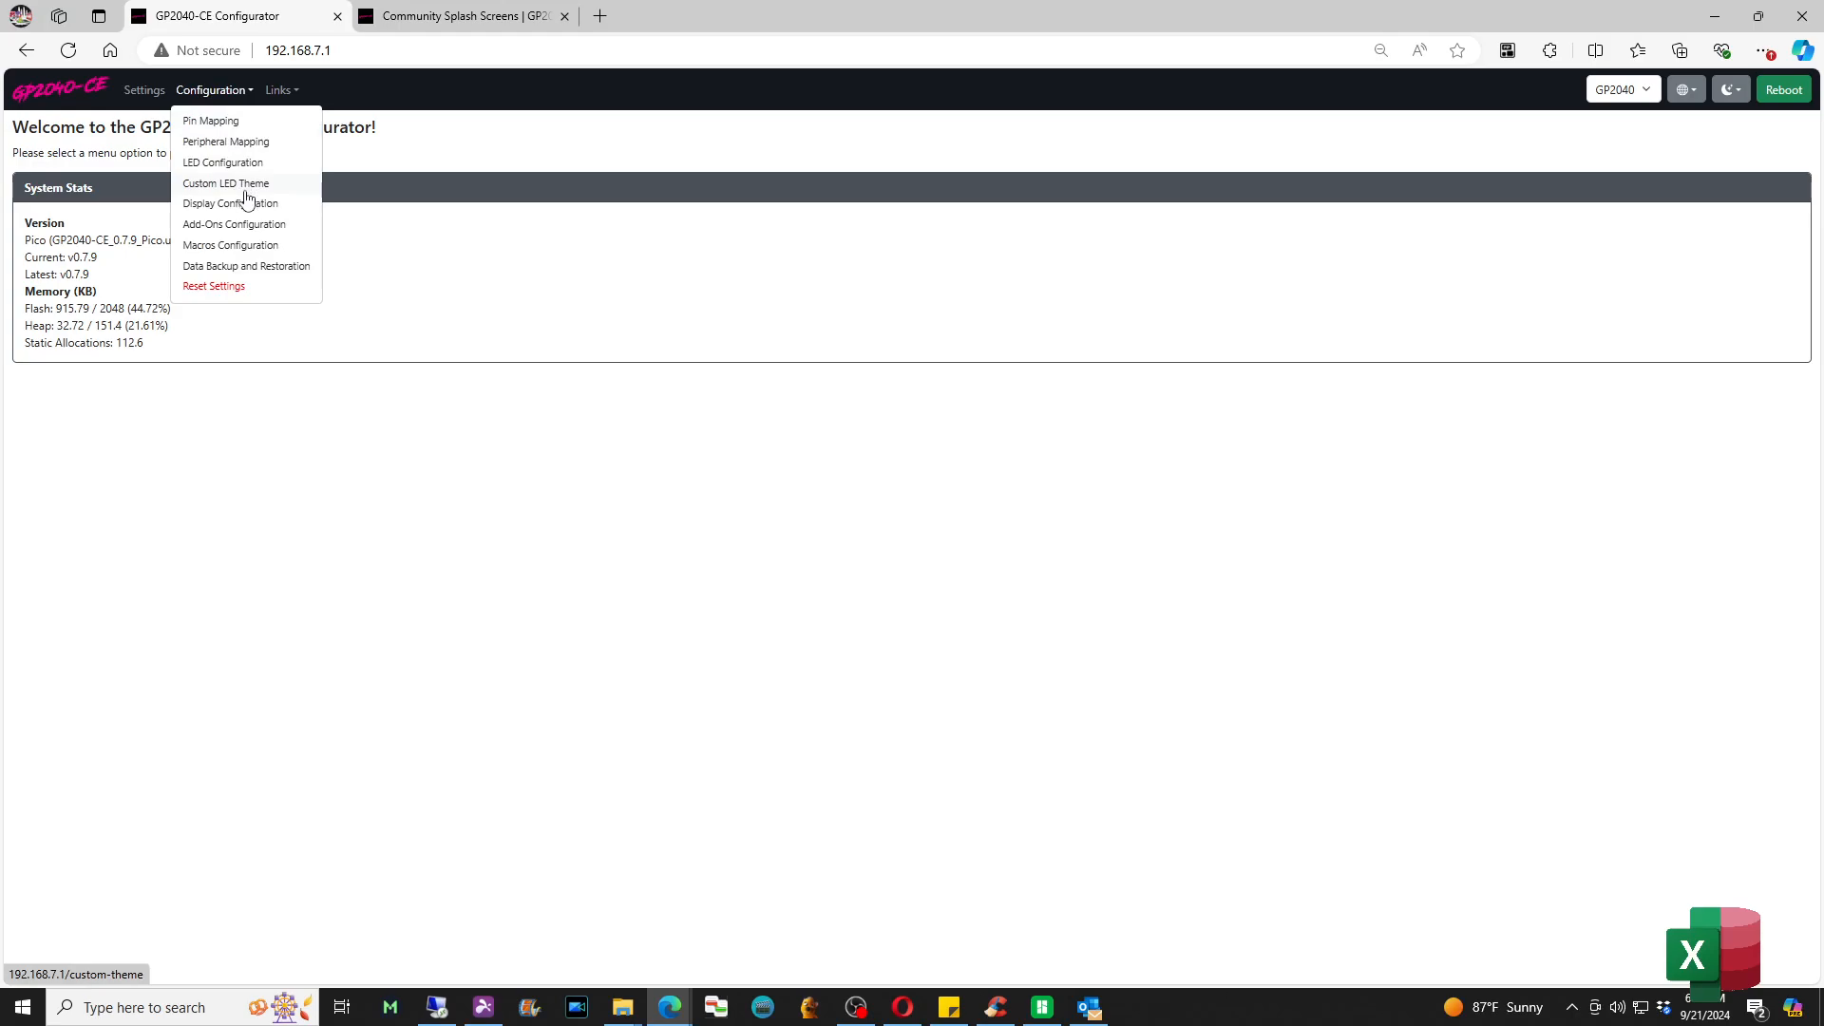
pyautogui.moveTo(230, 203)
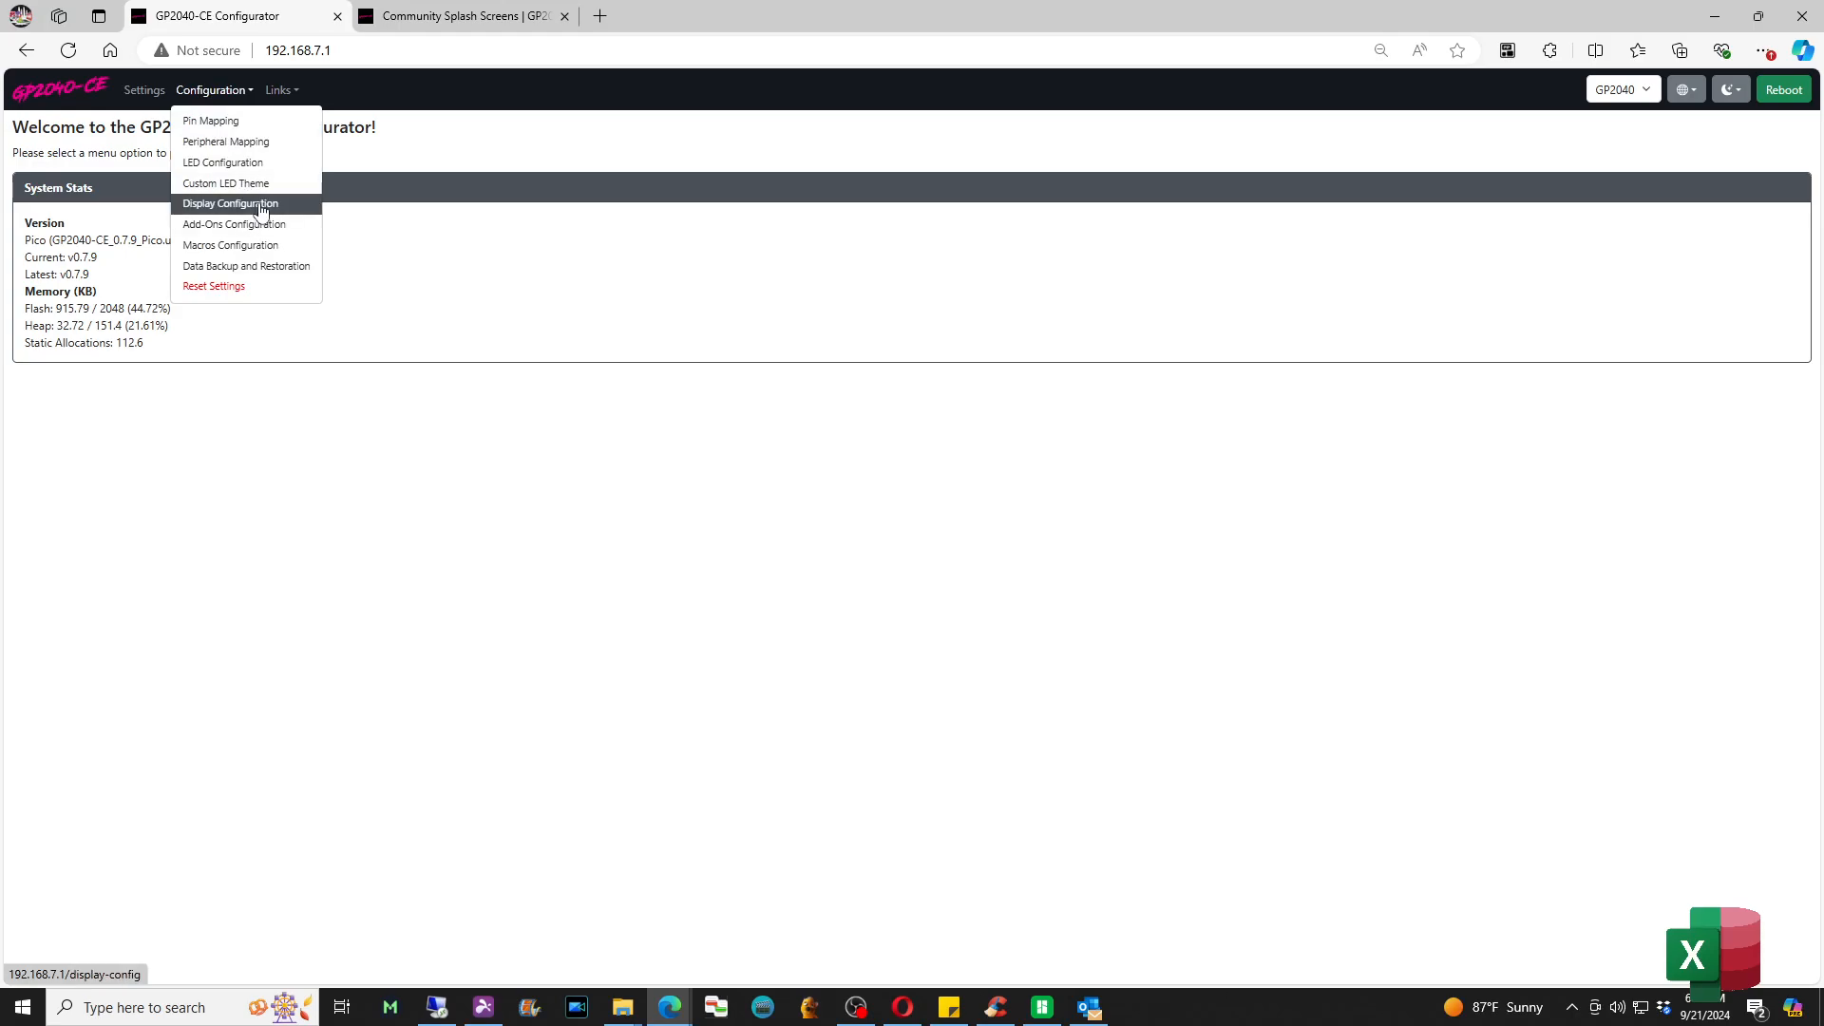
pyautogui.click(230, 203)
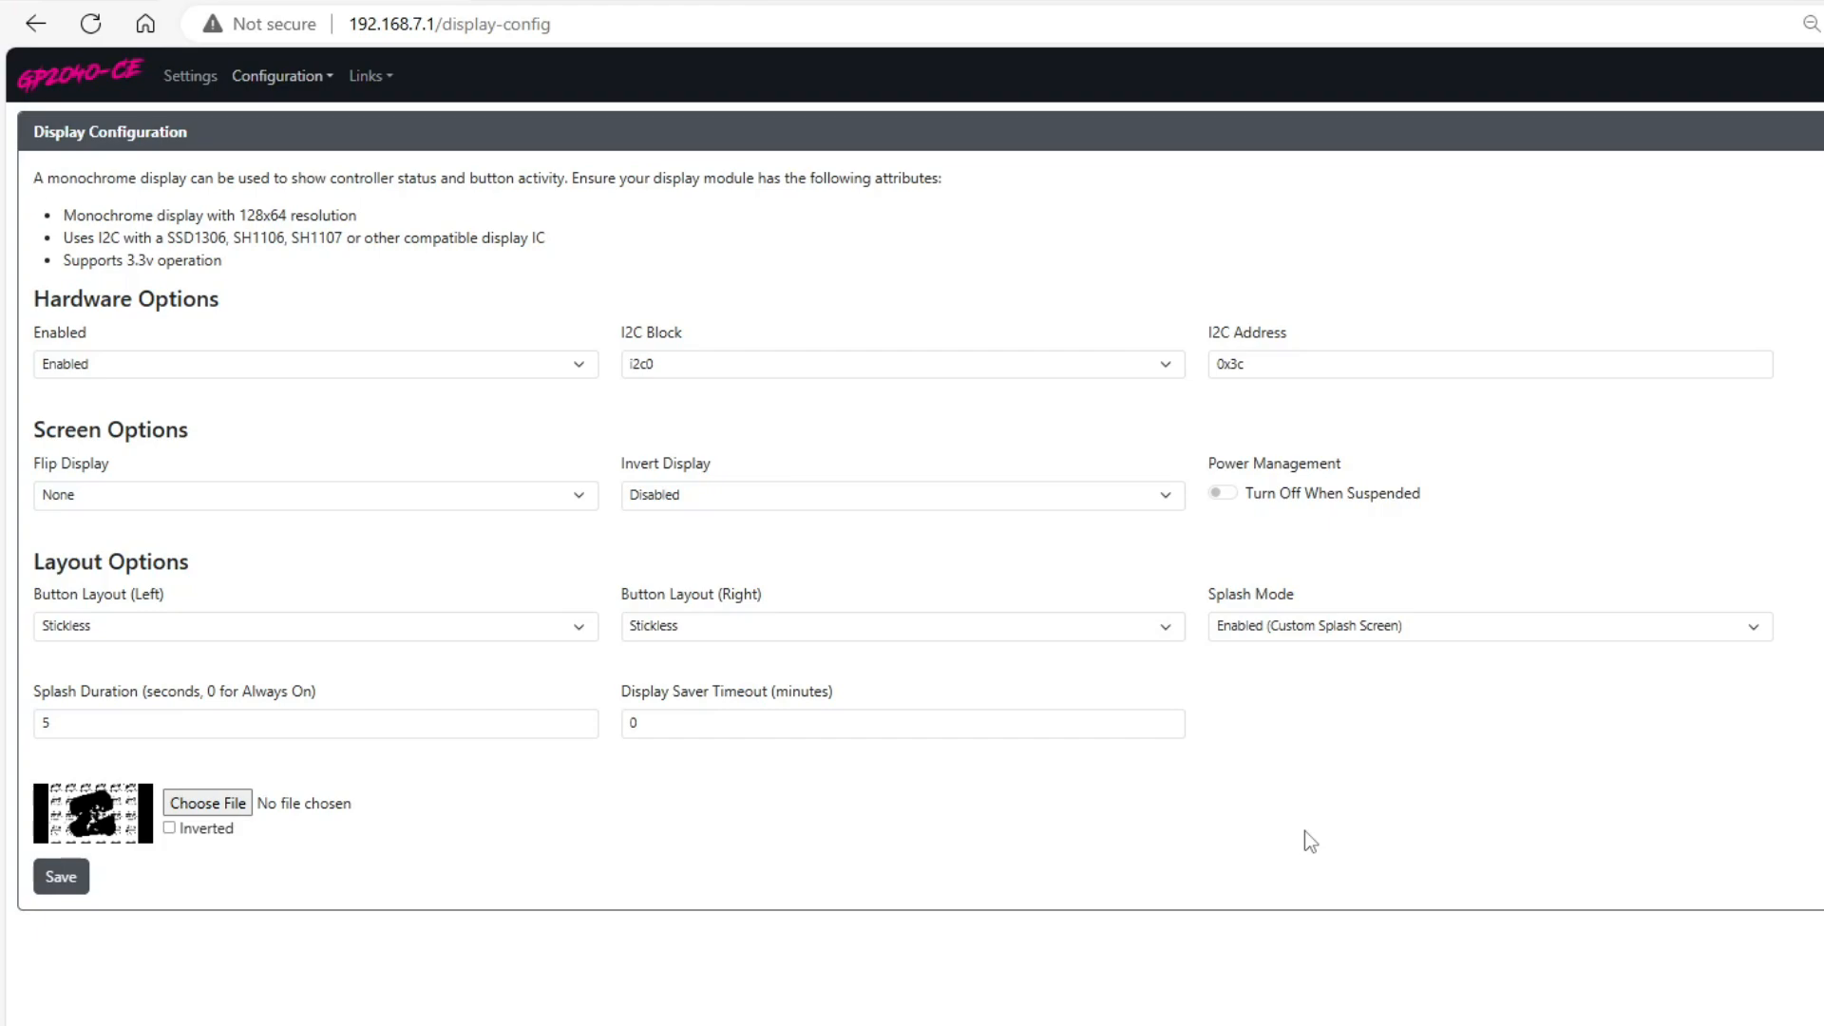
pyautogui.moveTo(369, 311)
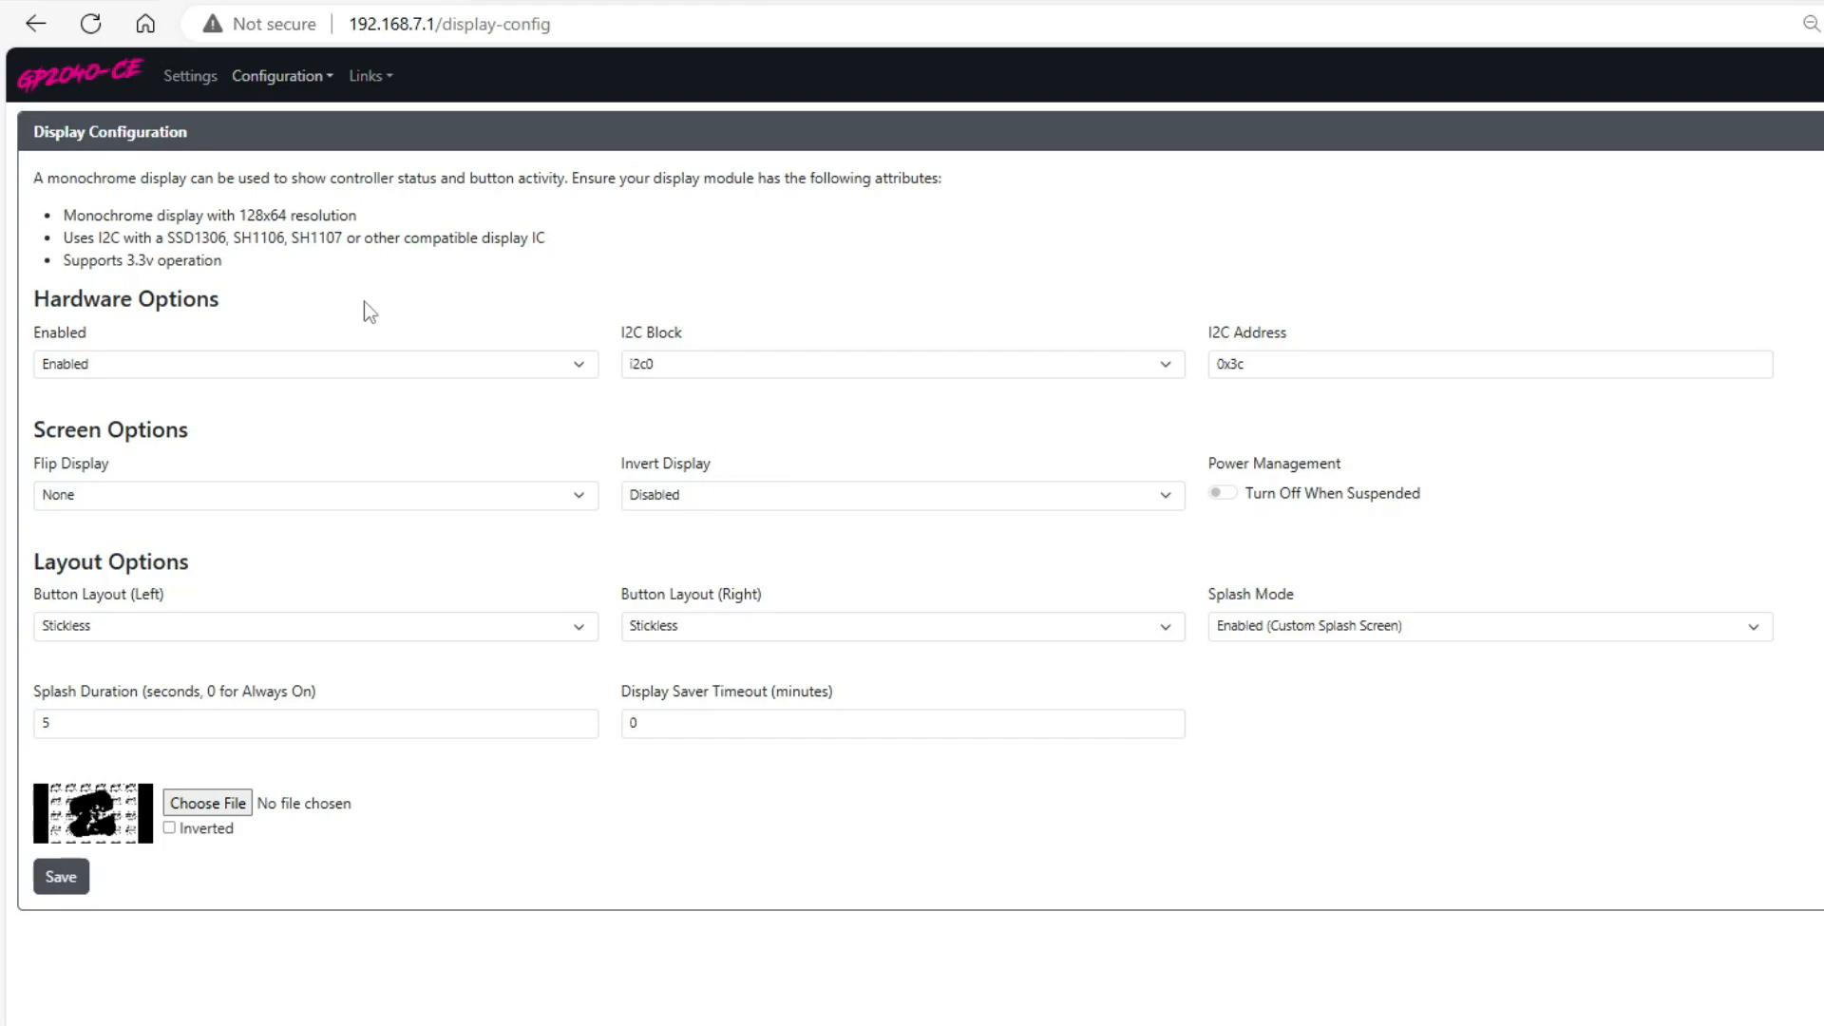
pyautogui.moveTo(784, 314)
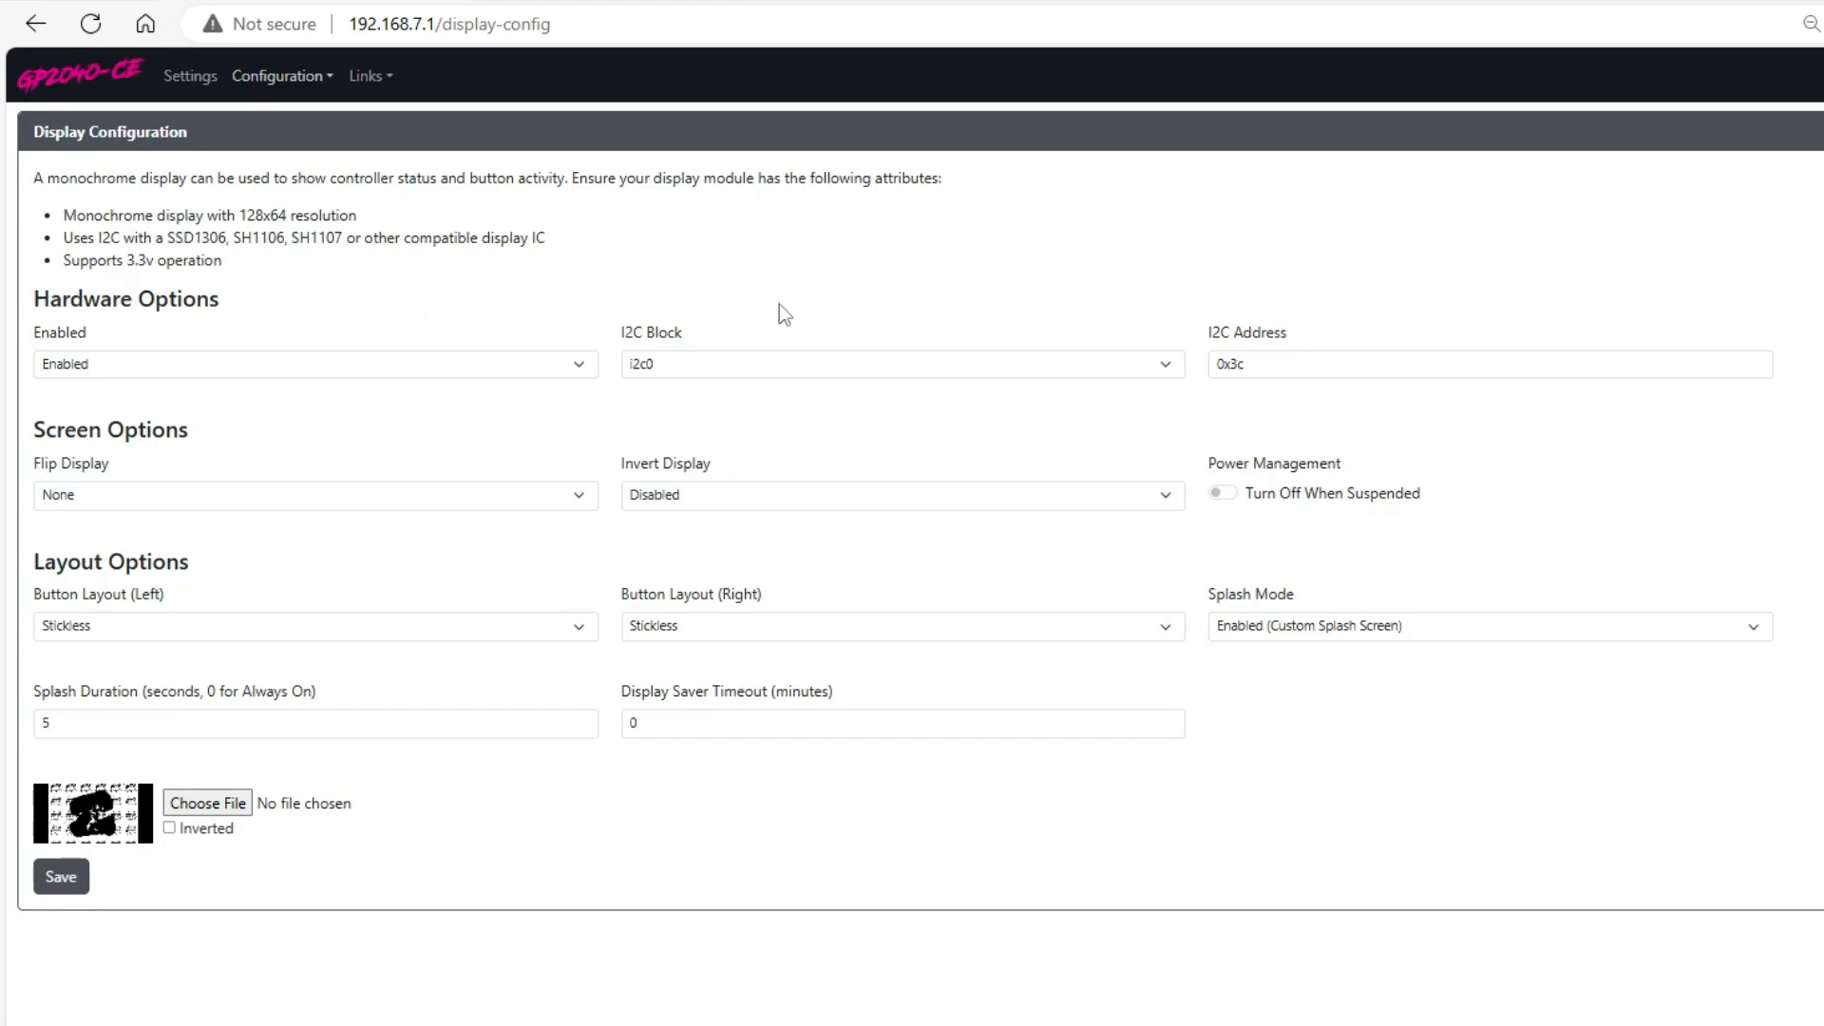
pyautogui.moveTo(796, 313)
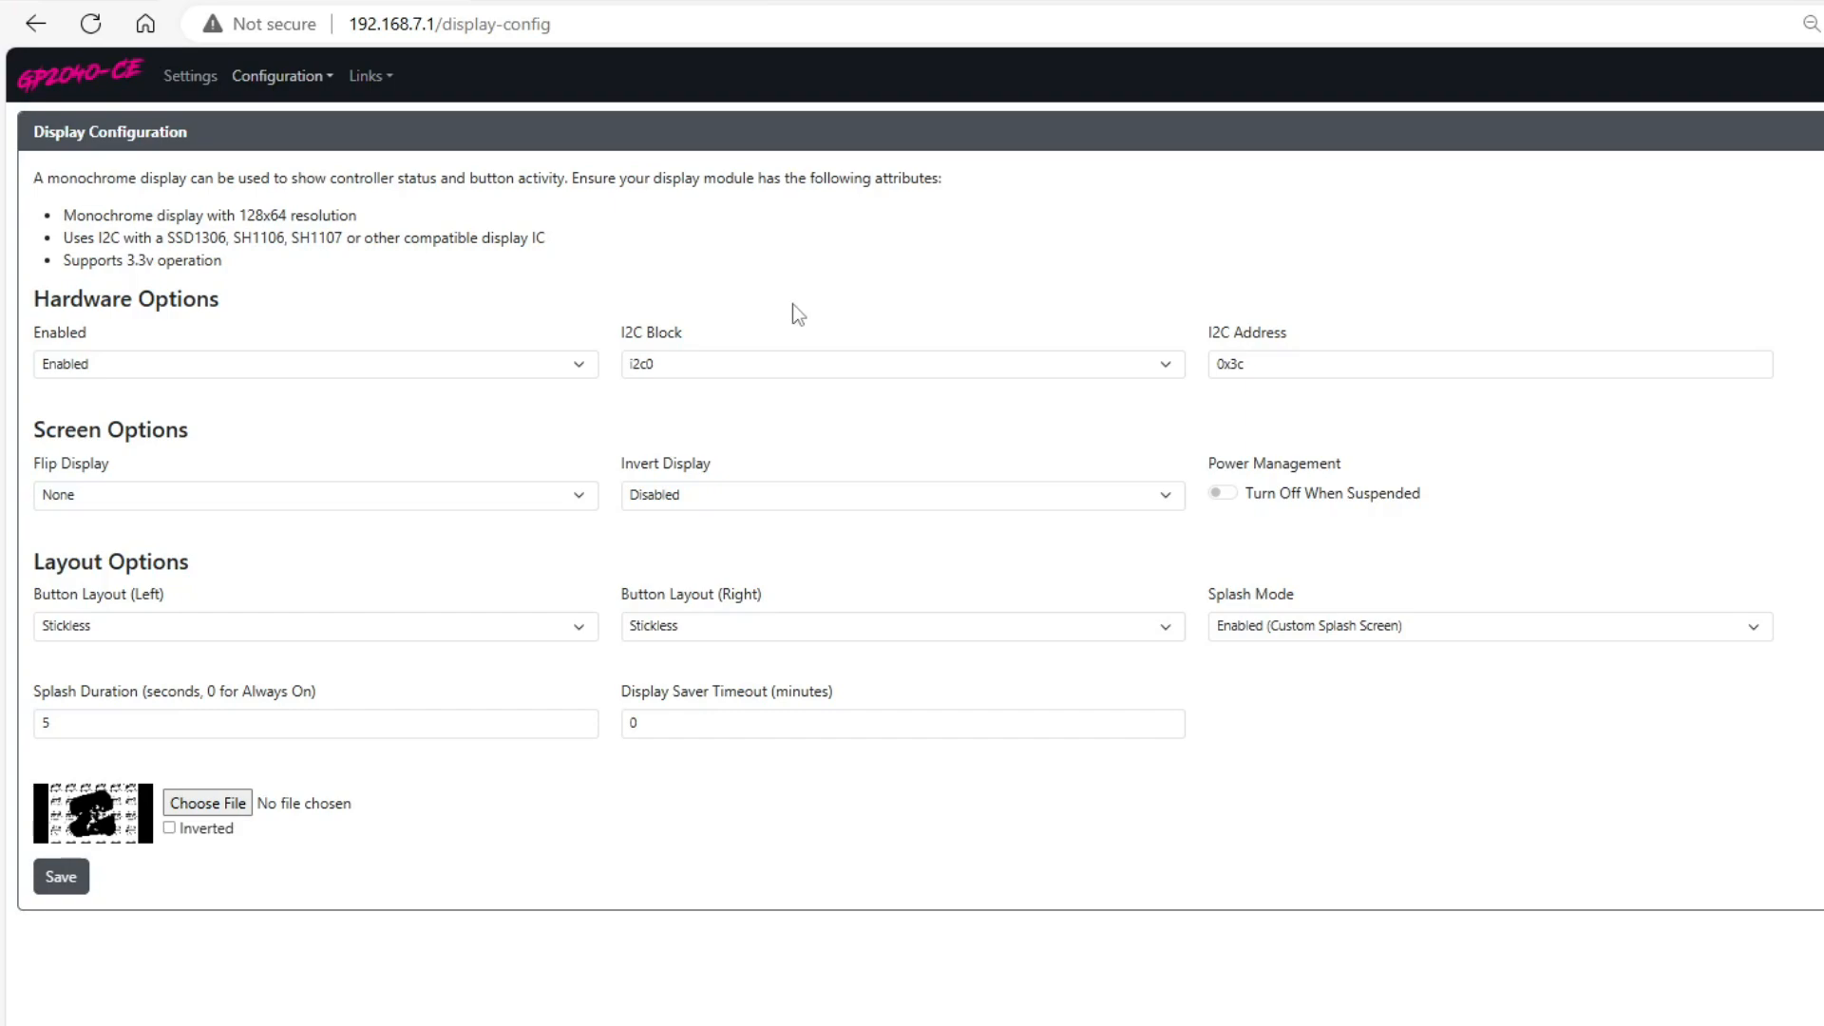
pyautogui.moveTo(1046, 378)
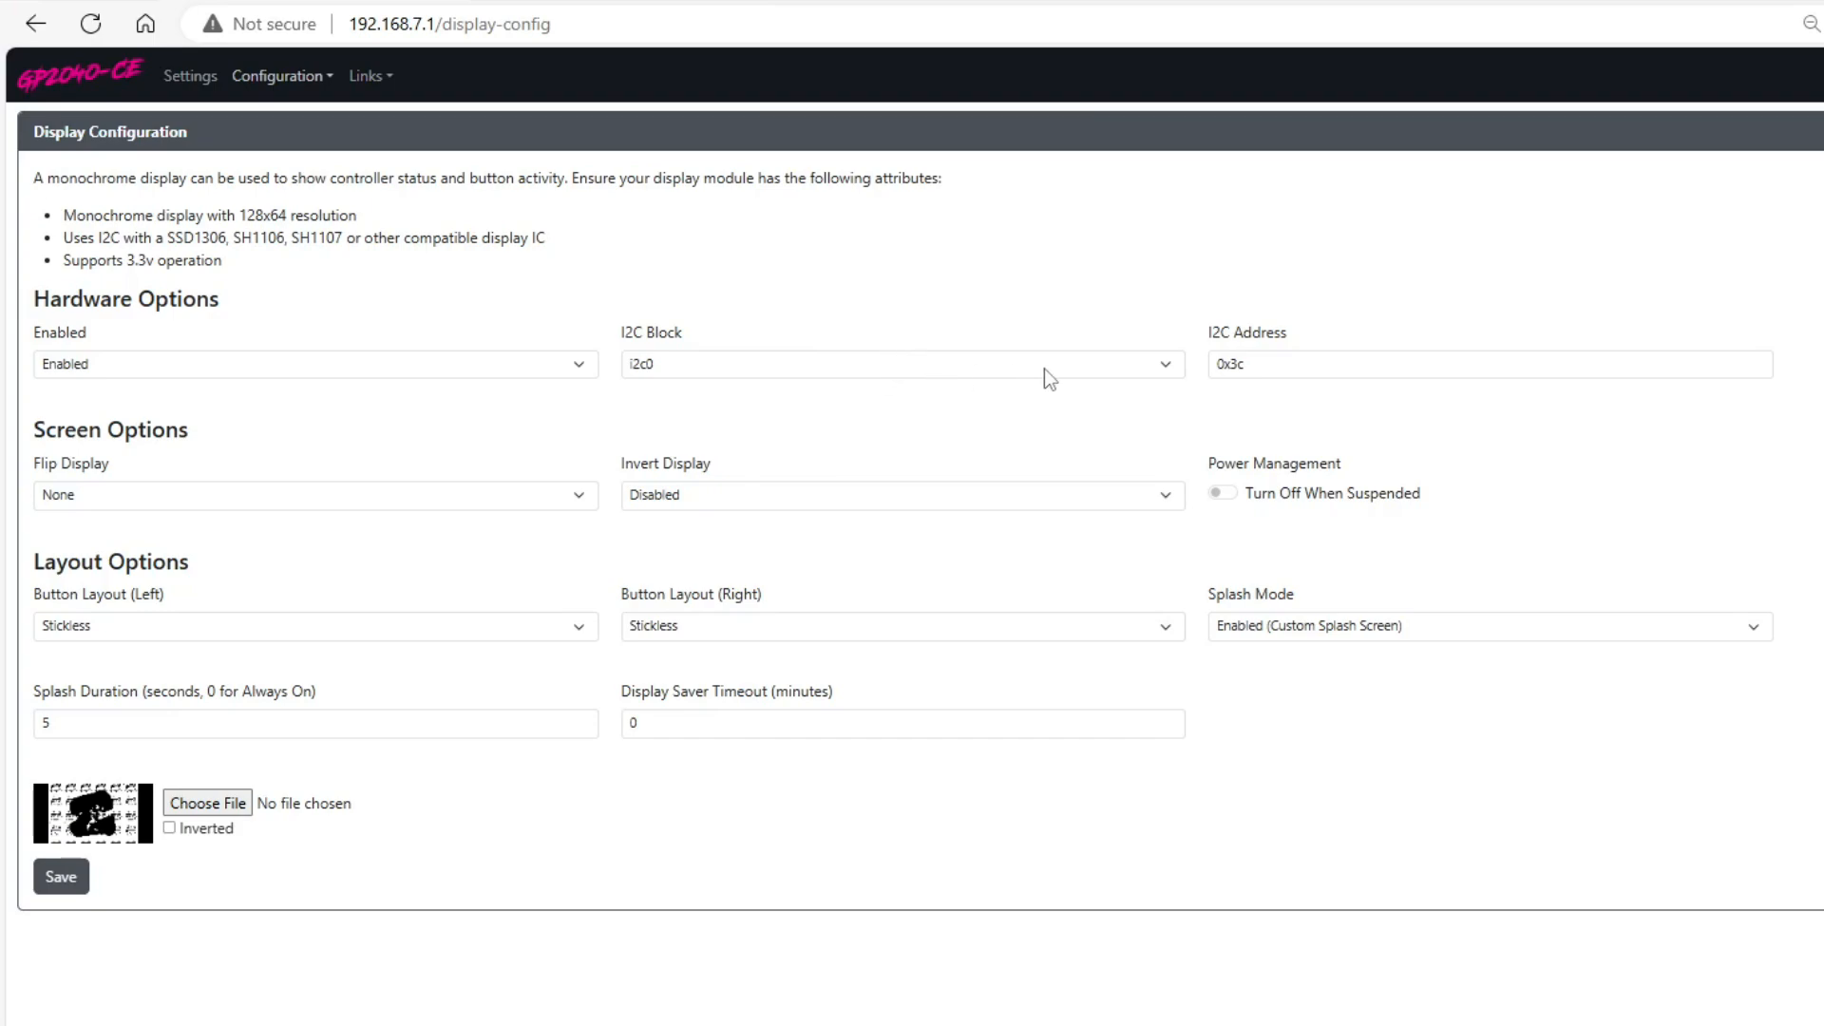
pyautogui.moveTo(1100, 376)
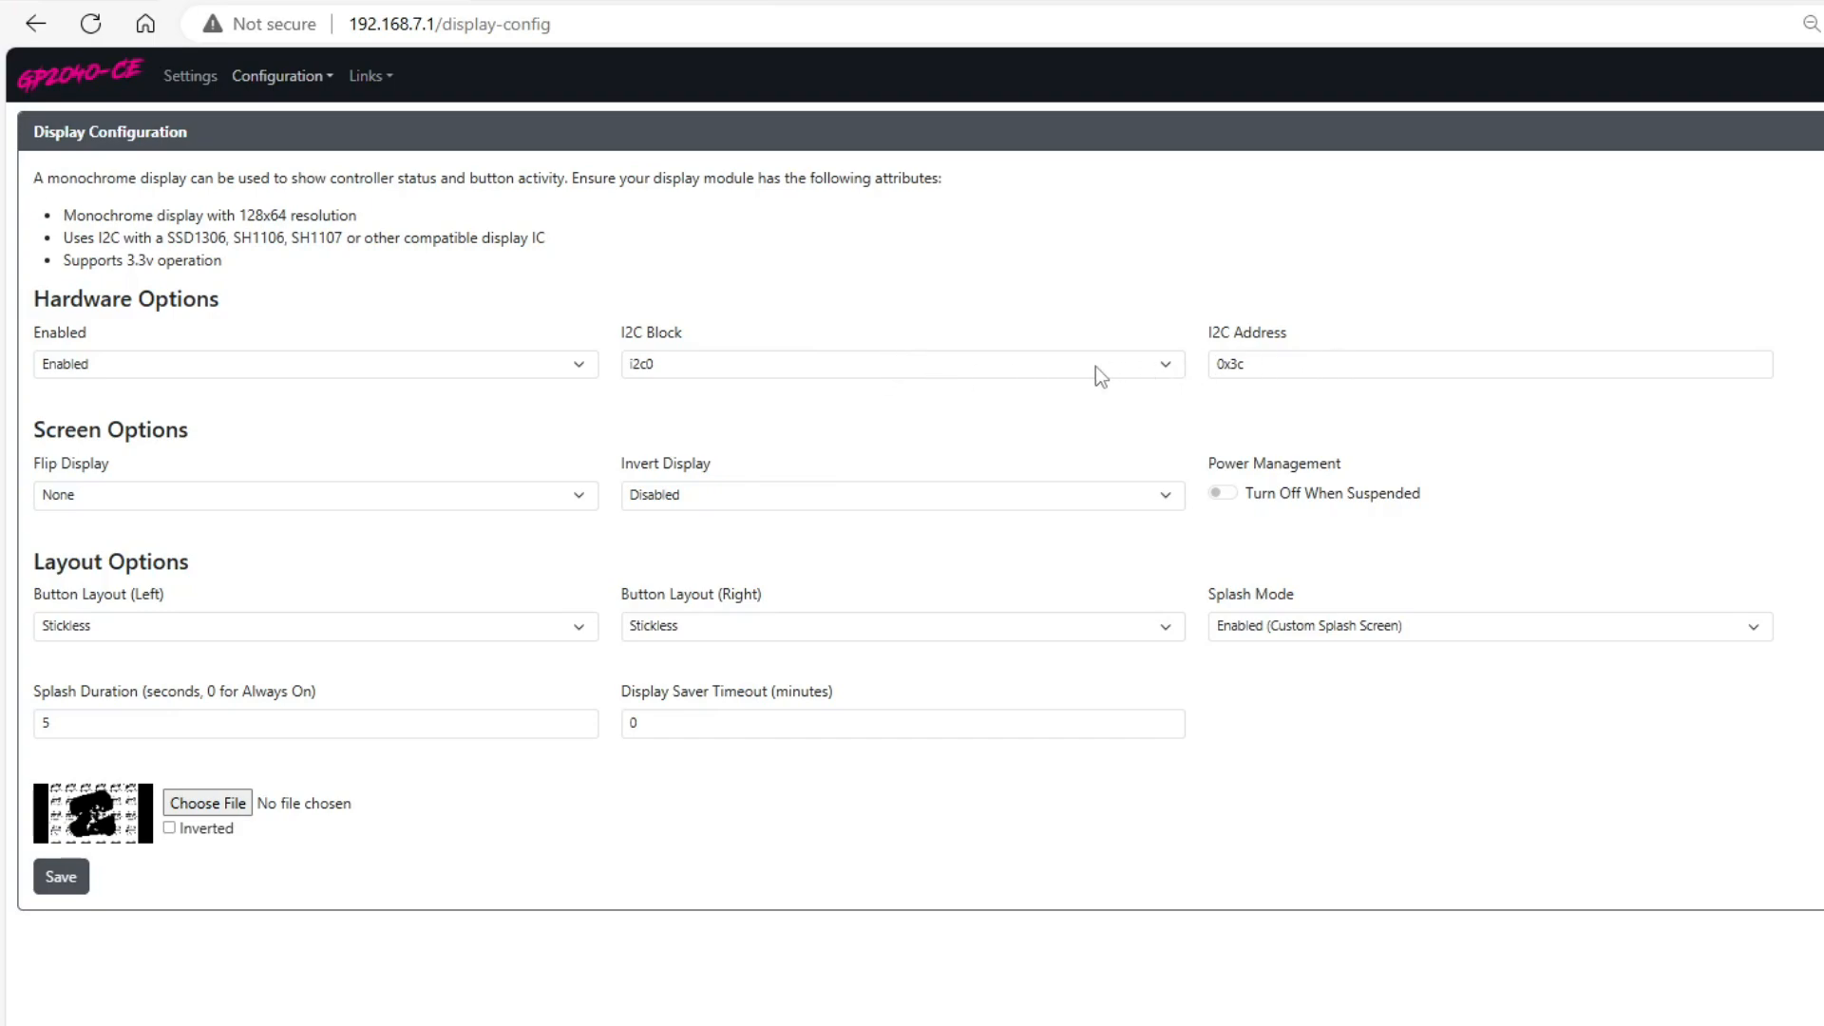
pyautogui.moveTo(1506, 270)
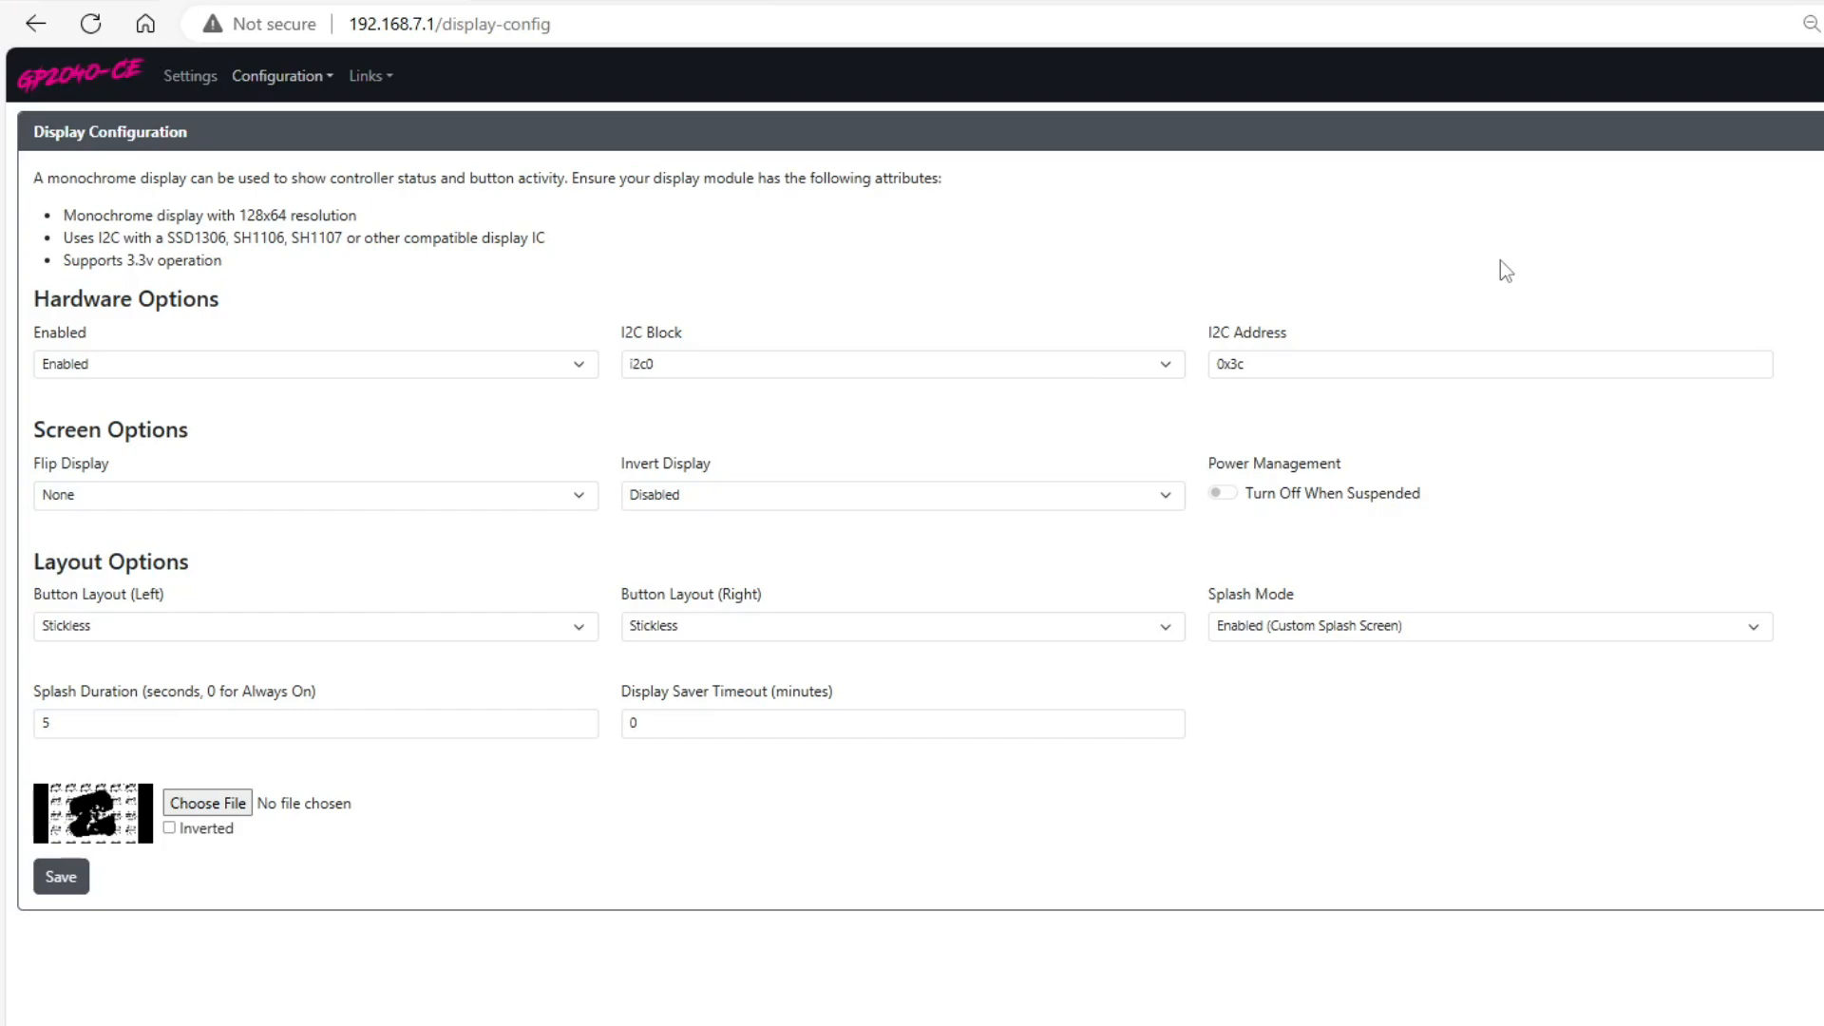
pyautogui.moveTo(1187, 380)
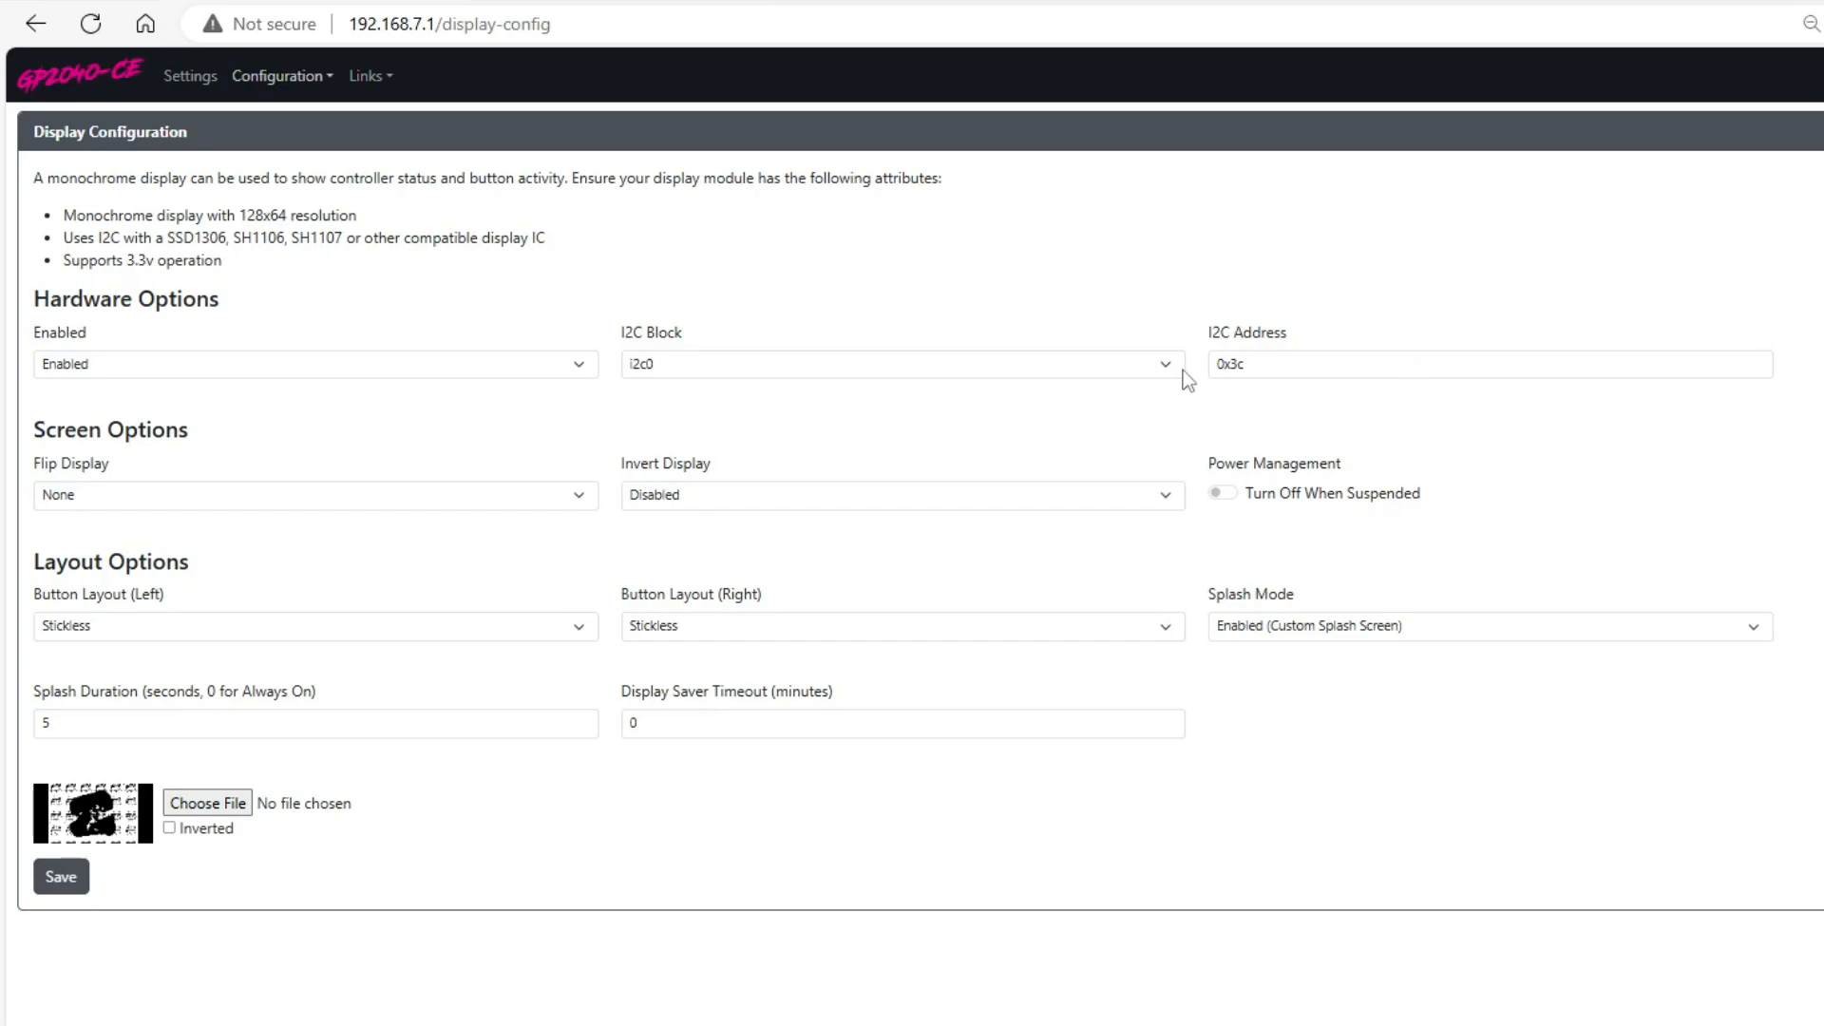
pyautogui.moveTo(426, 441)
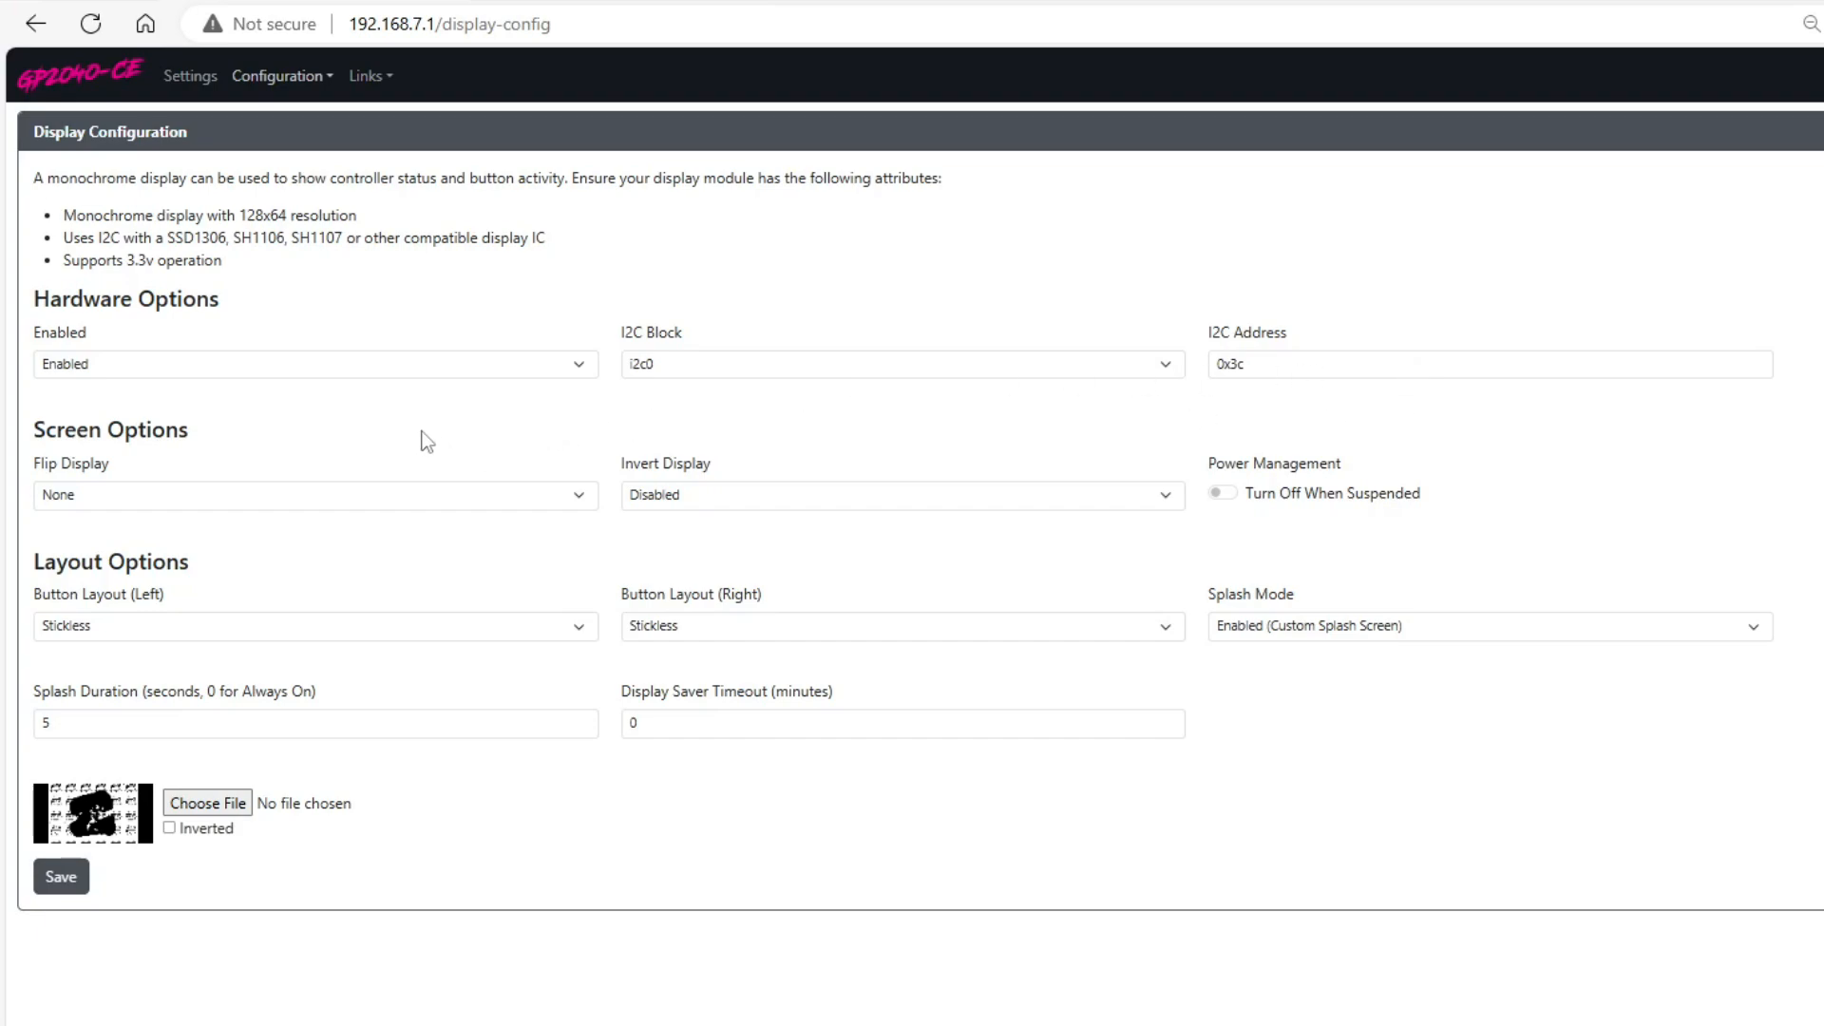
pyautogui.moveTo(443, 437)
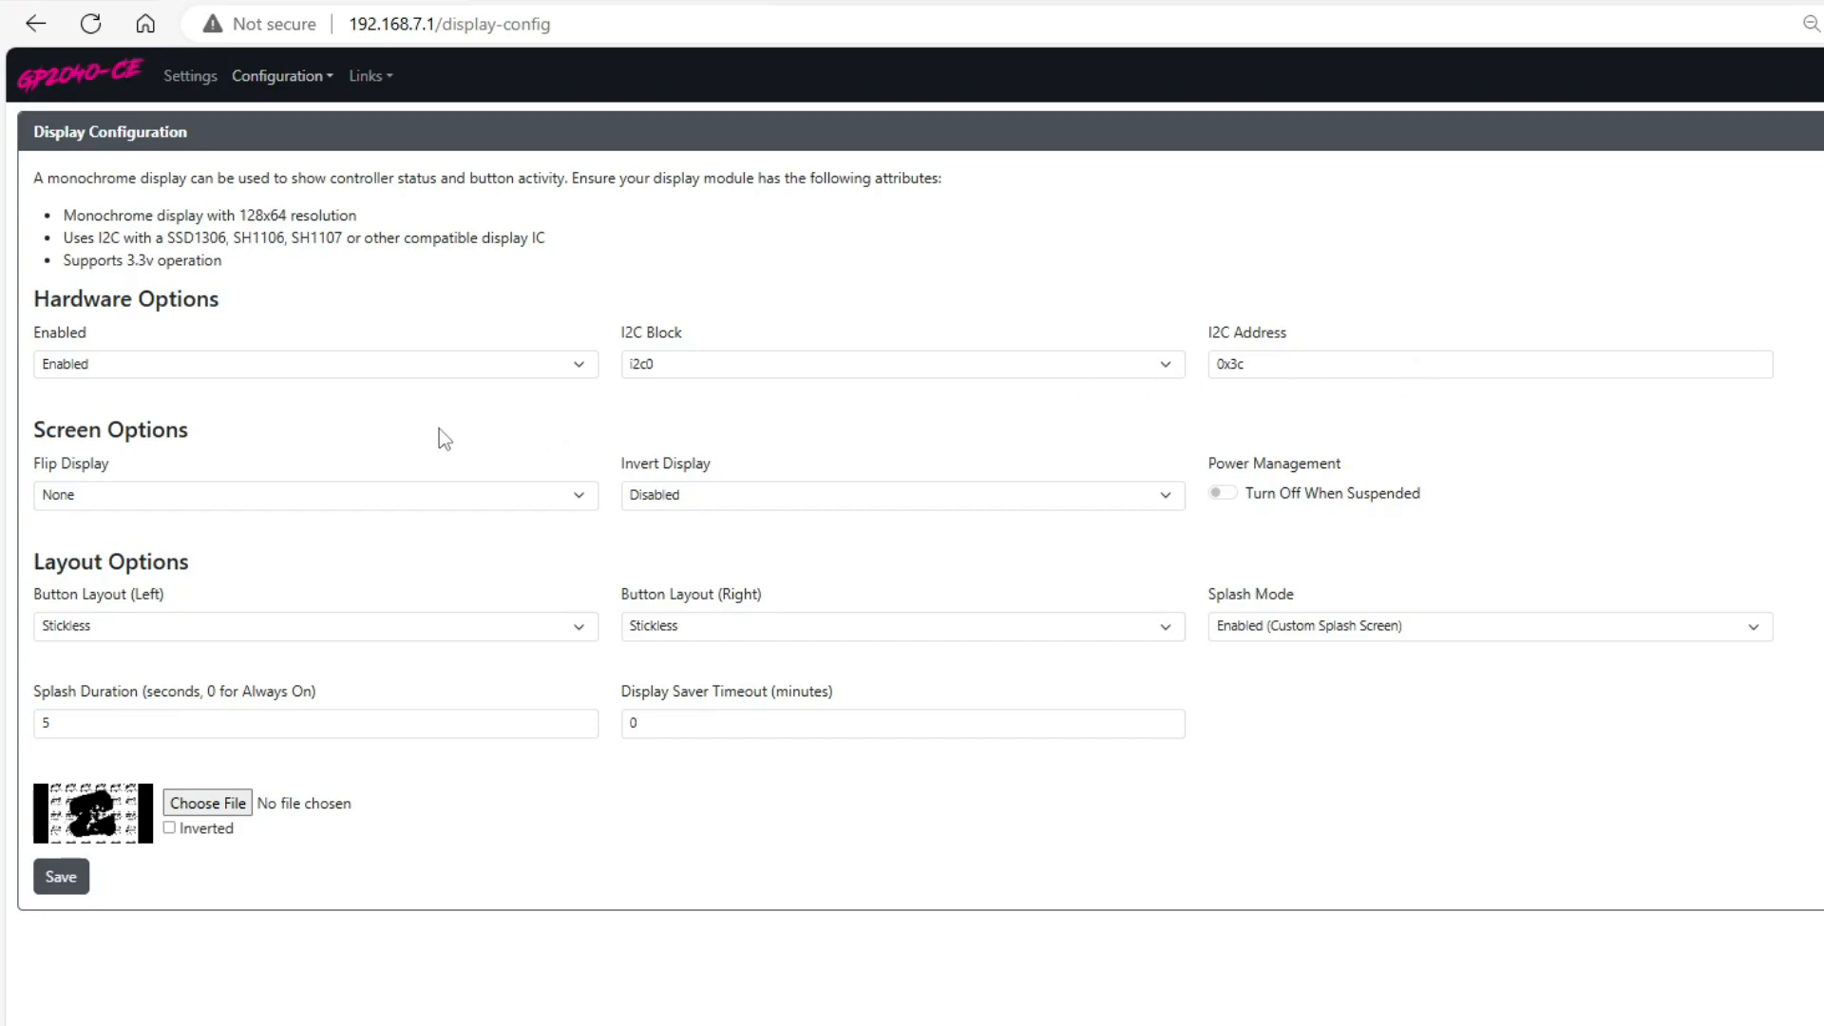
pyautogui.moveTo(757, 519)
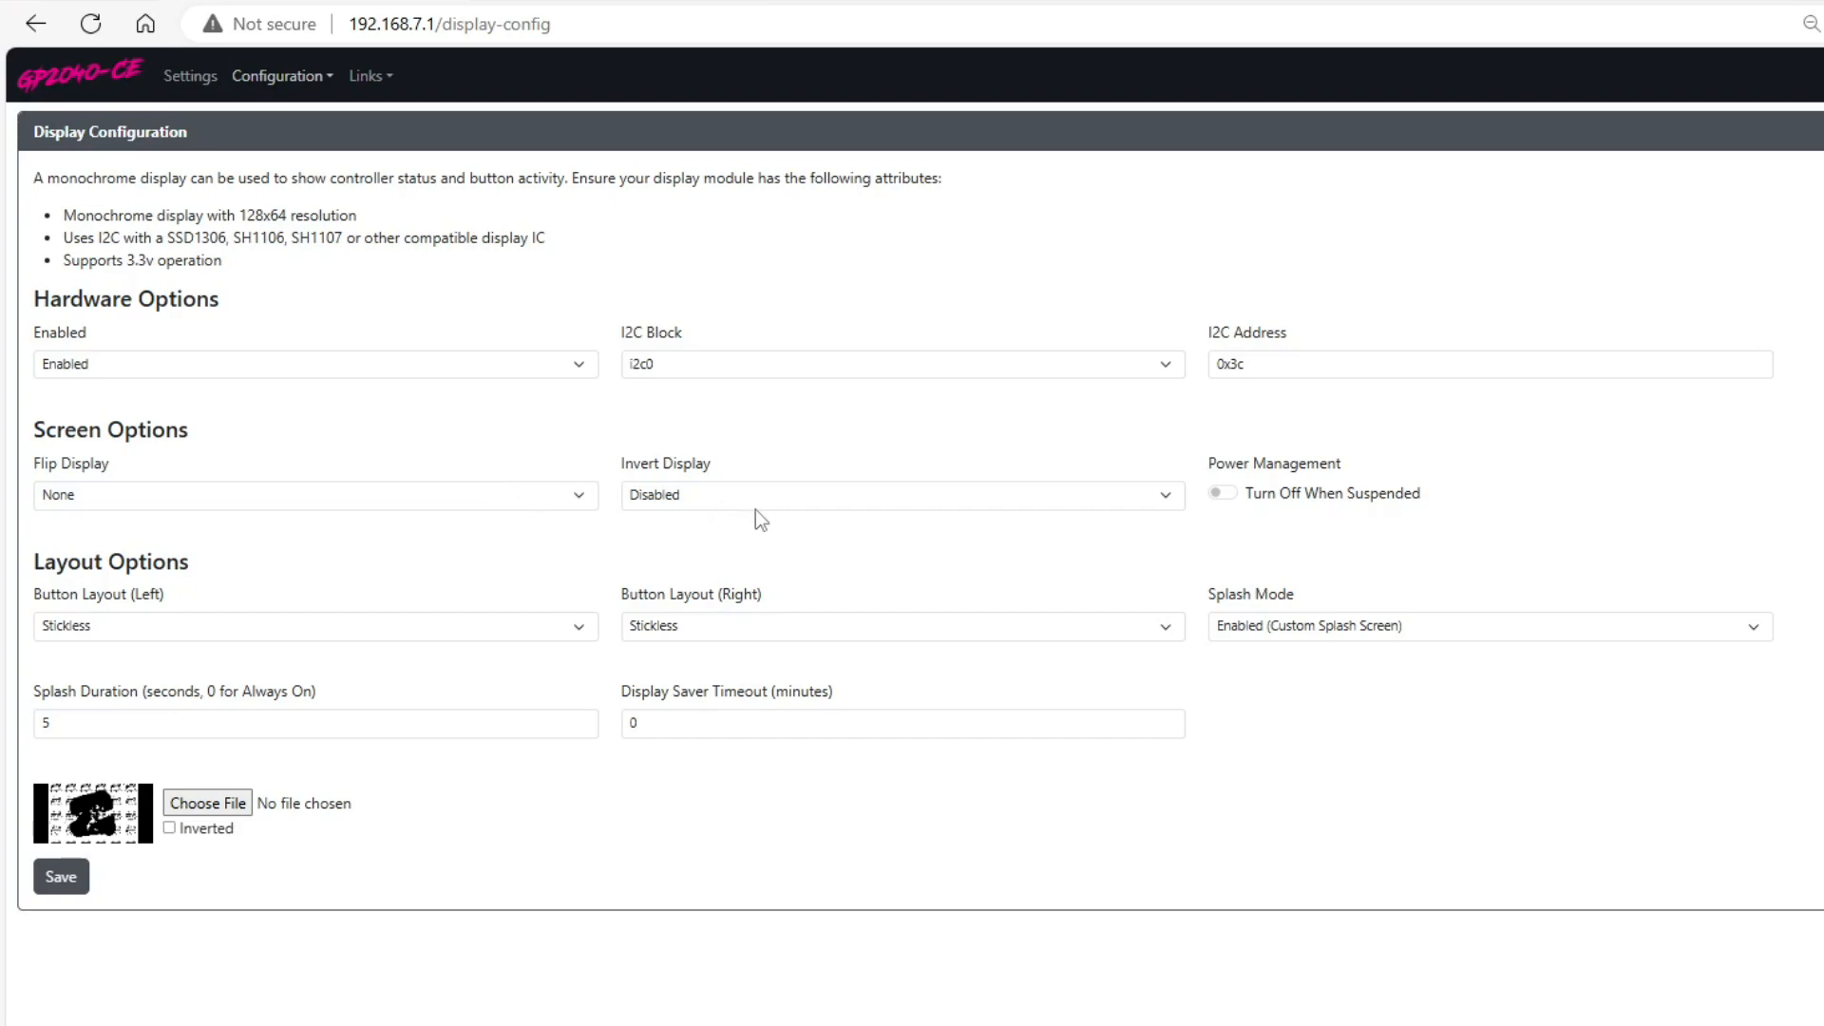
pyautogui.moveTo(1318, 511)
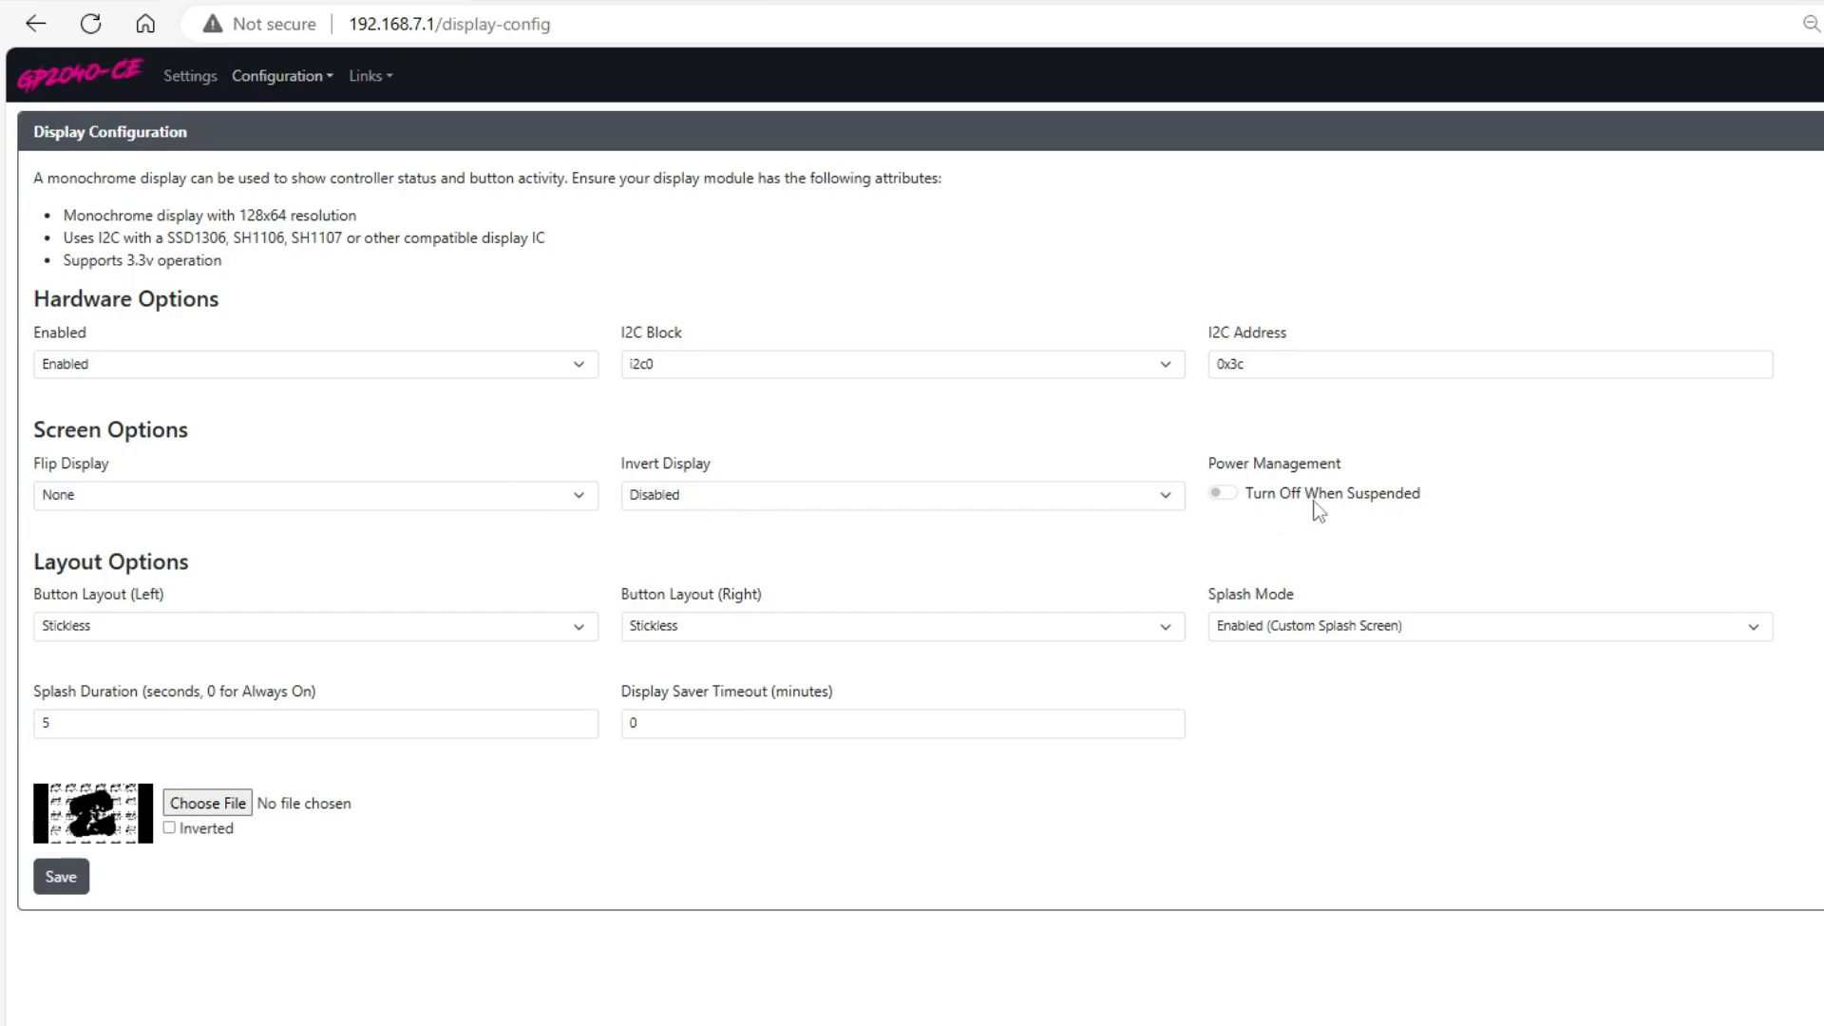
pyautogui.moveTo(1296, 509)
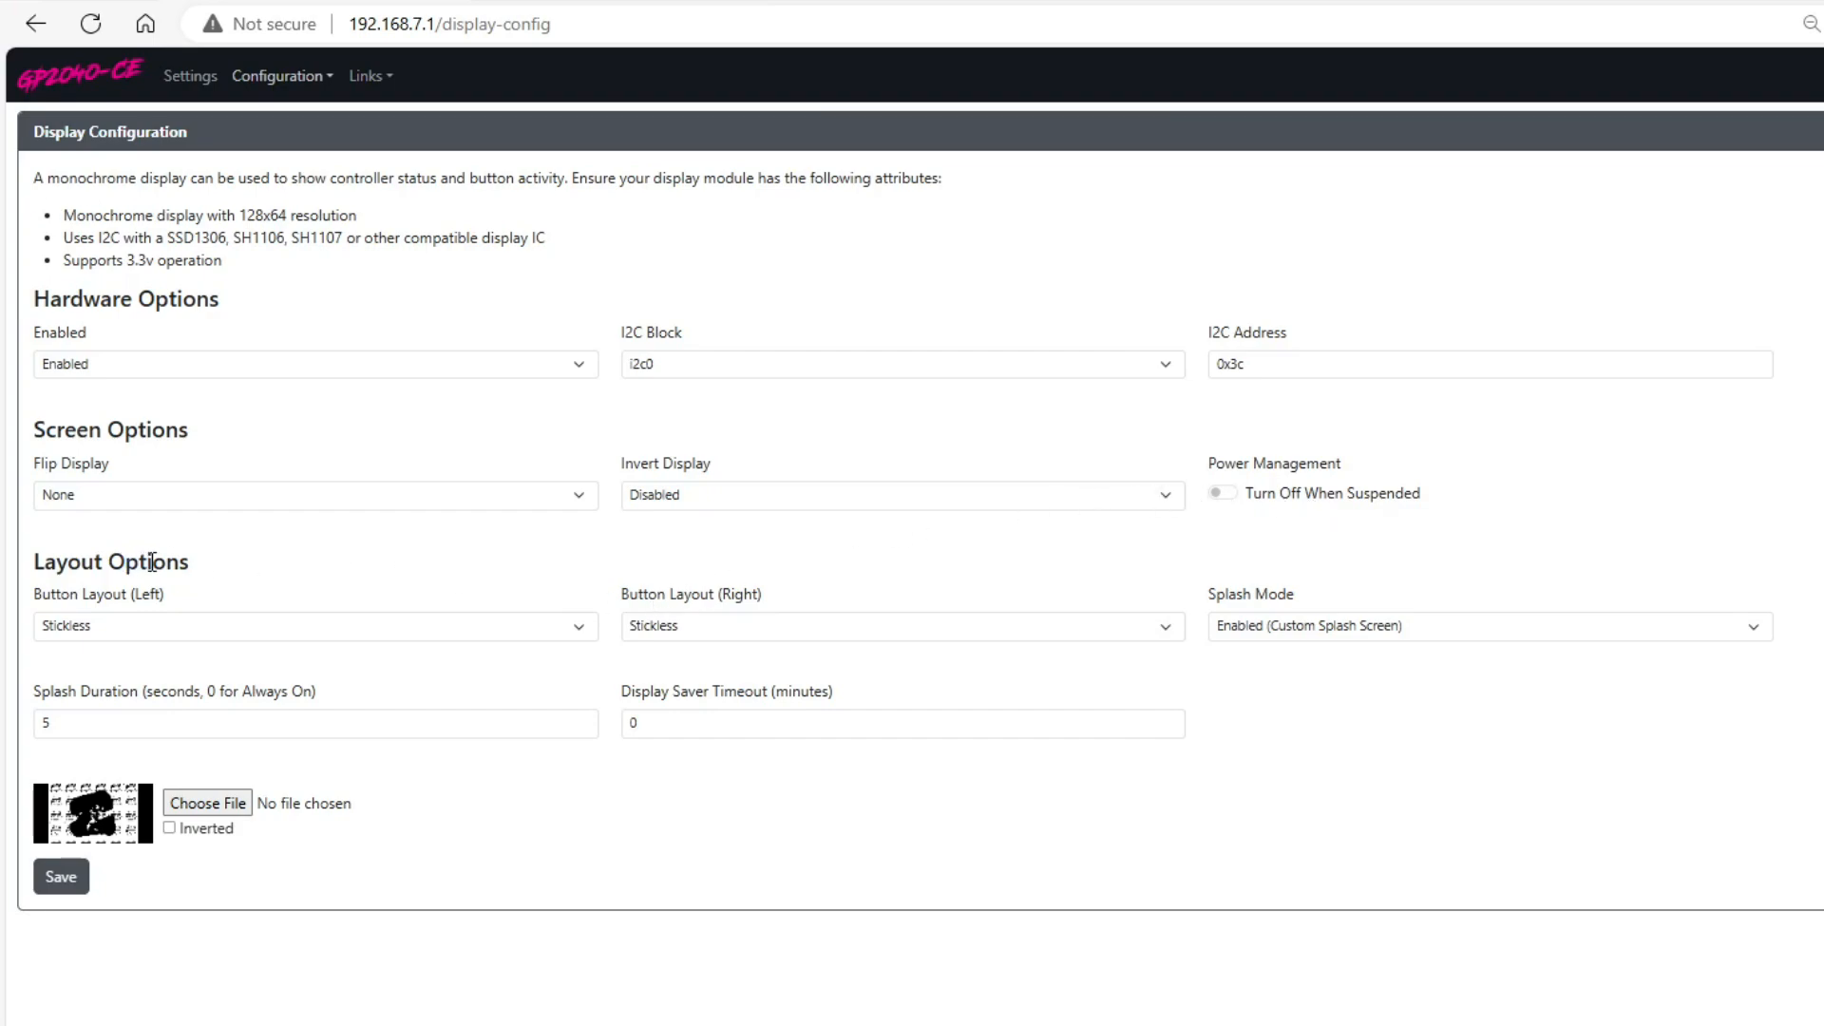
pyautogui.moveTo(353, 613)
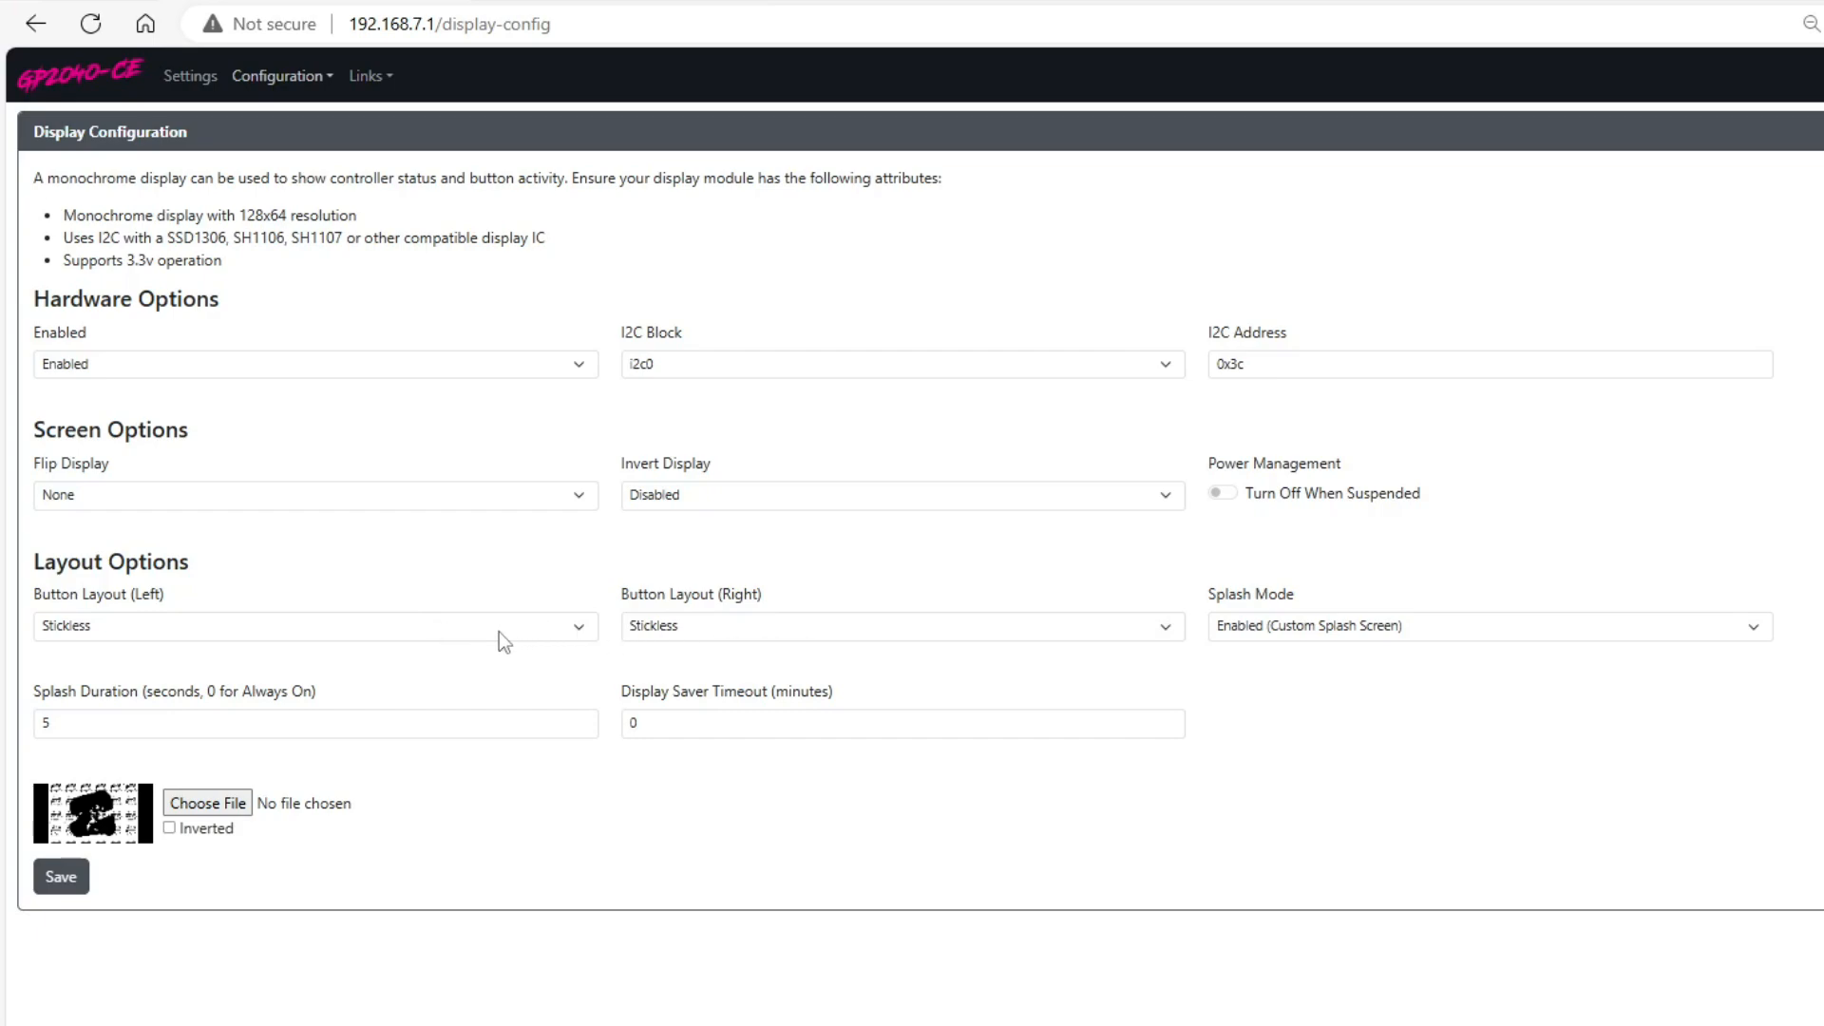
pyautogui.click(313, 625)
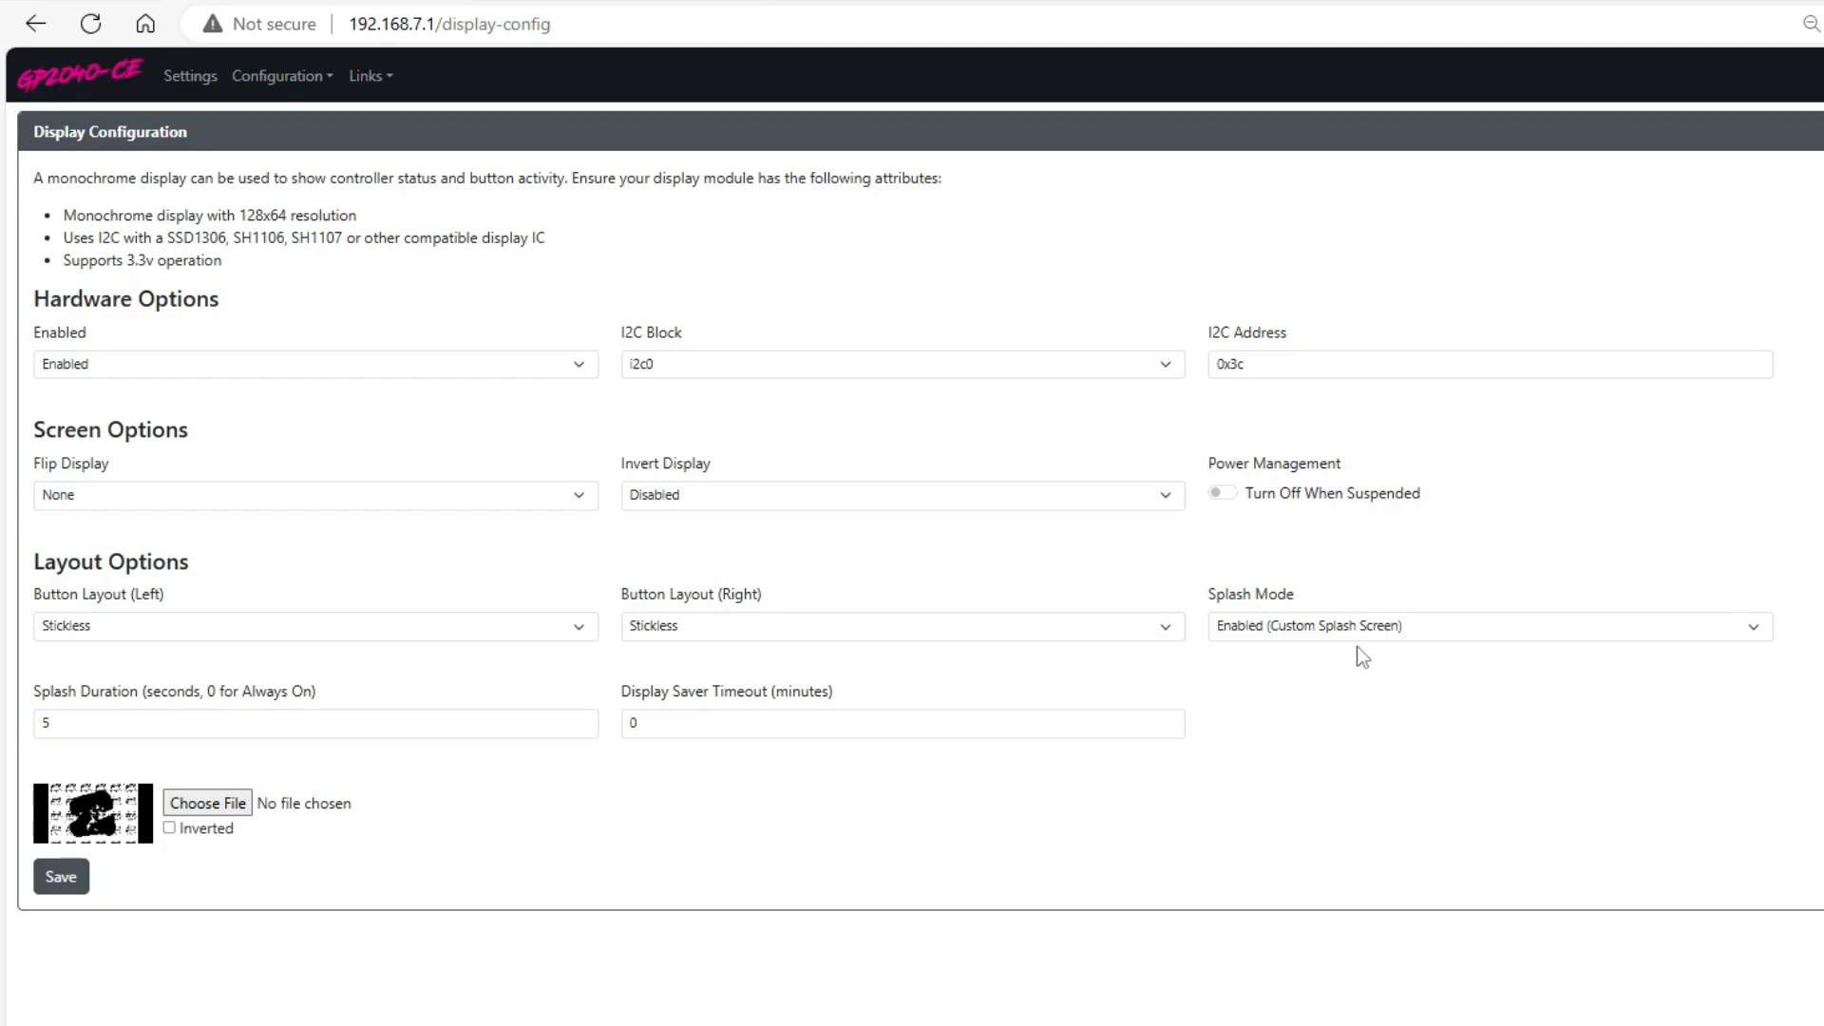
# Keep Splash Mode set to 'Enabled (Custom Splash Screen)' after reviewing the choices
pyautogui.click(1486, 625)
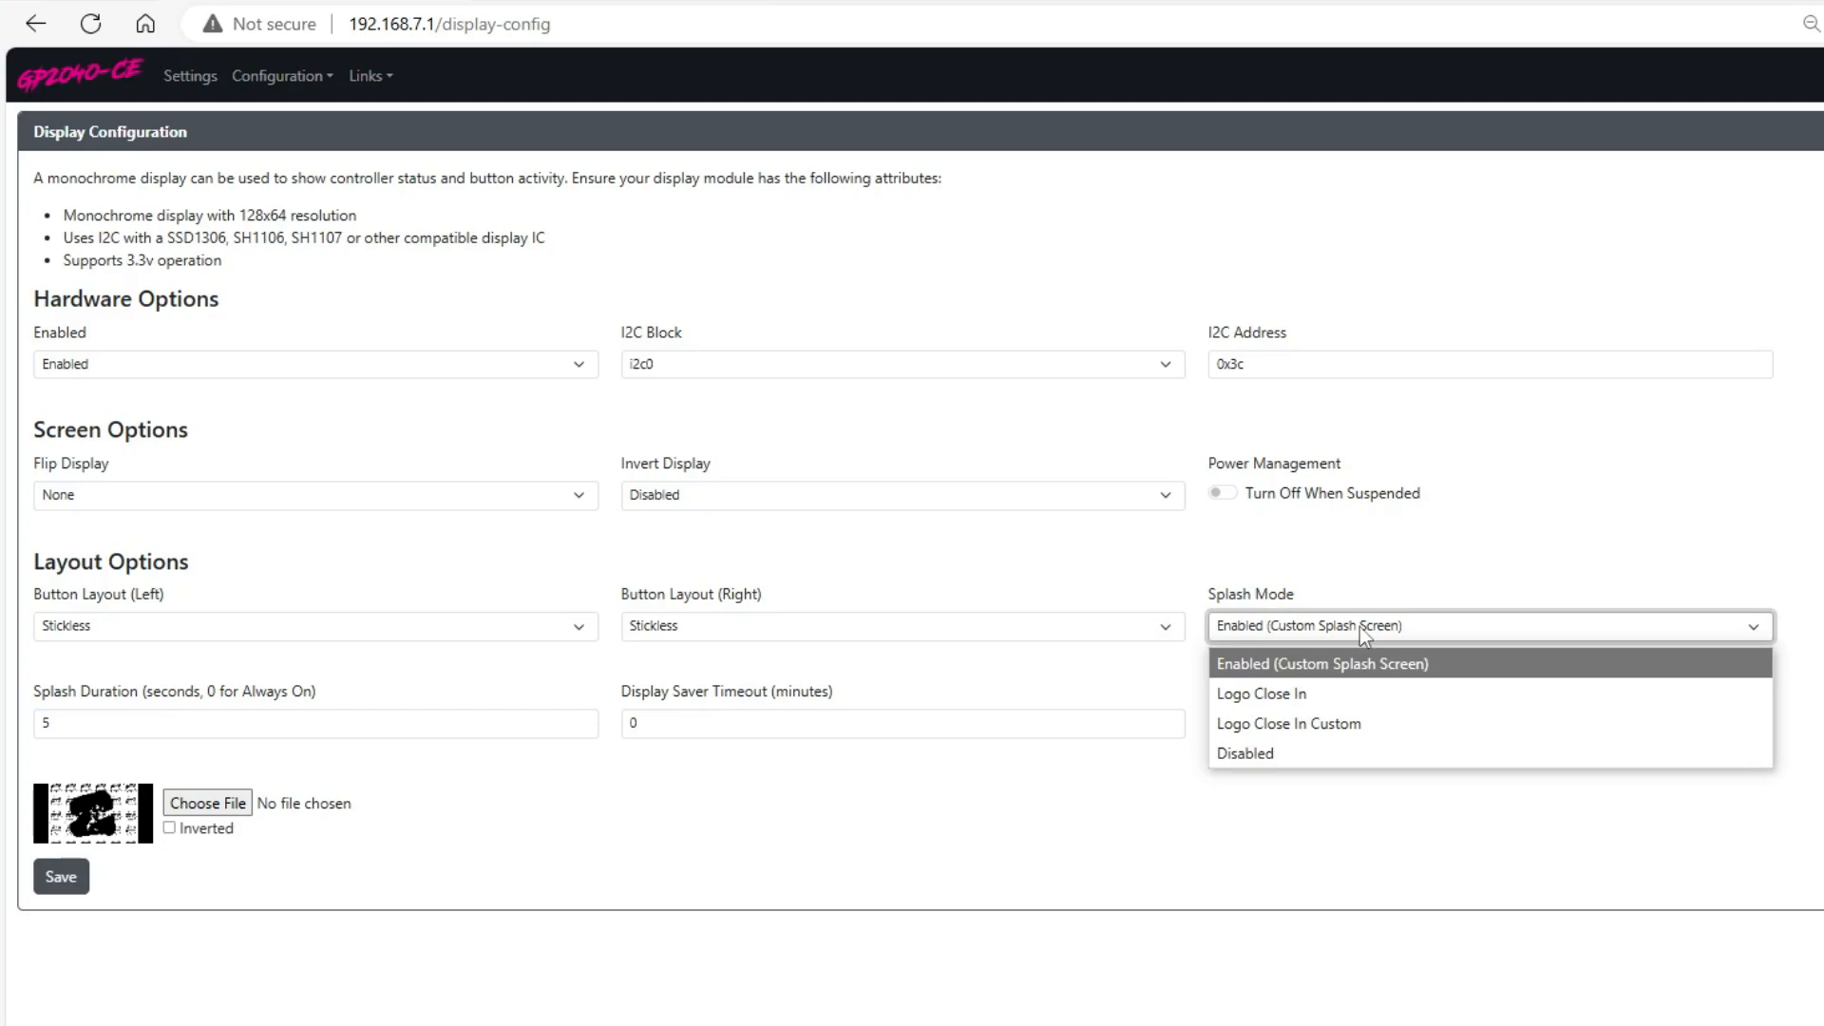
pyautogui.click(1319, 663)
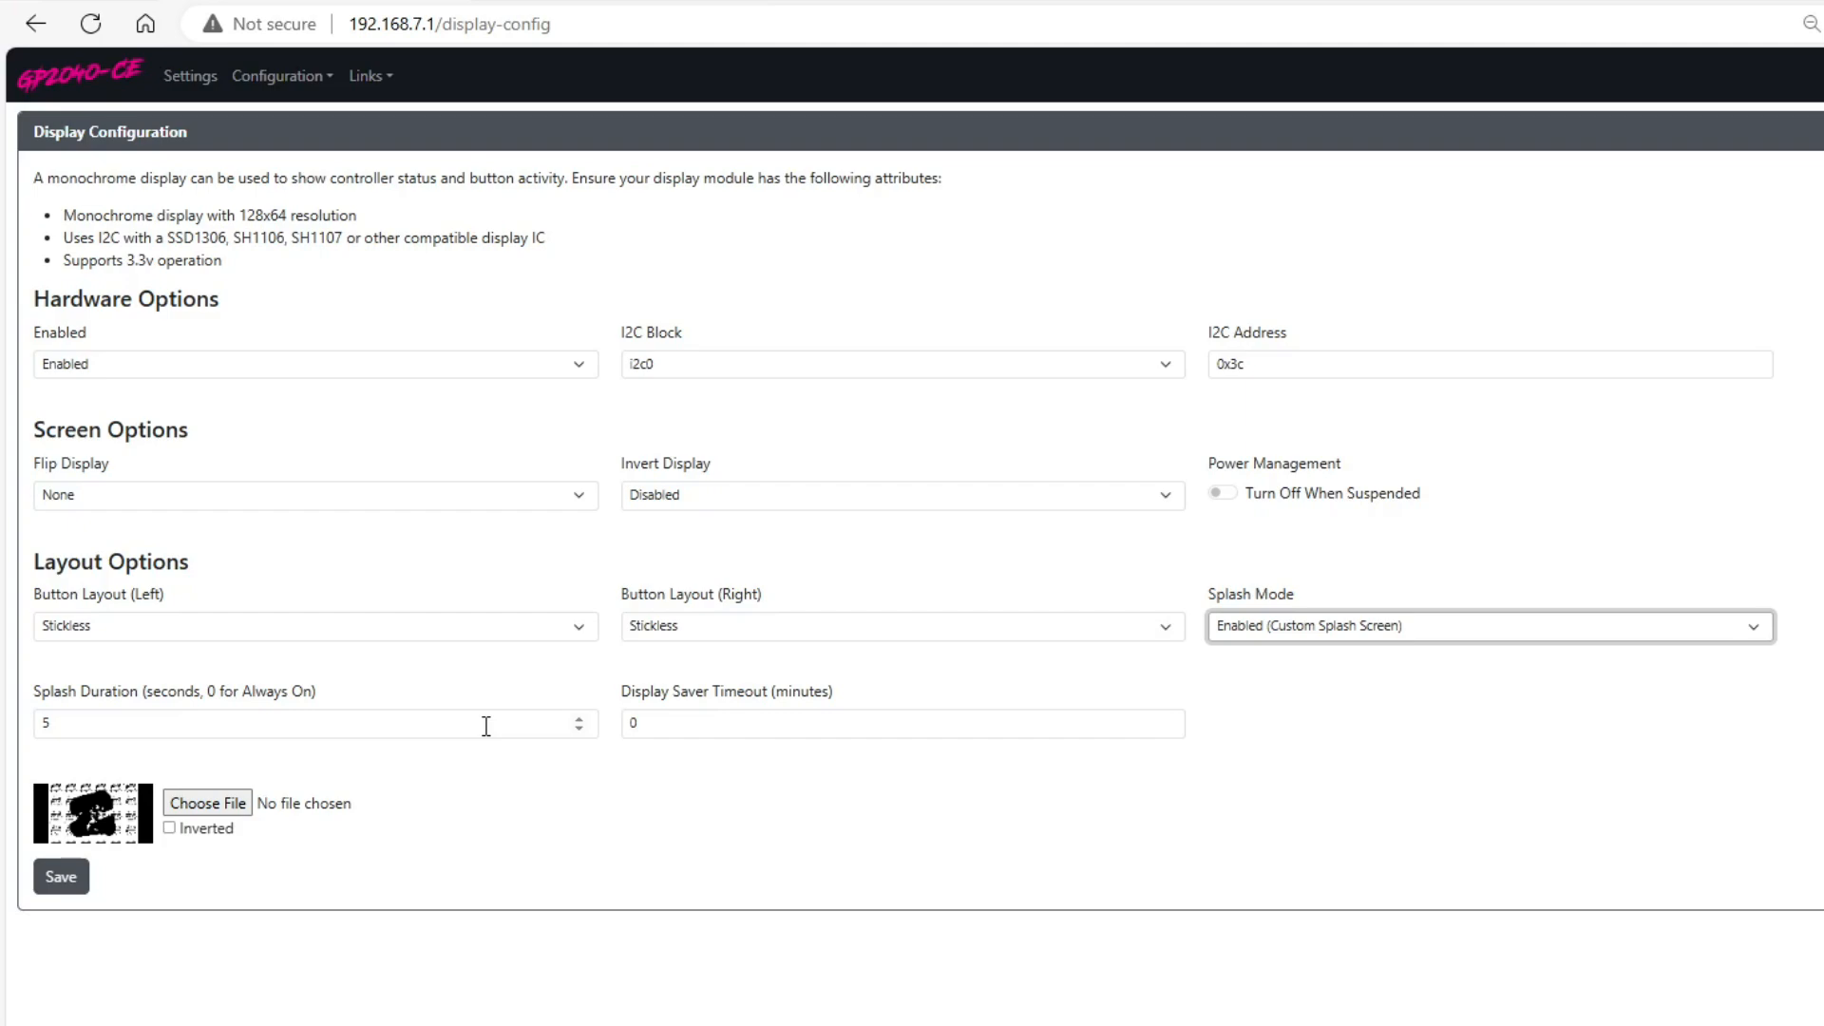
pyautogui.moveTo(454, 530)
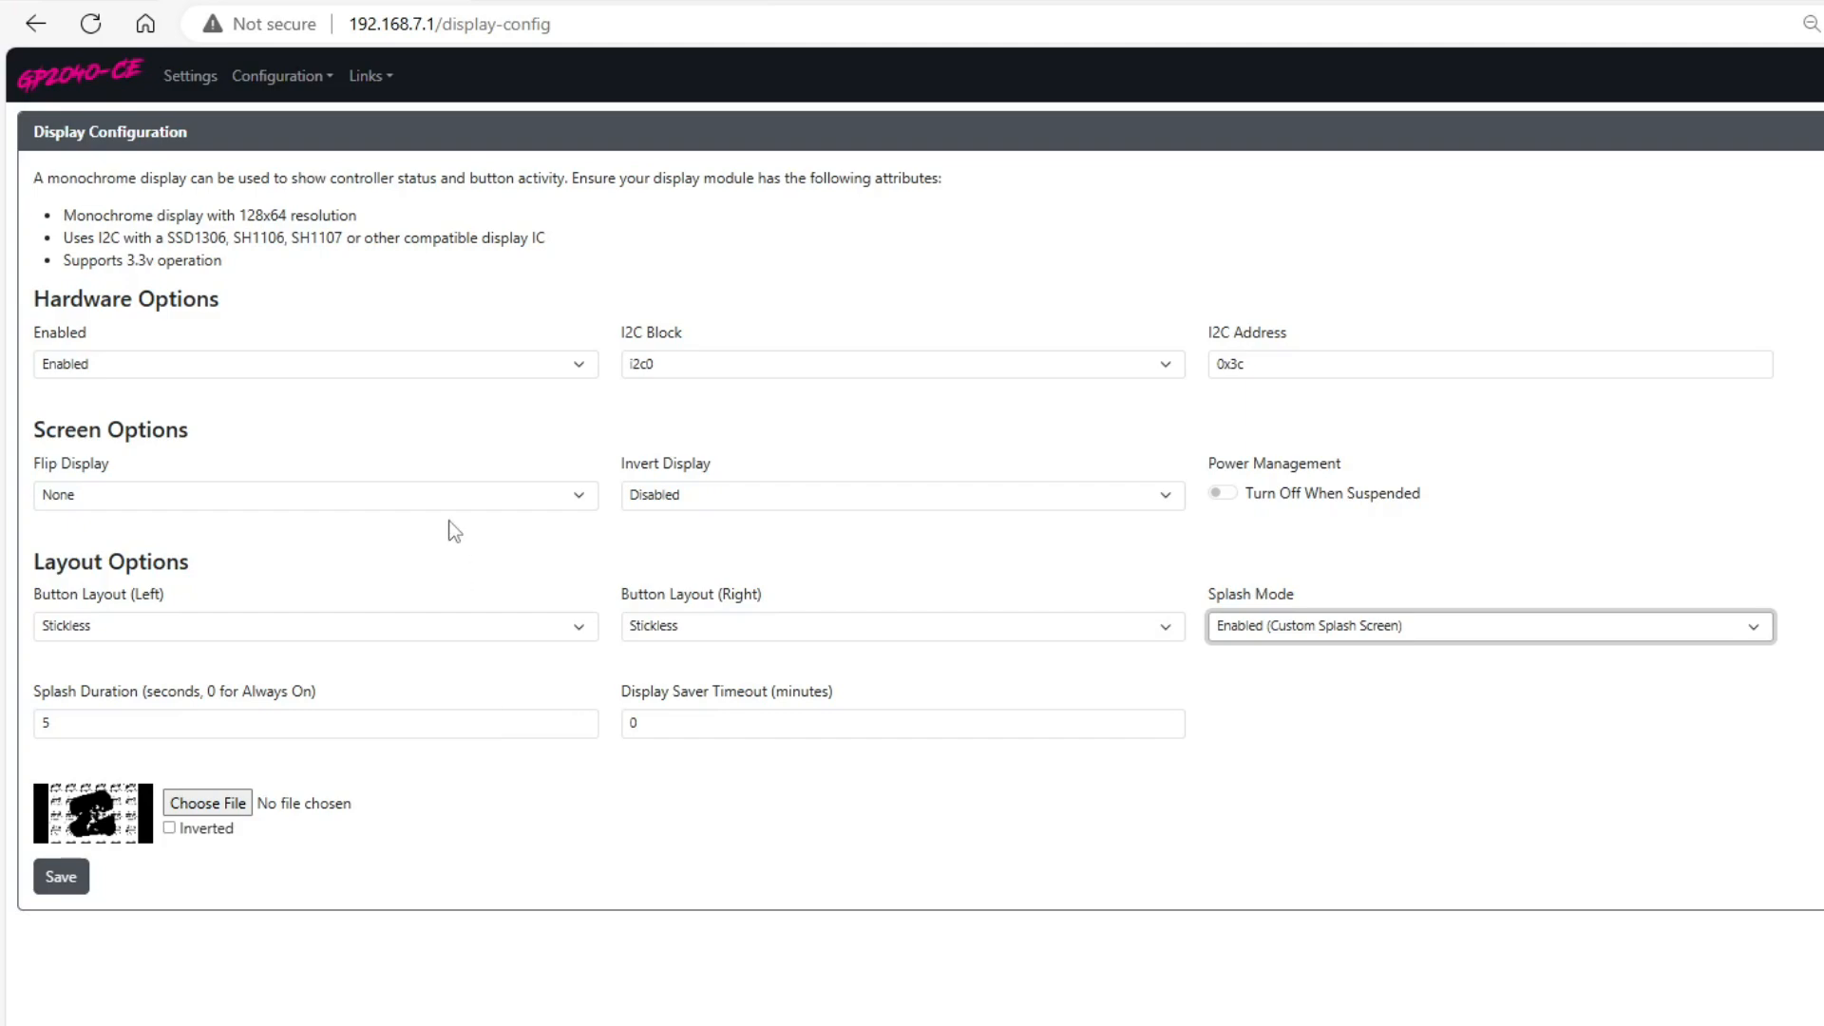
pyautogui.doubleClick(125, 299)
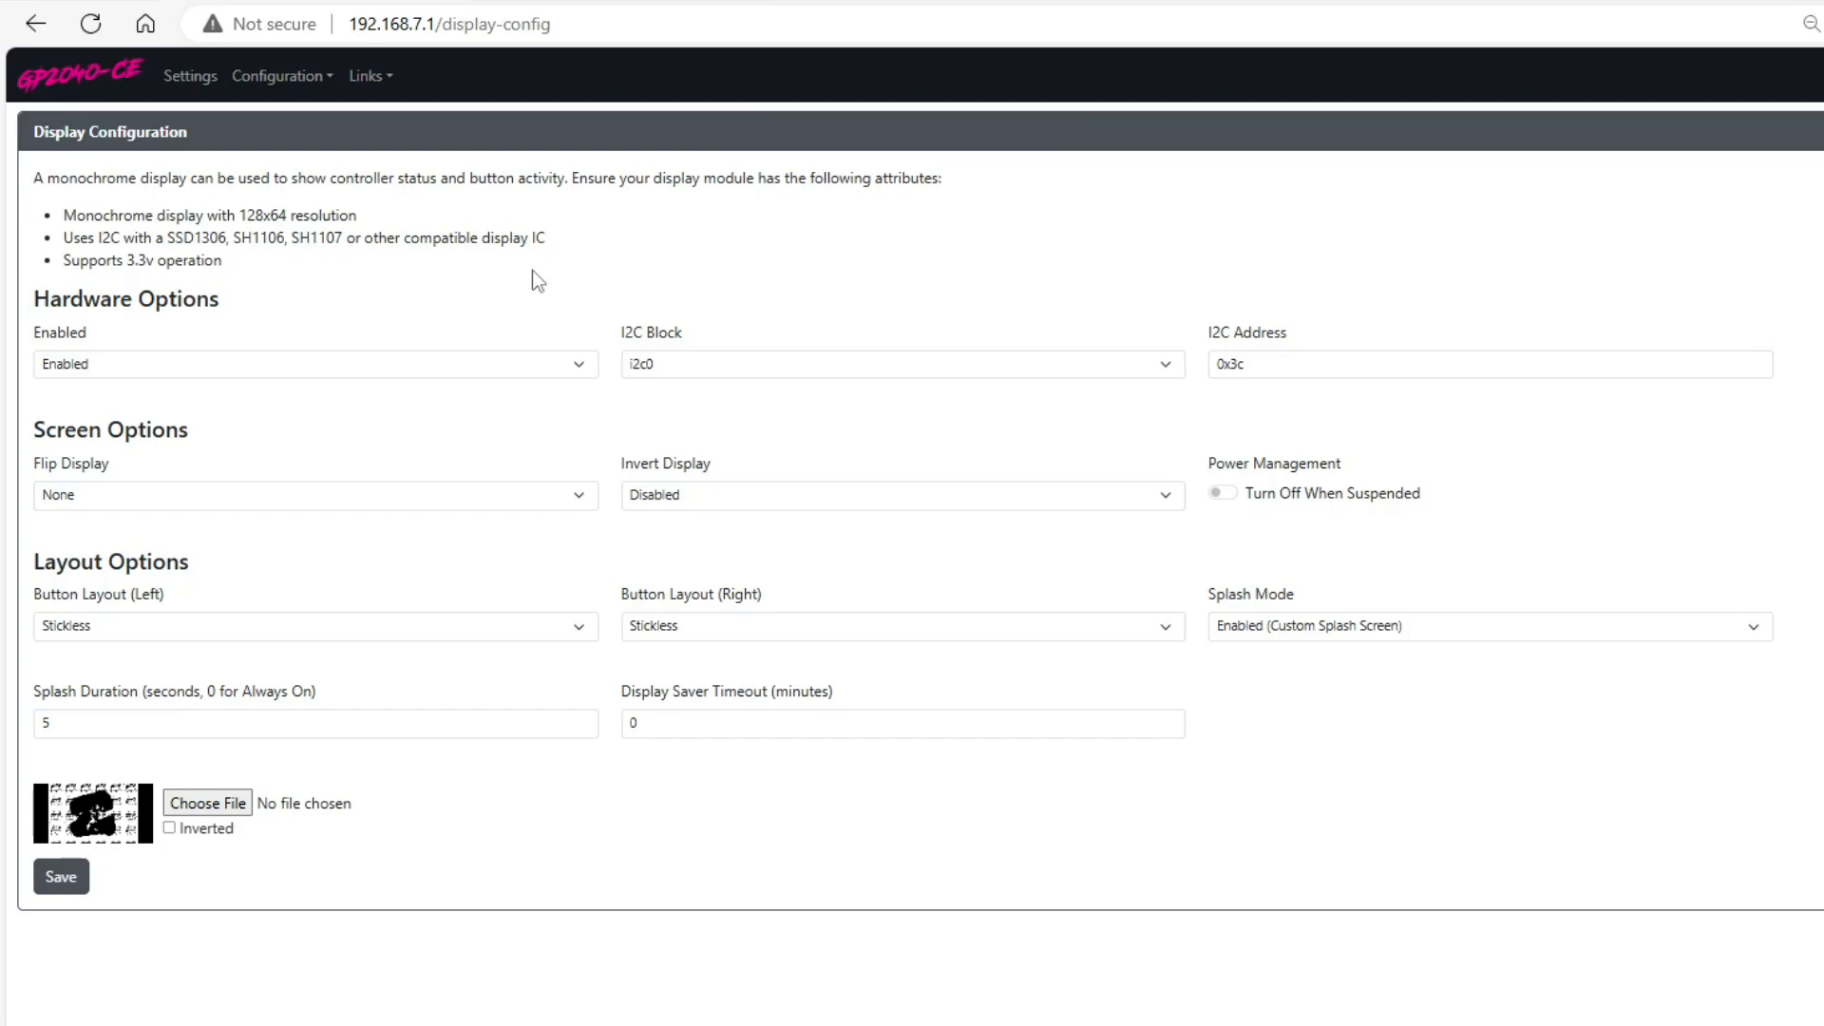
pyautogui.moveTo(621, 9)
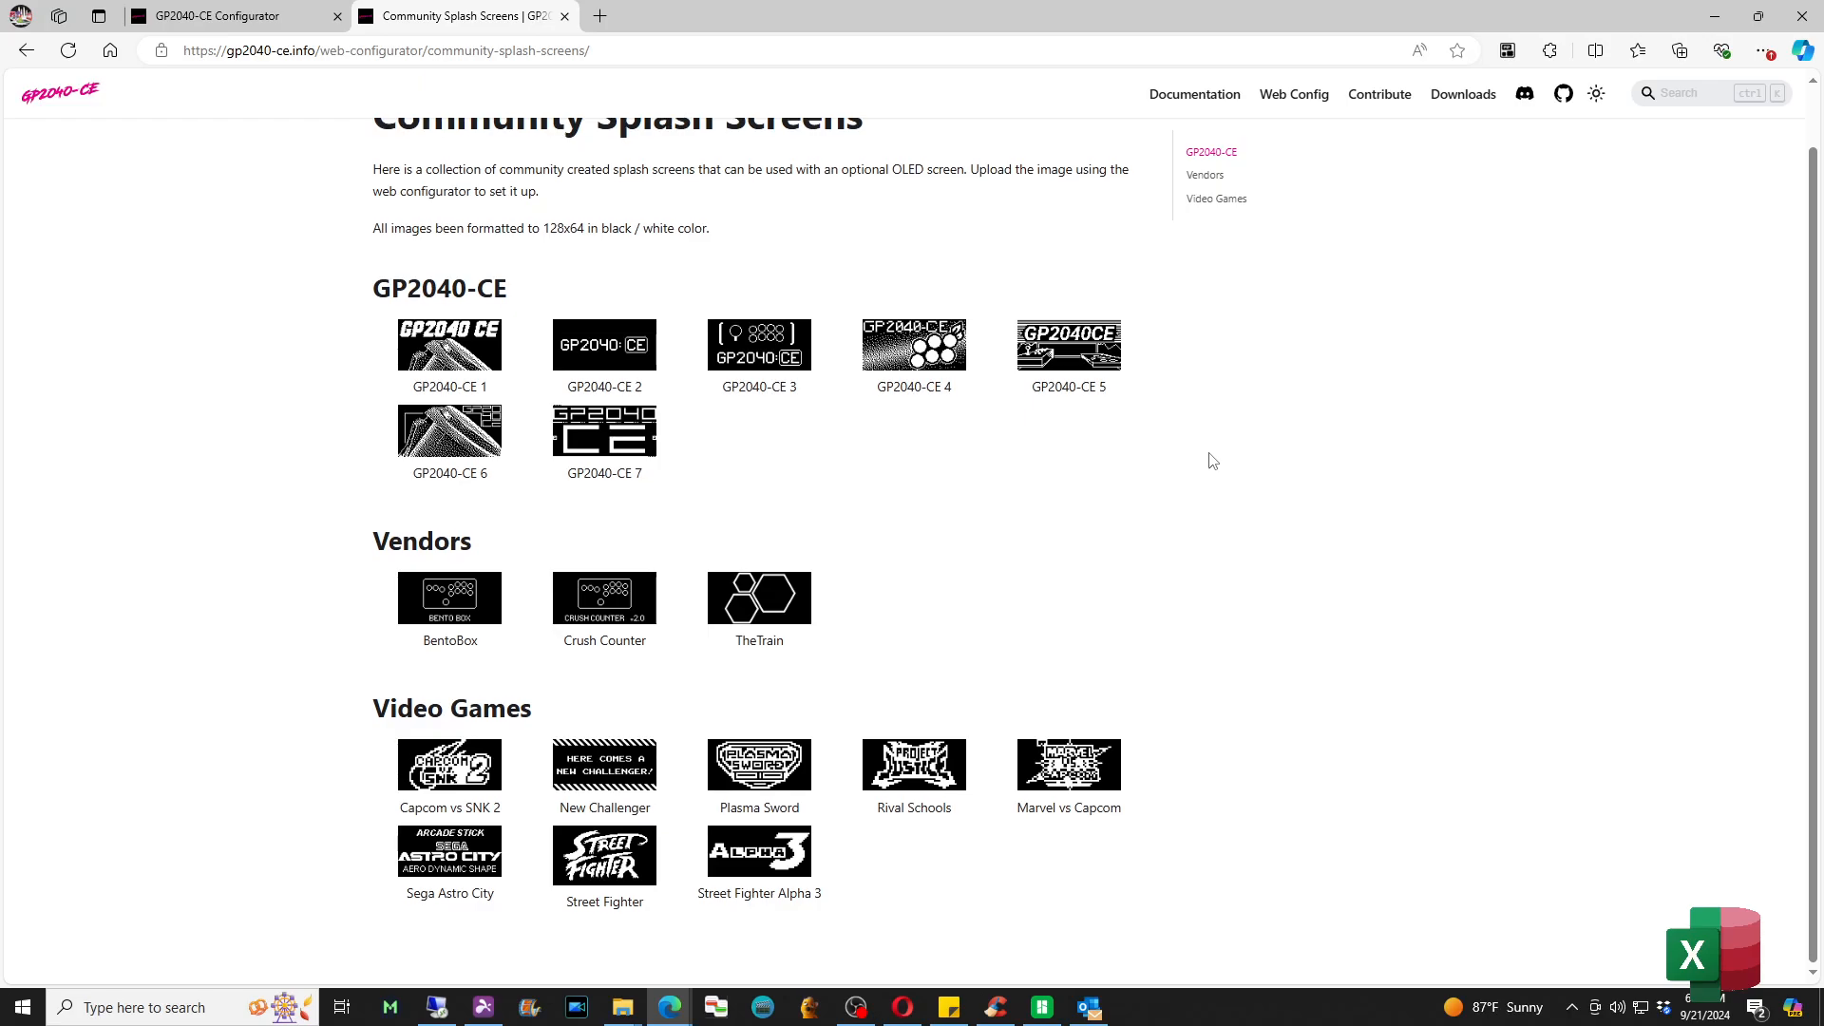
pyautogui.moveTo(652, 769)
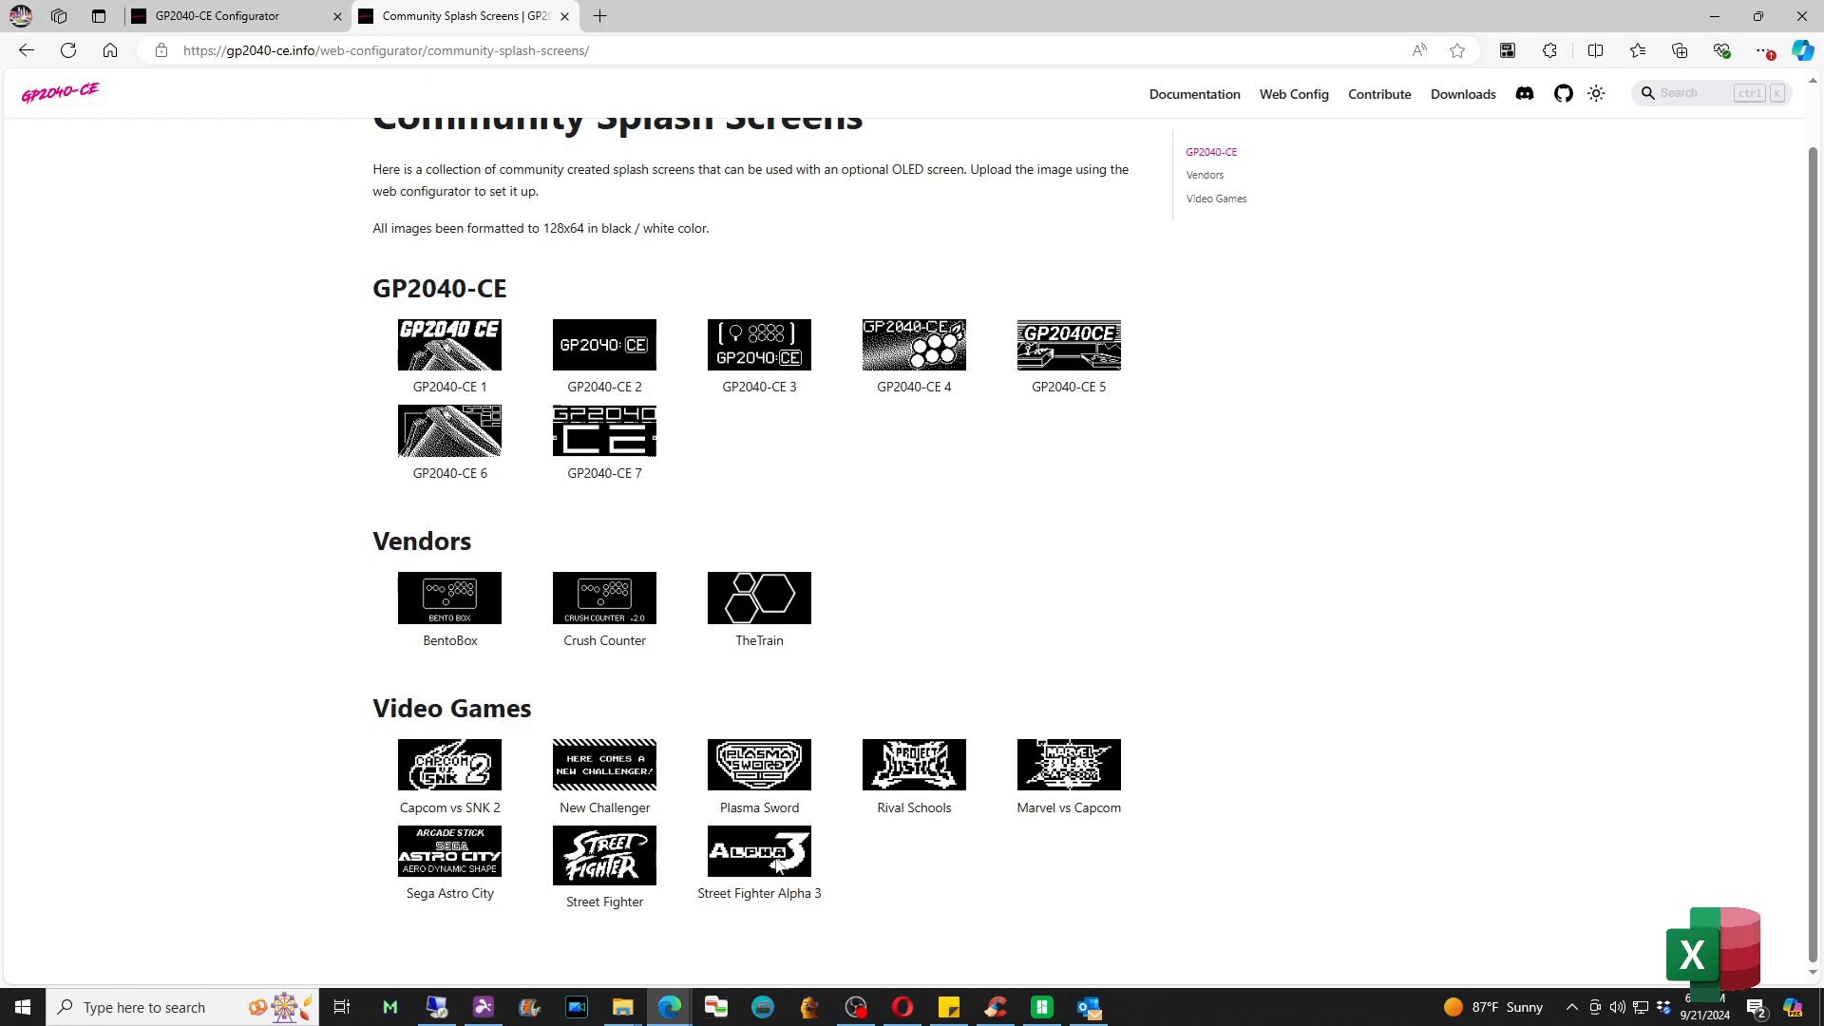
# Save the Street Fighter Alpha 3 splash image from the gallery to disk
pyautogui.rightClick(758, 599)
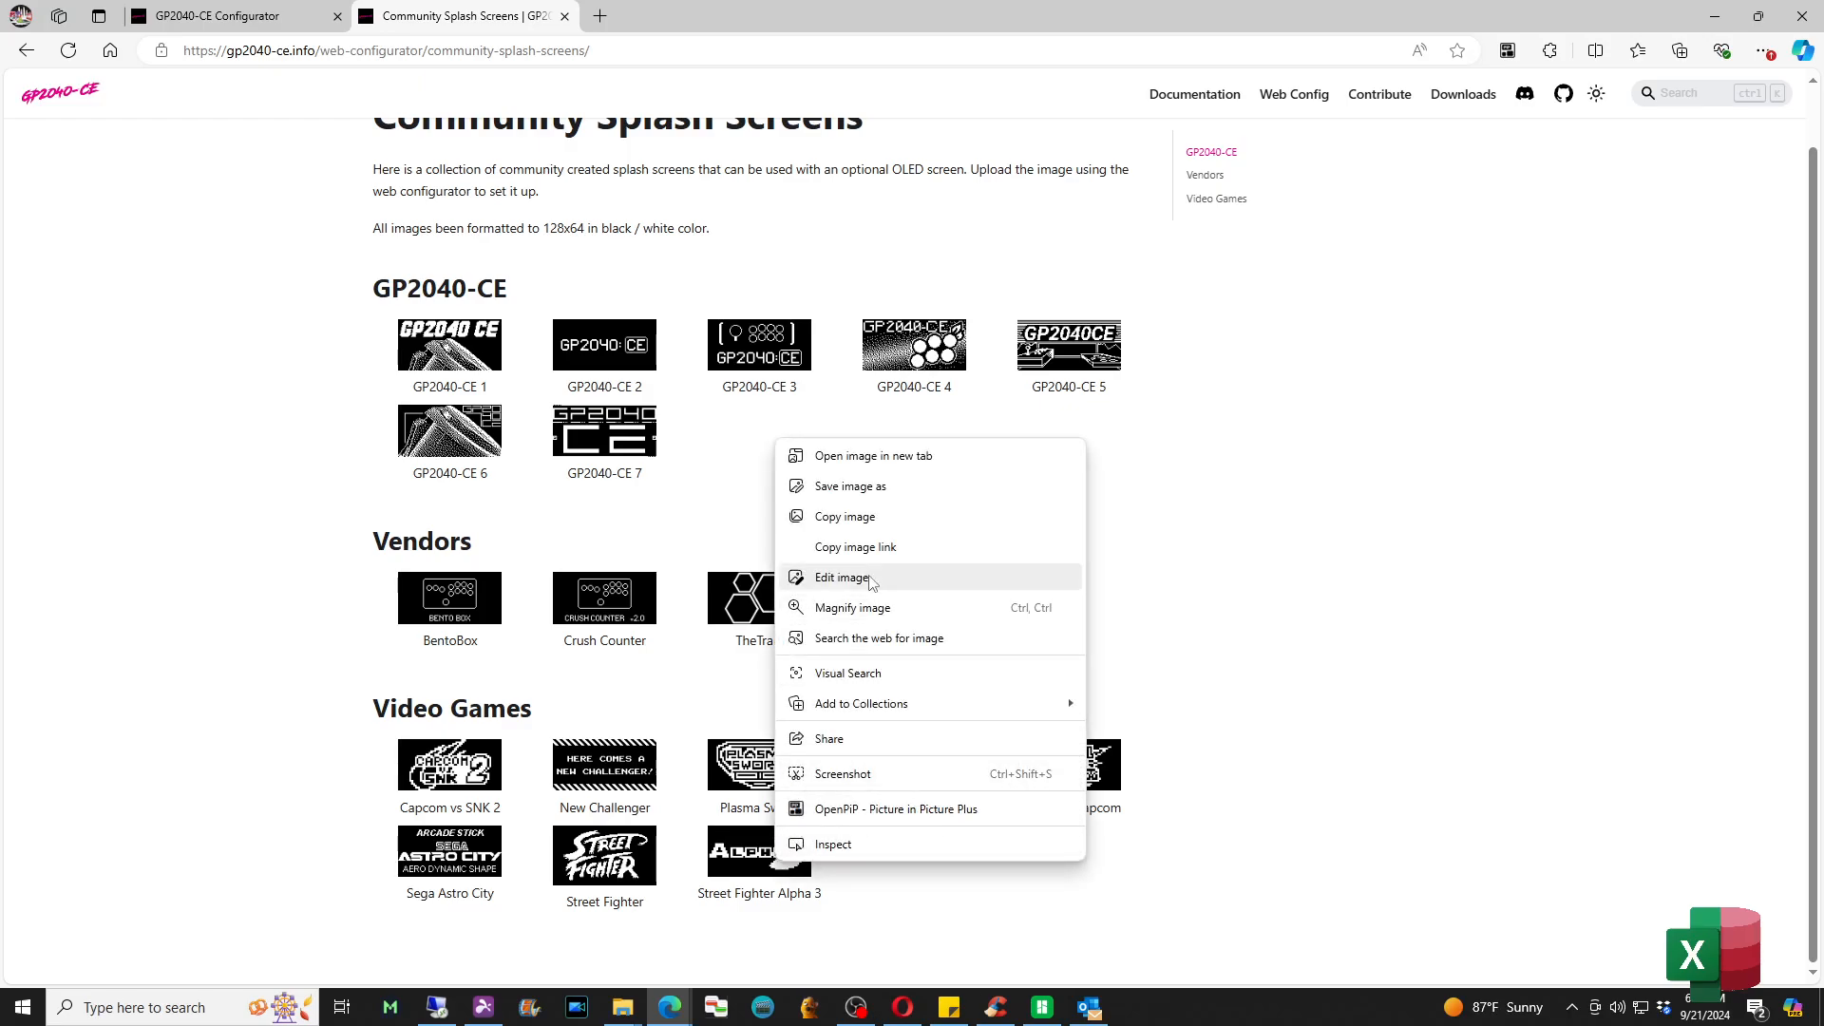
pyautogui.click(889, 502)
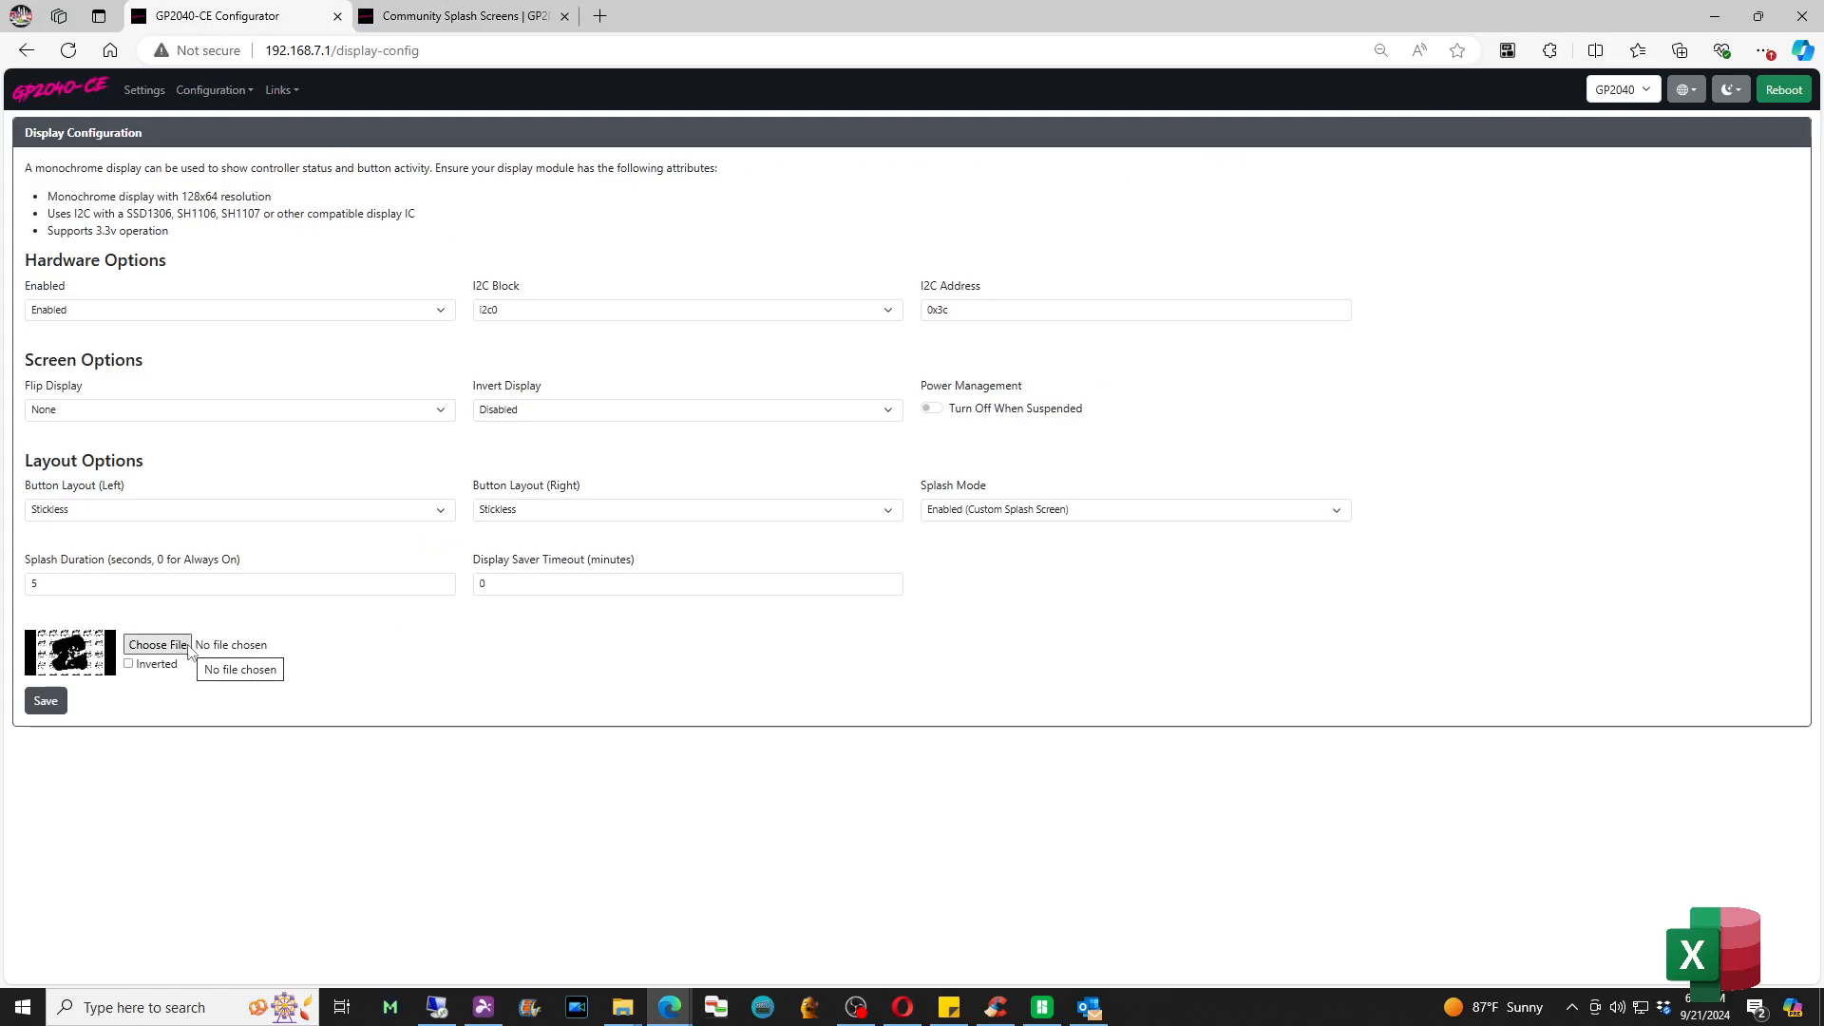
# Load downloadSFA3.png as the custom splash screen image
pyautogui.click(157, 644)
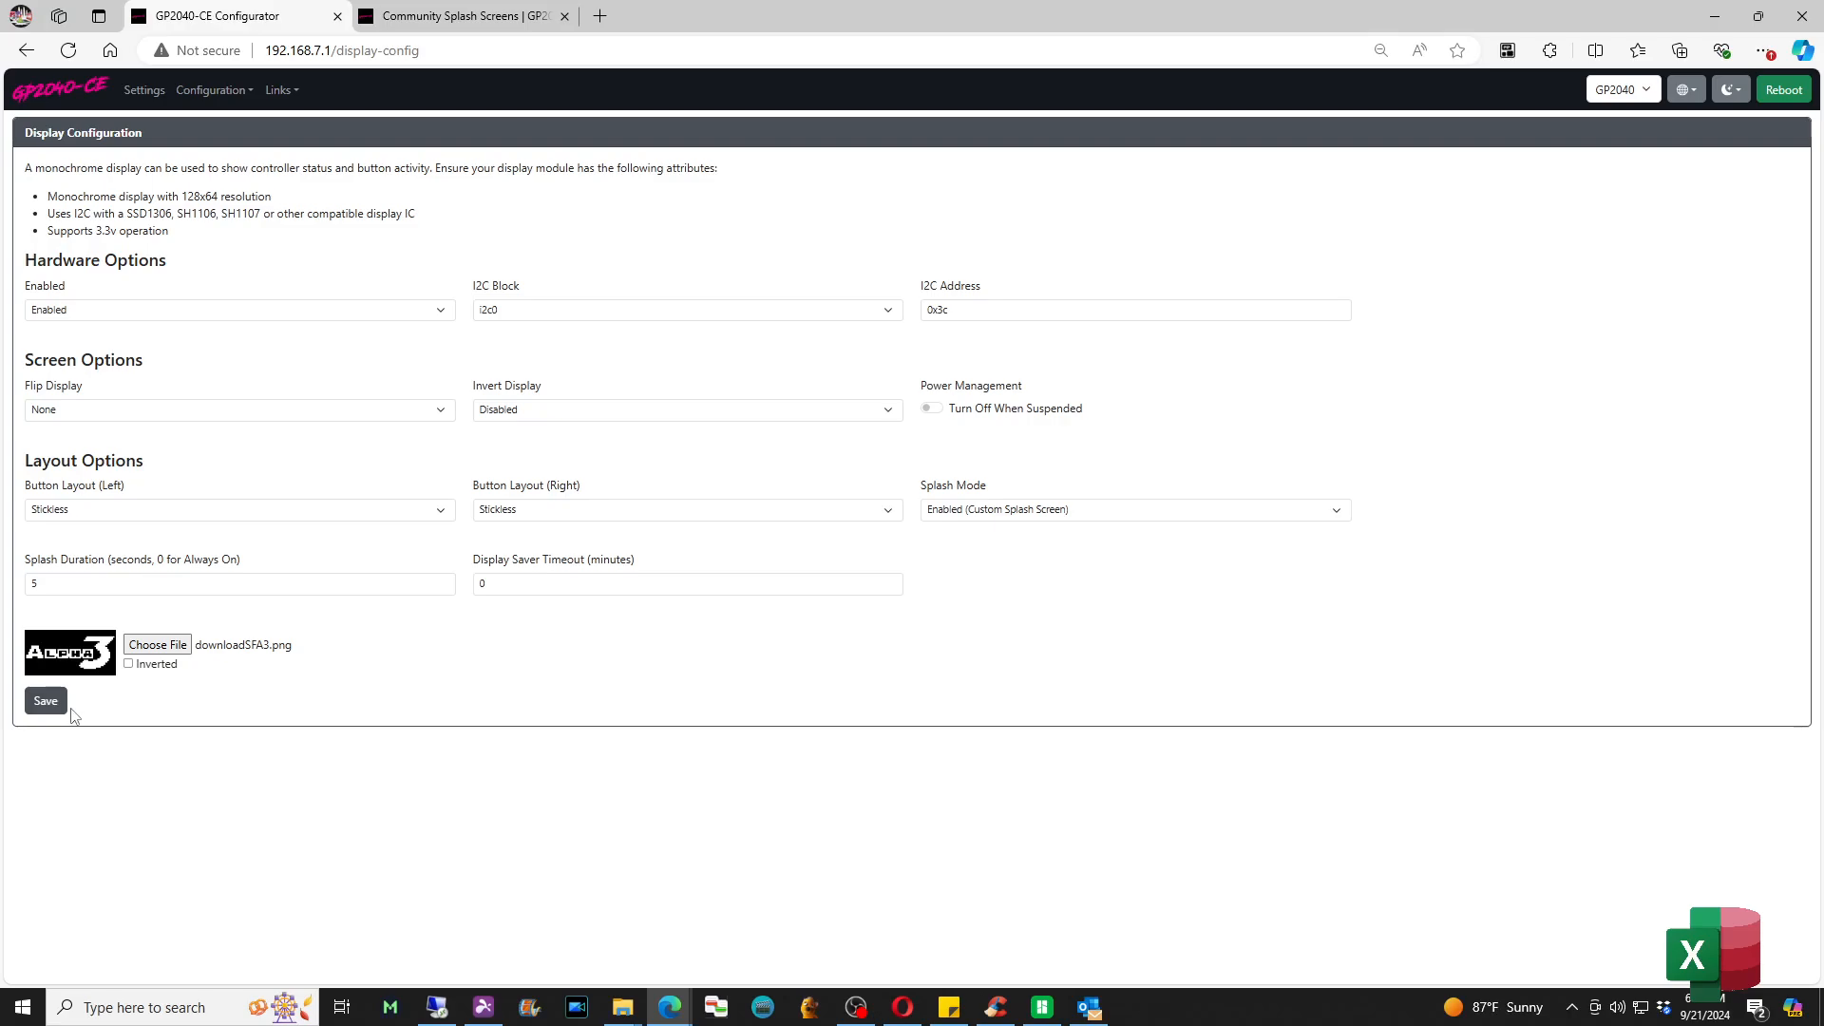
pyautogui.moveTo(480, 729)
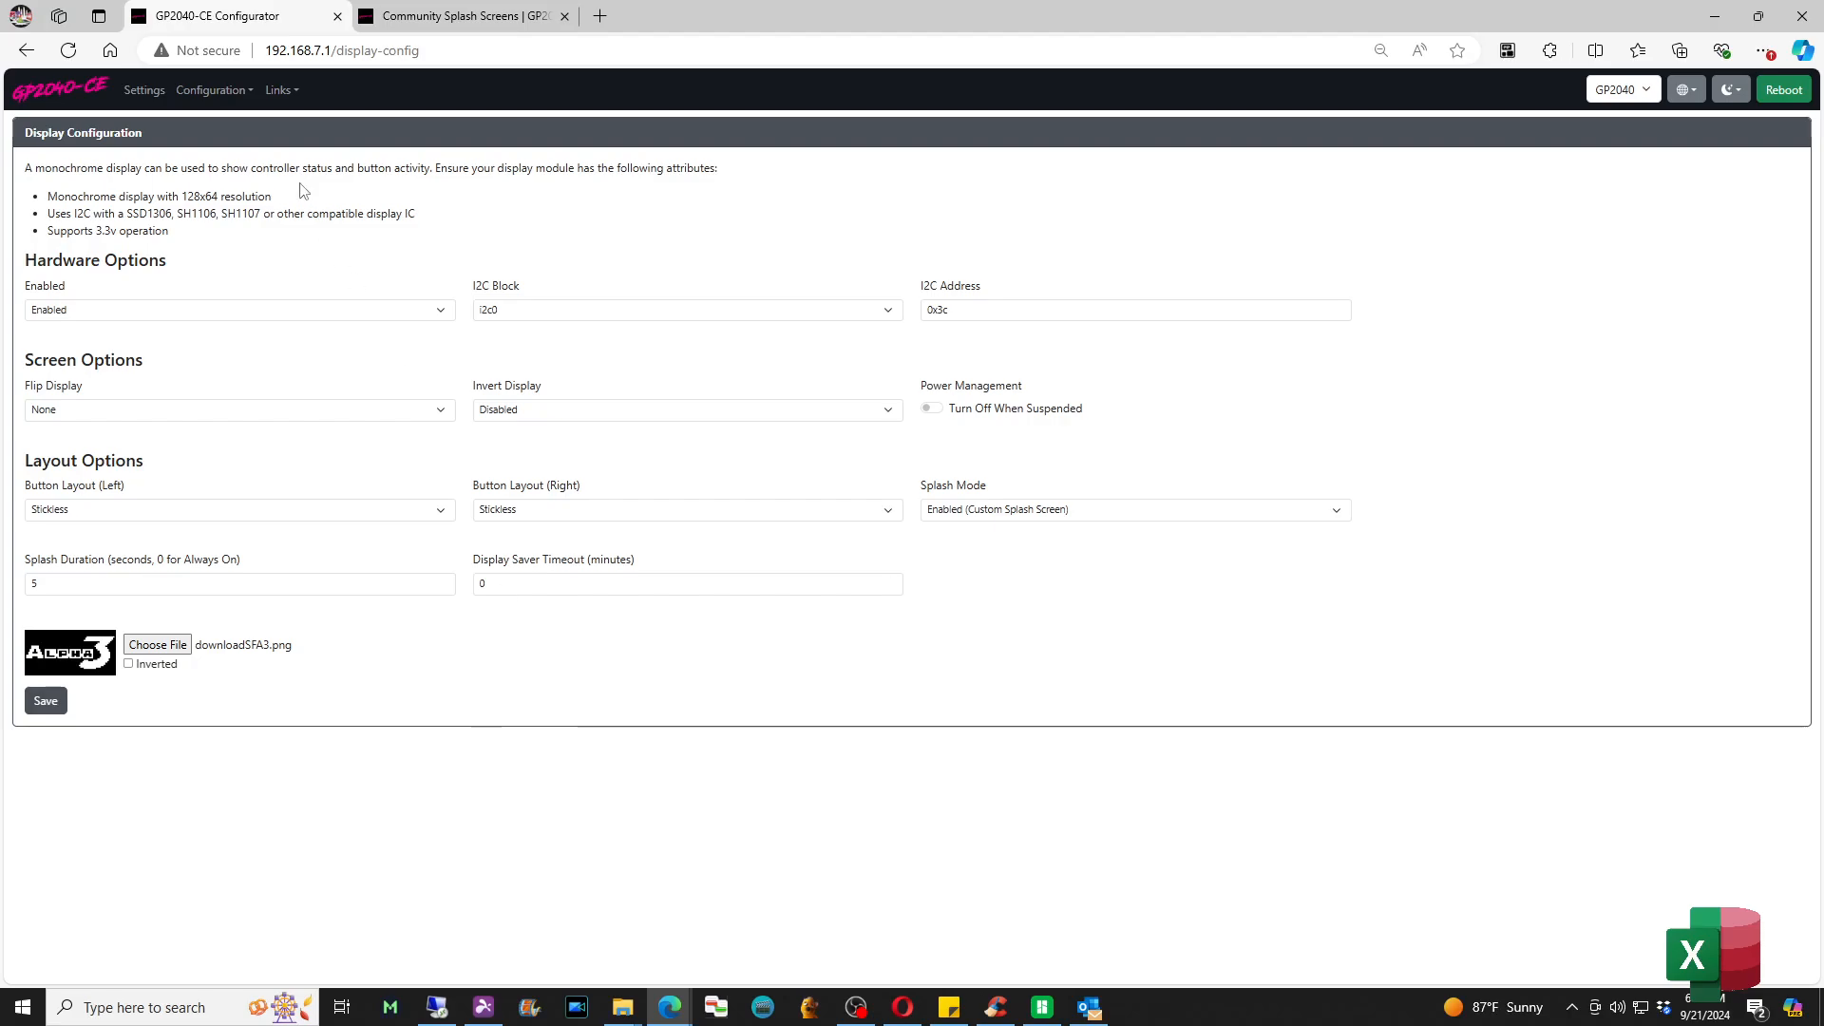
# Navigate from the Configuration menu to the Add-Ons Configuration page
pyautogui.click(213, 90)
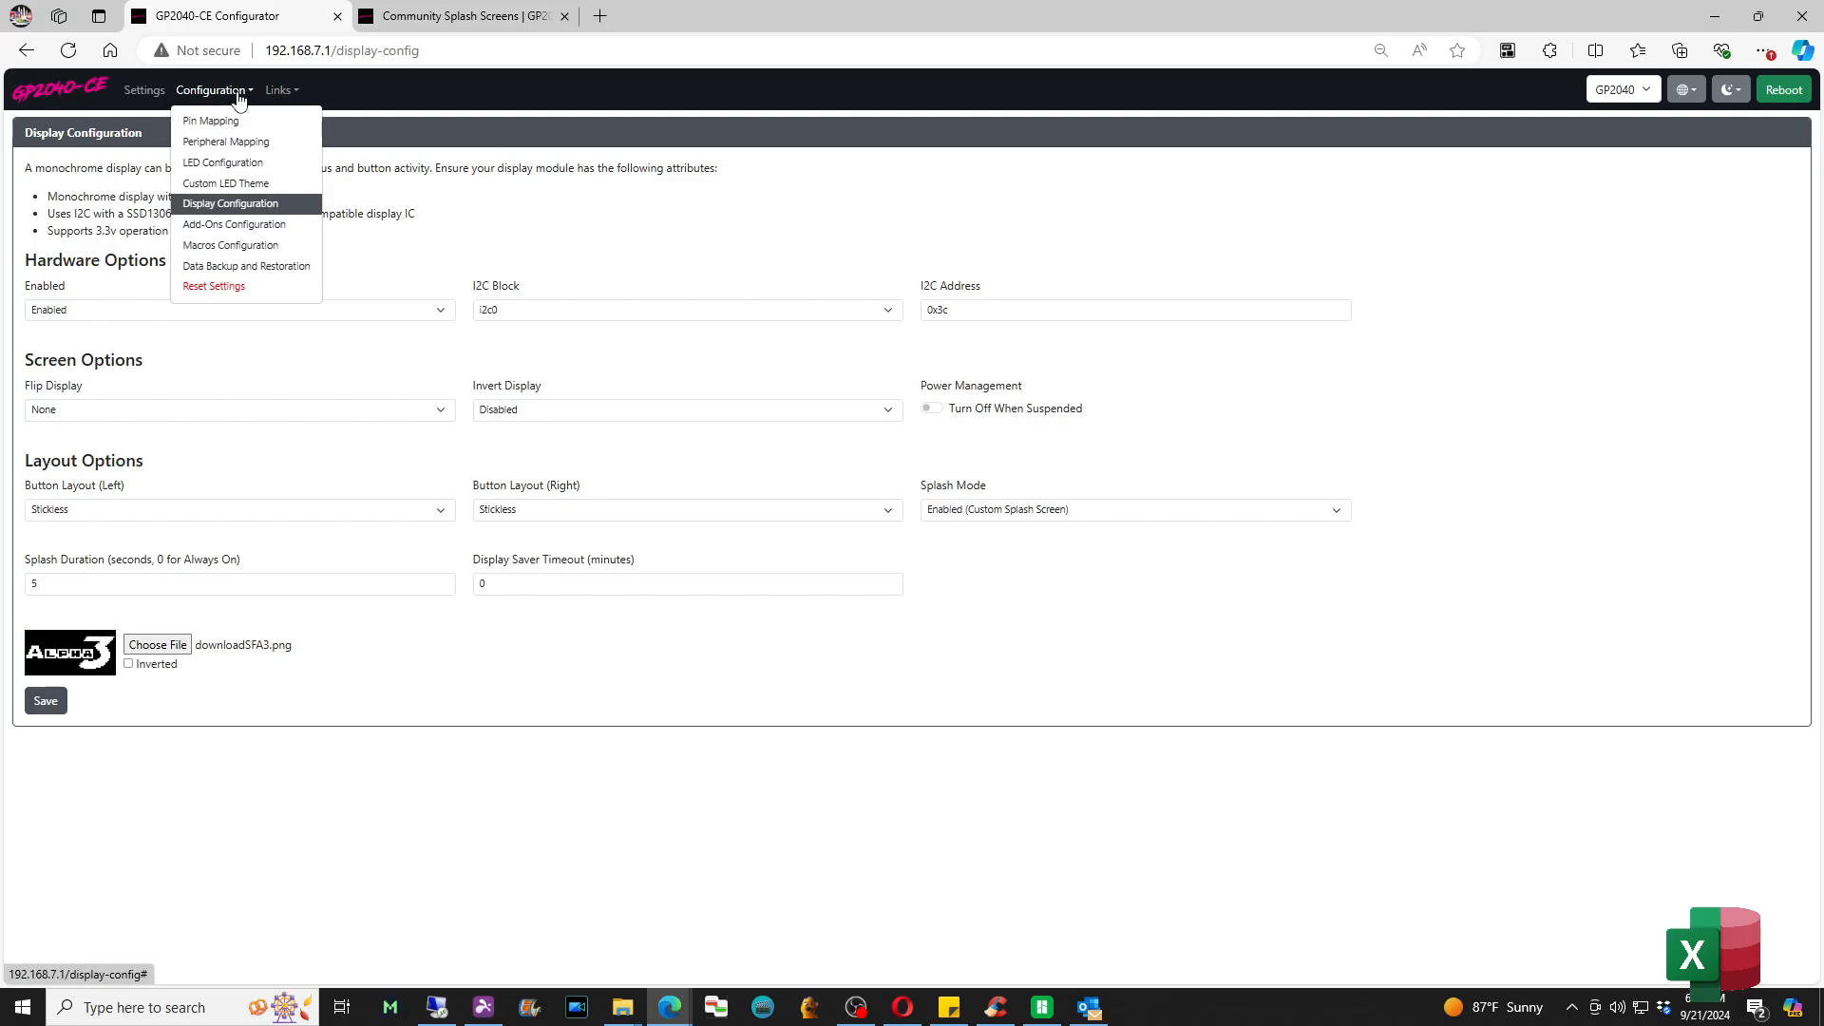
pyautogui.moveTo(234, 224)
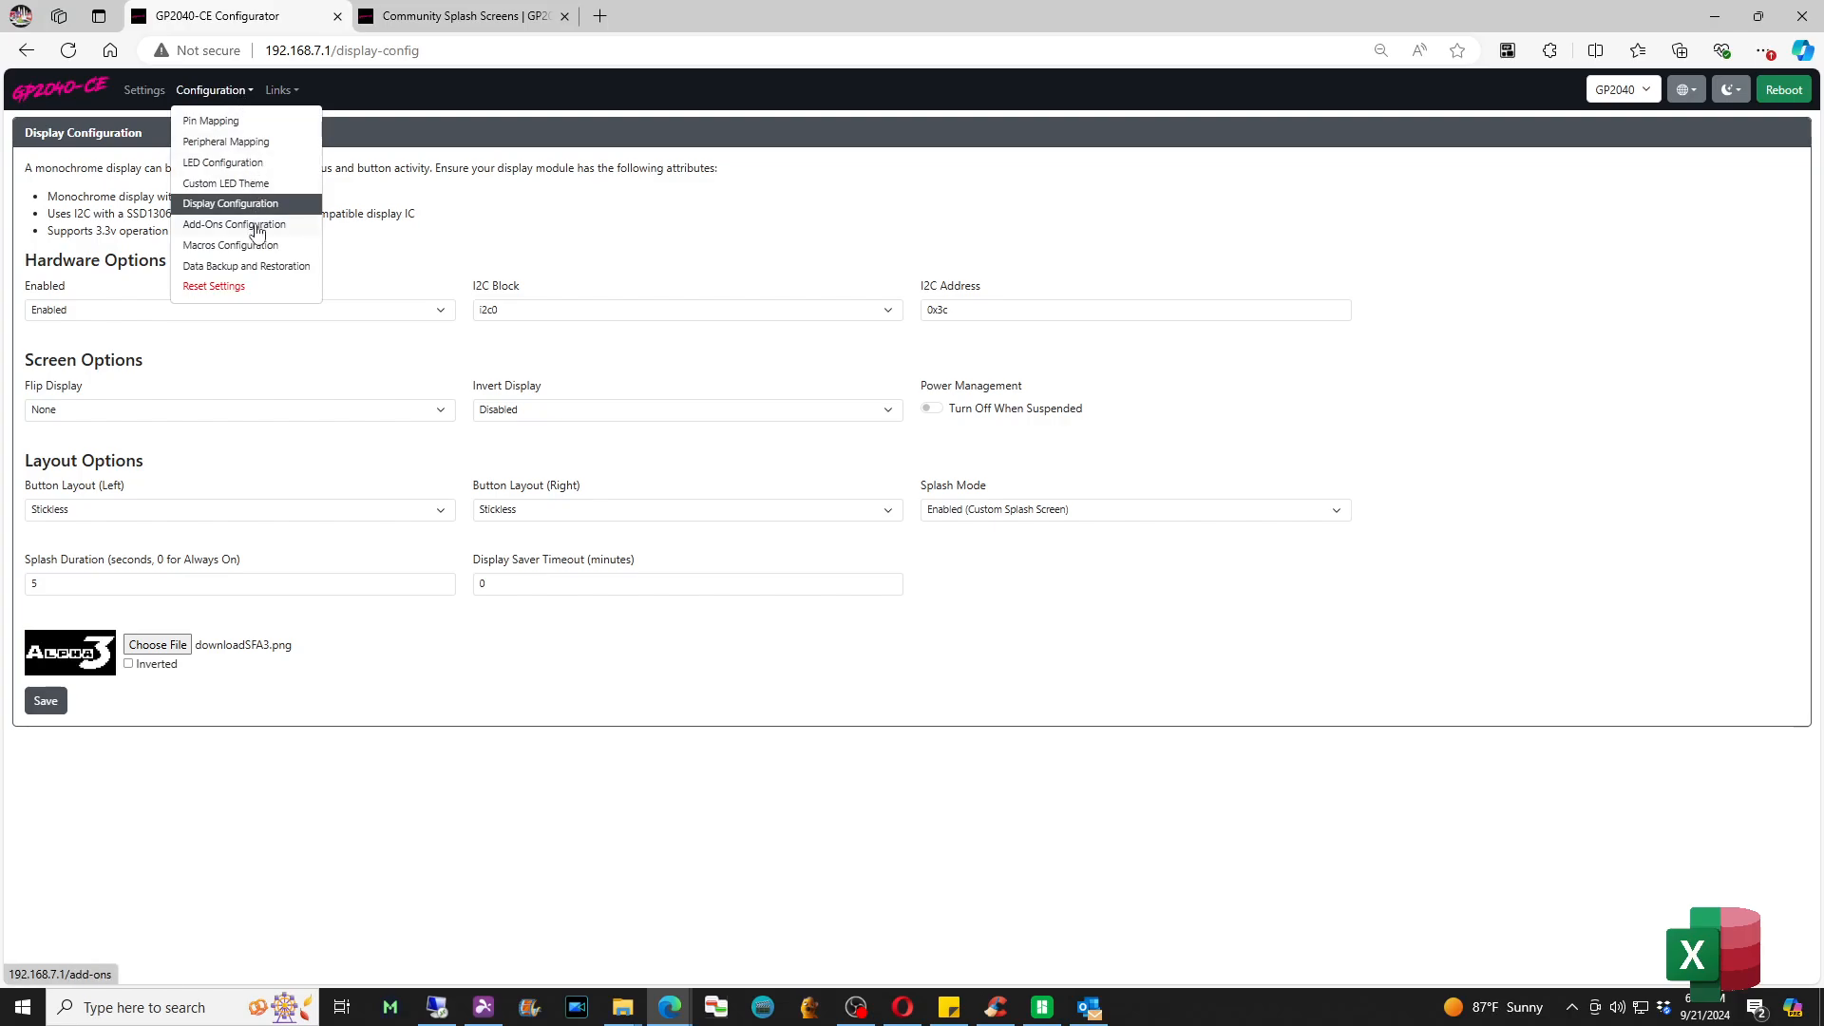
pyautogui.moveTo(253, 230)
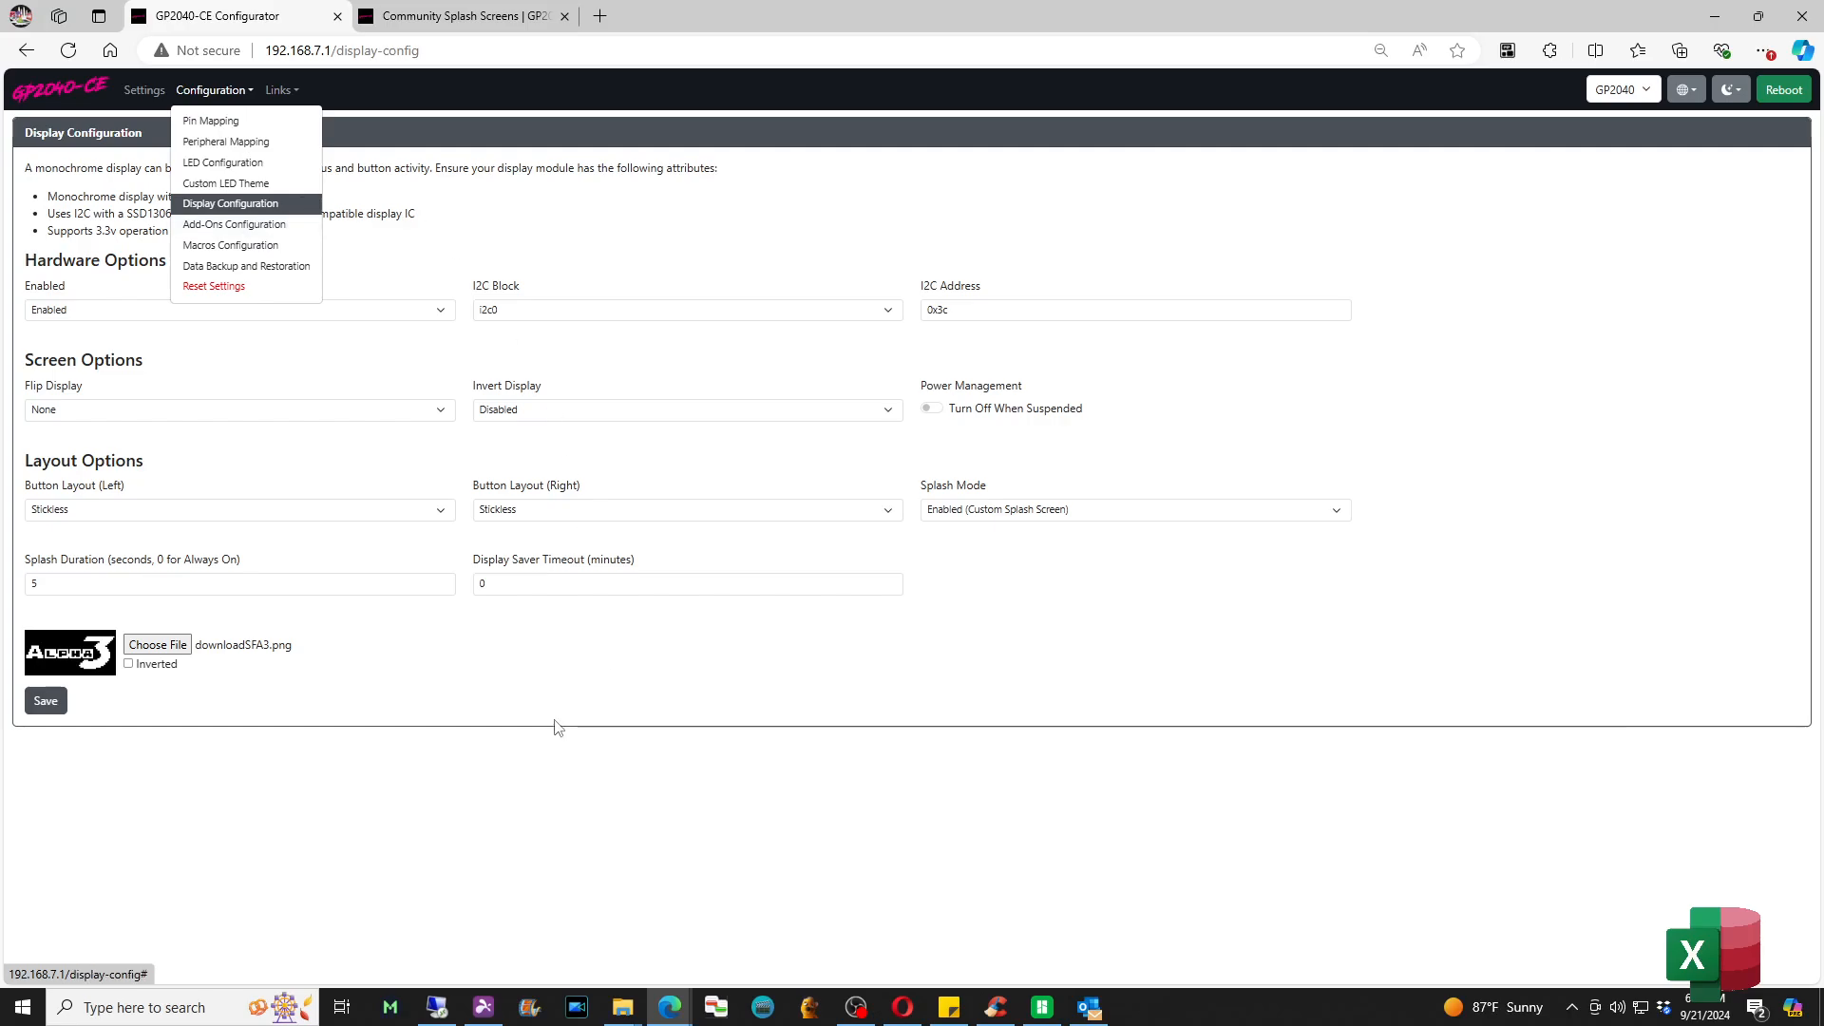
pyautogui.moveTo(535, 526)
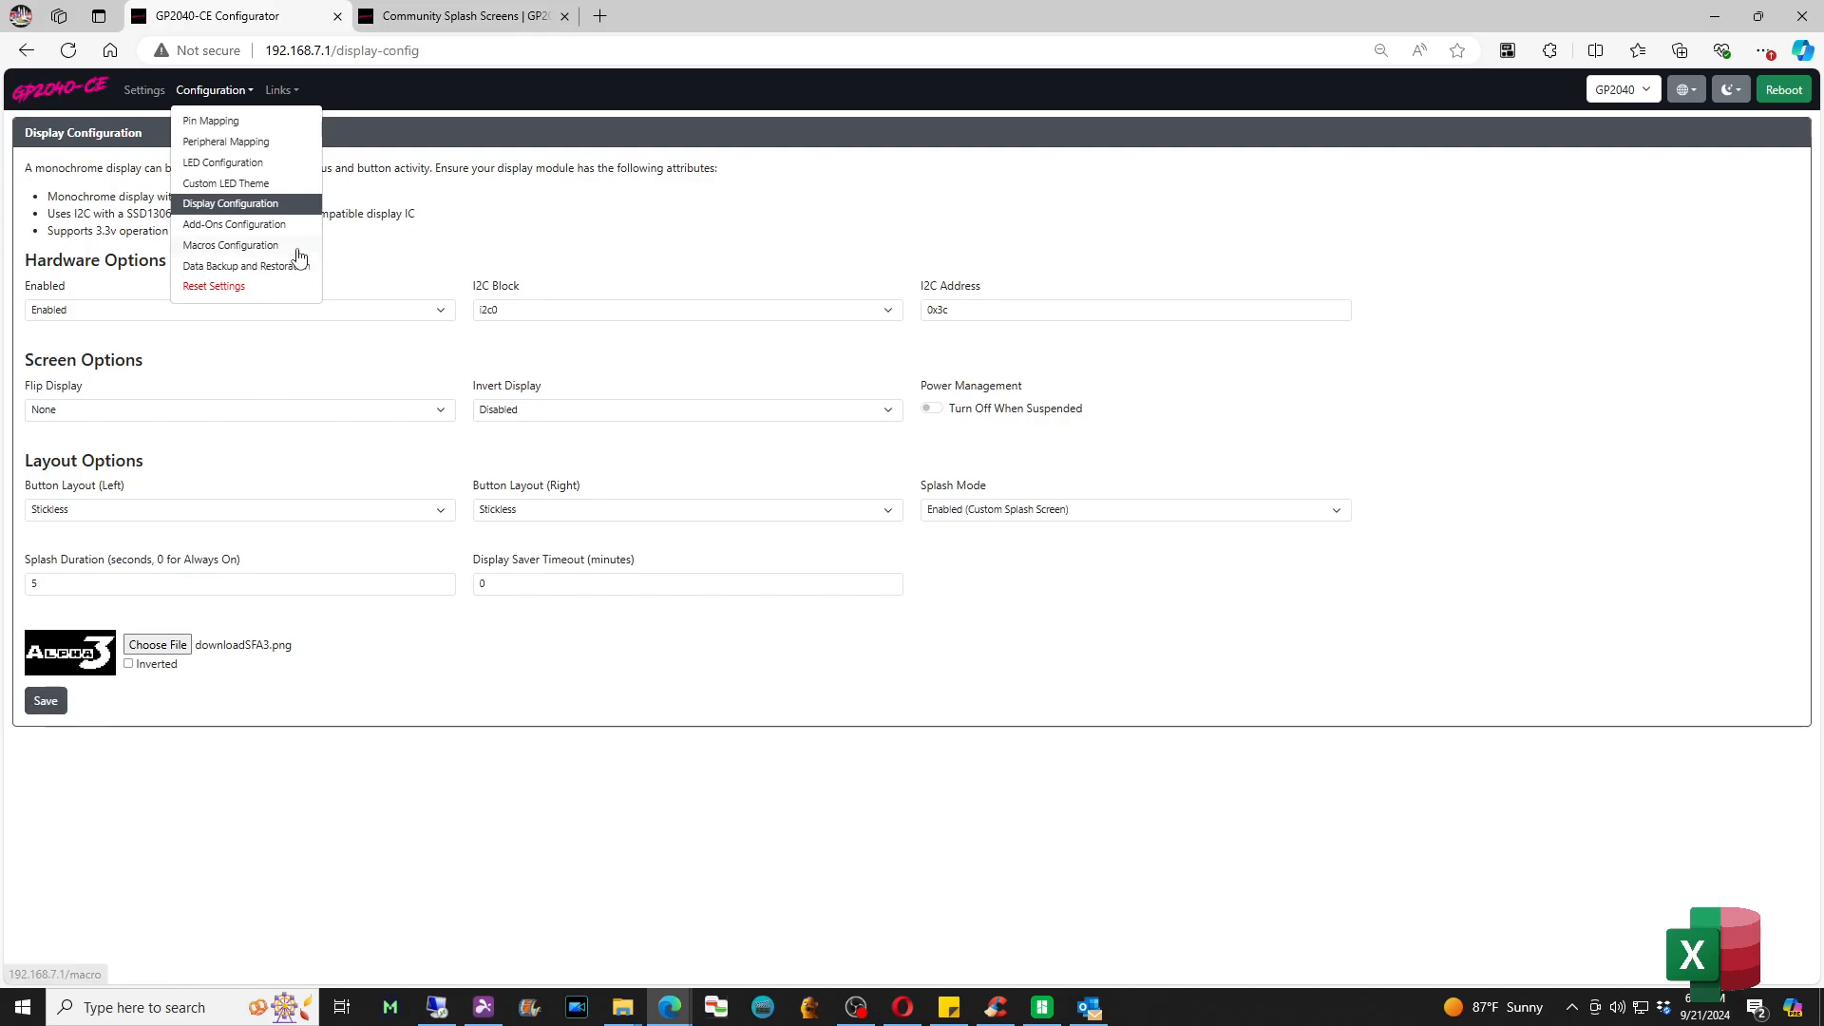
pyautogui.moveTo(287, 228)
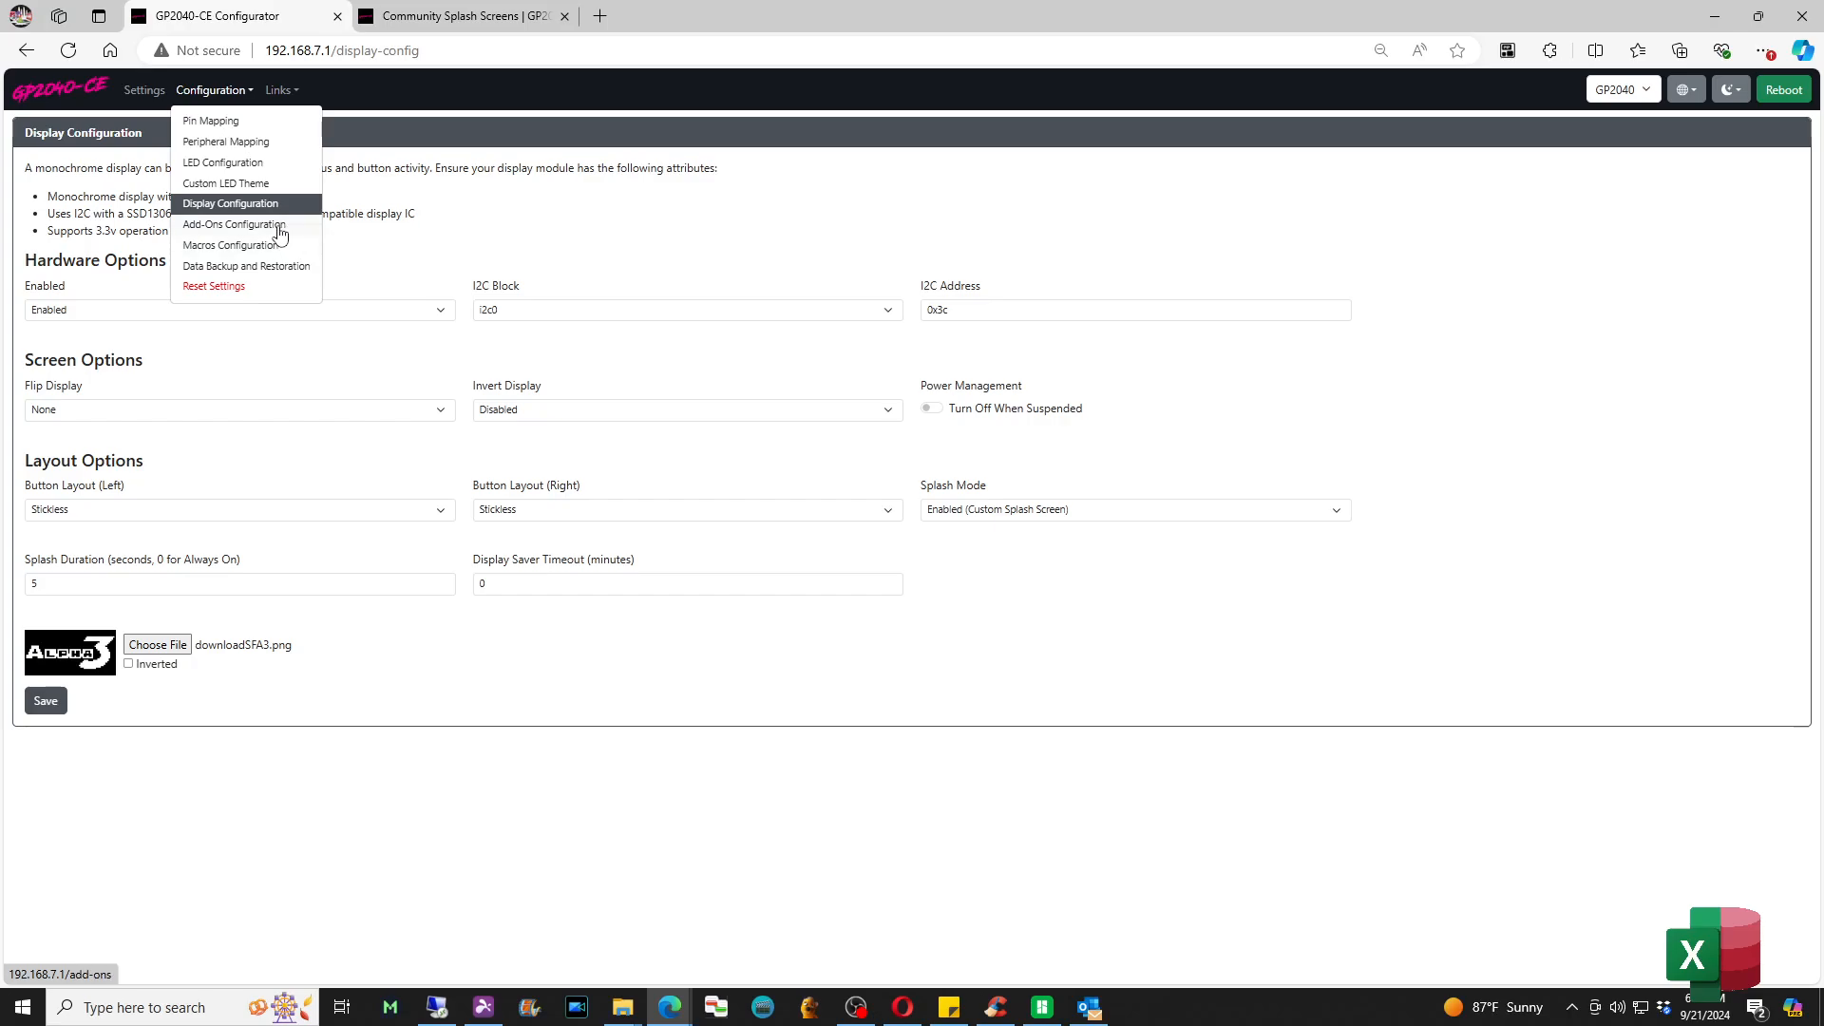
pyautogui.click(232, 225)
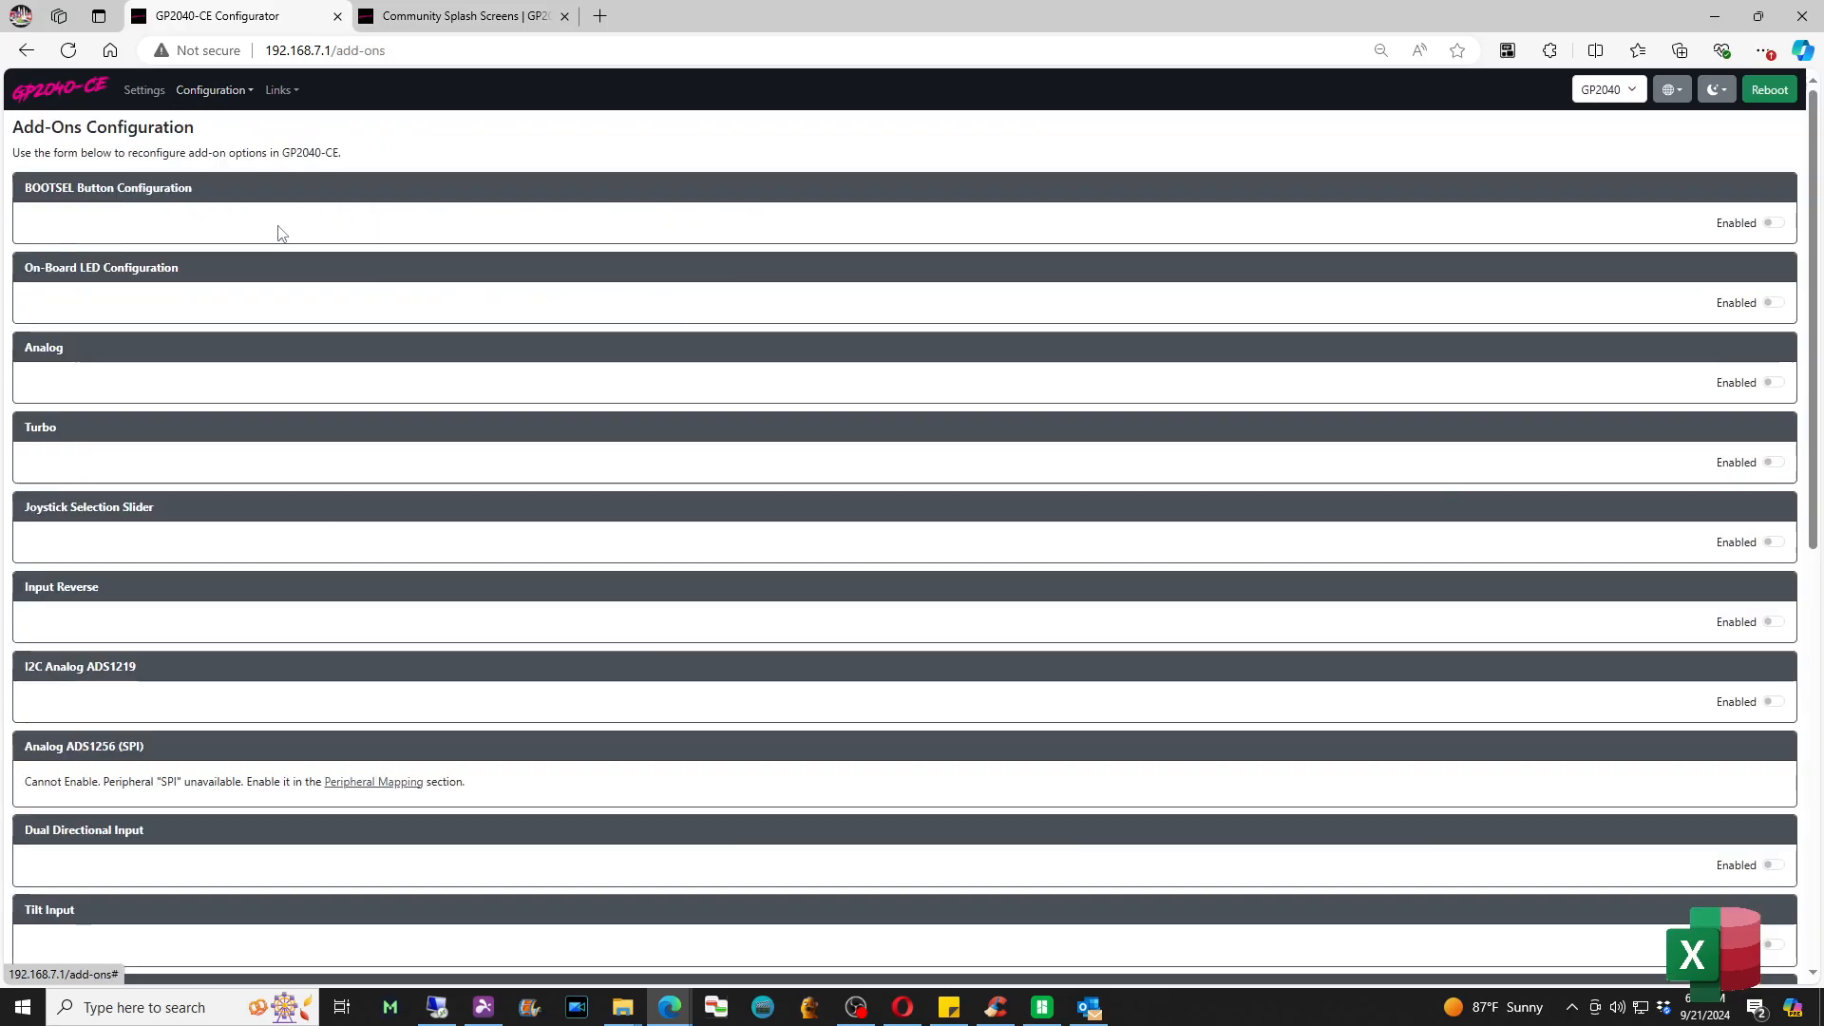
# Switch the Input History add-on's Enabled toggle on
pyautogui.click(1770, 541)
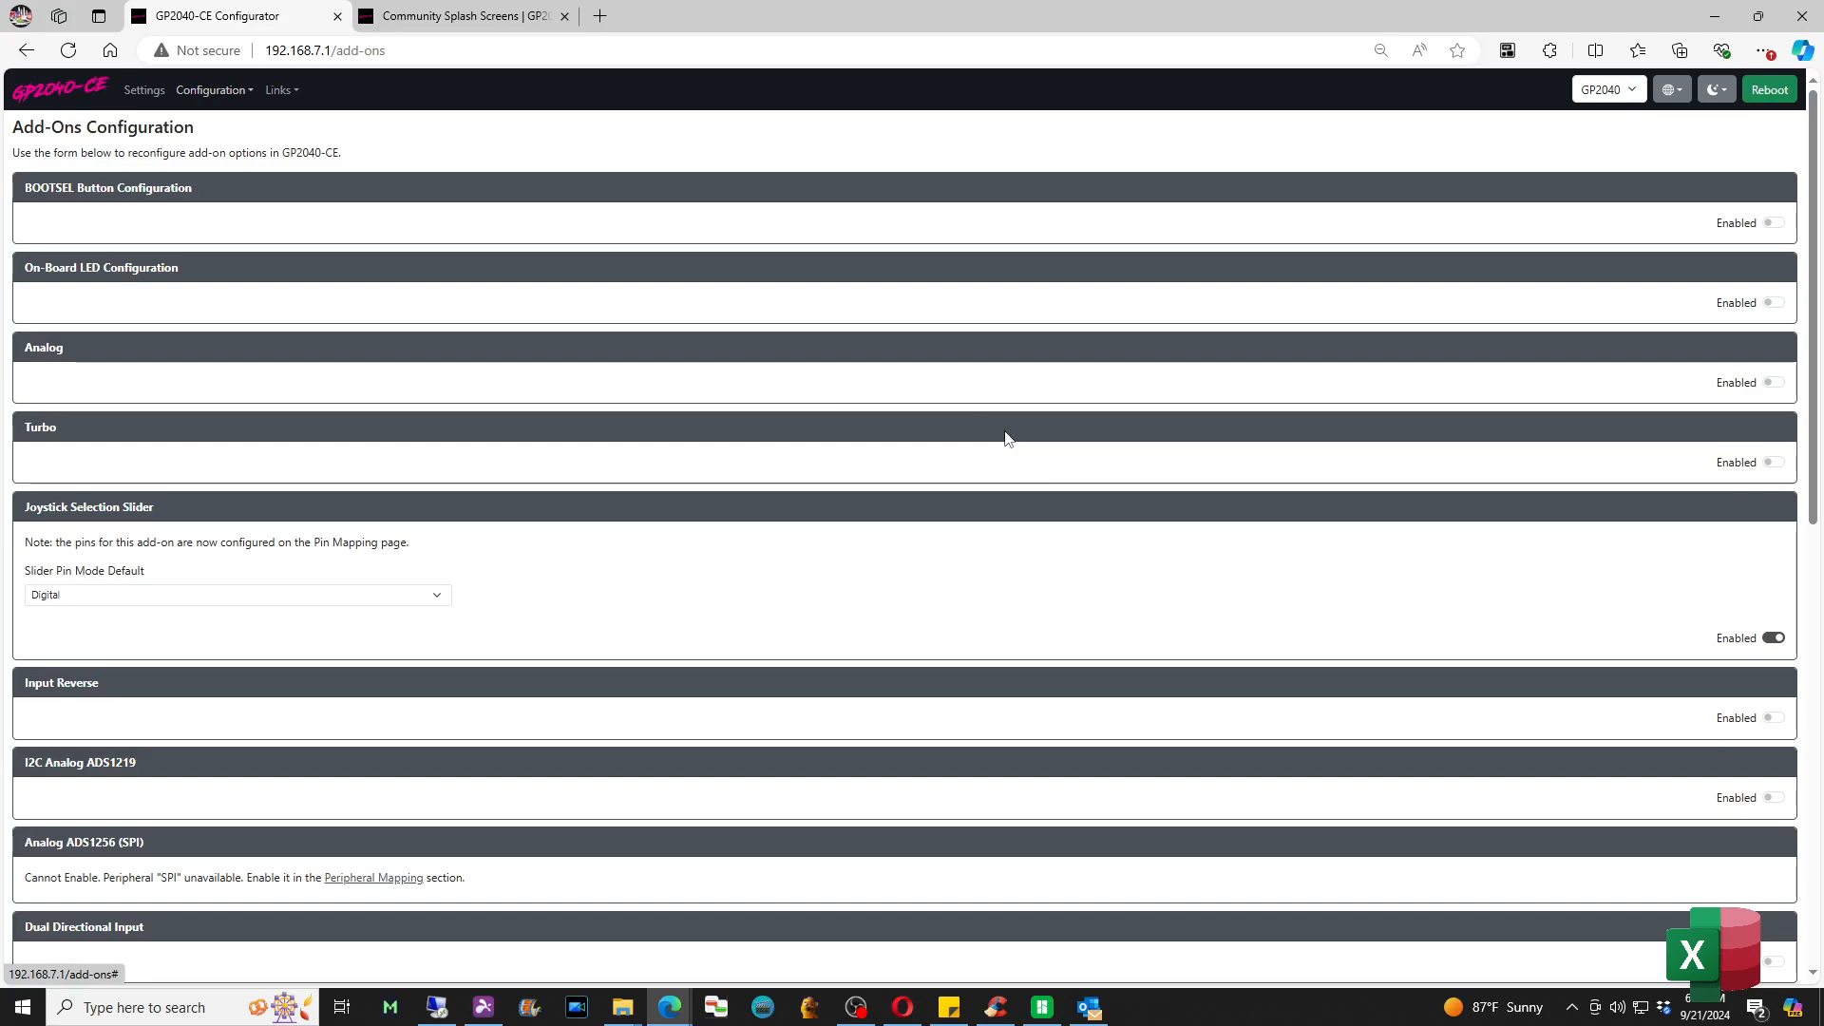
pyautogui.scroll(-3)
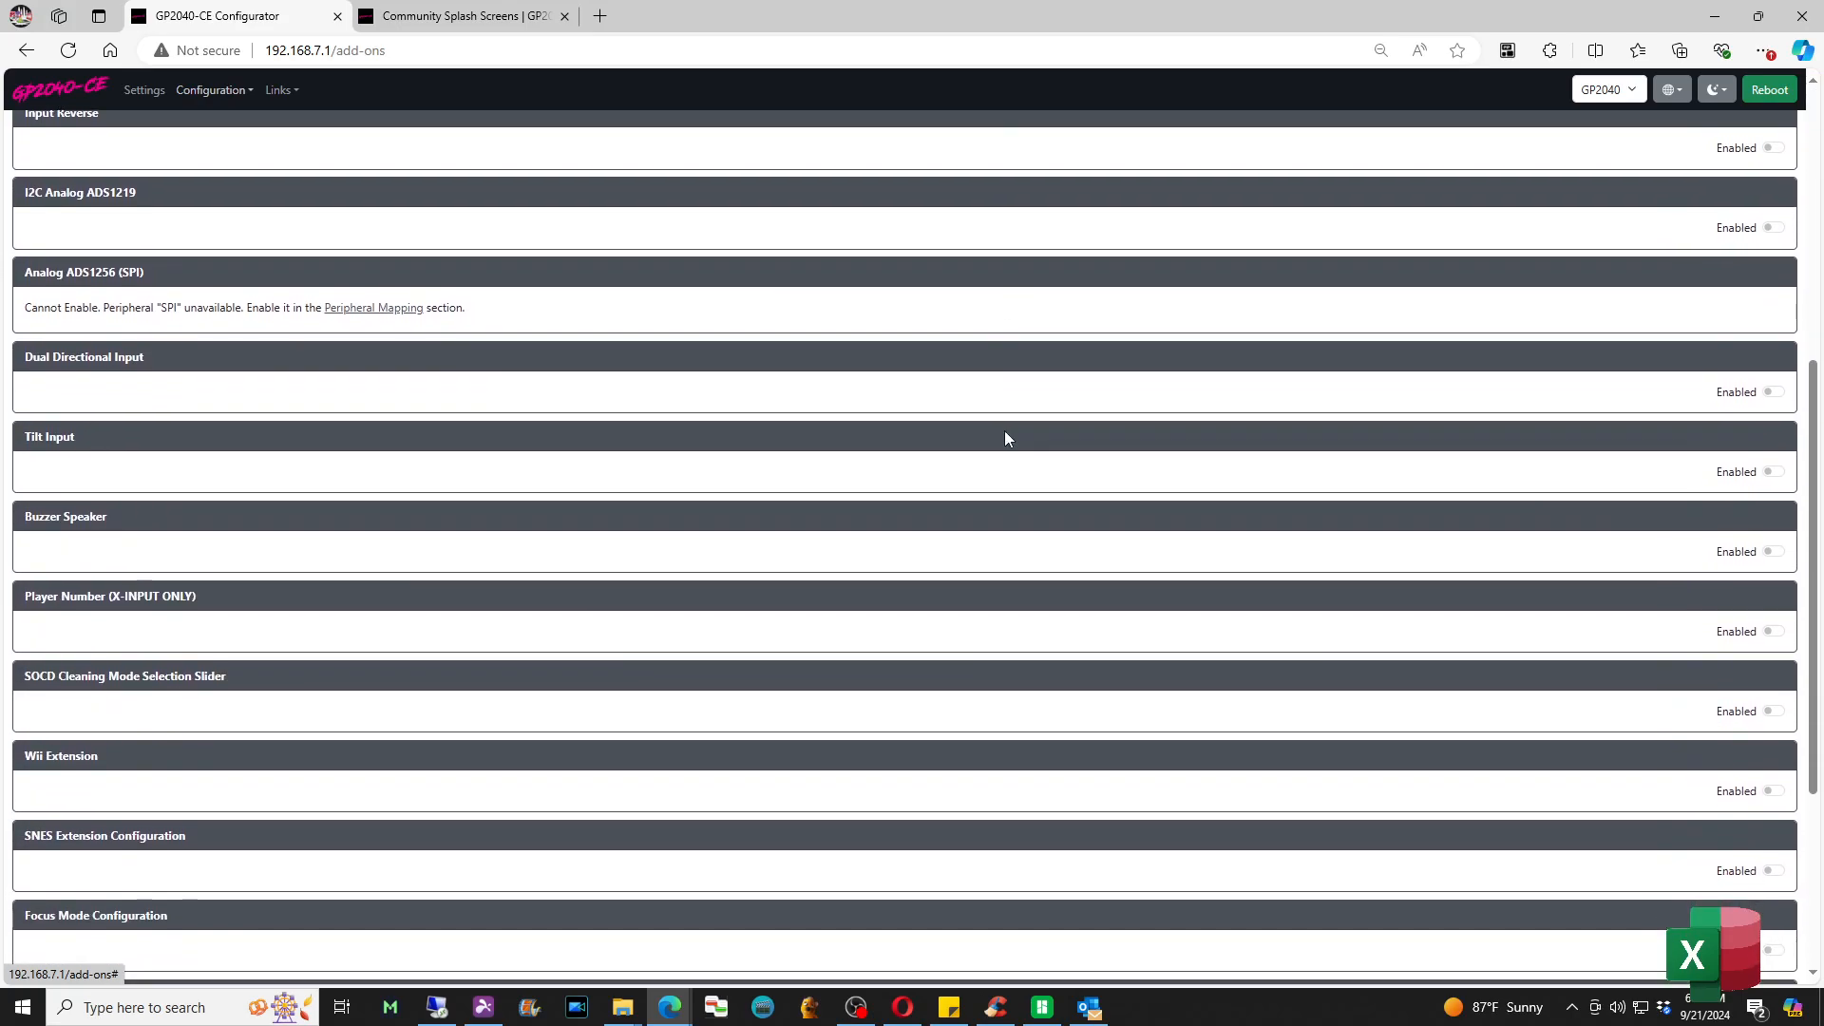
pyautogui.scroll(-3)
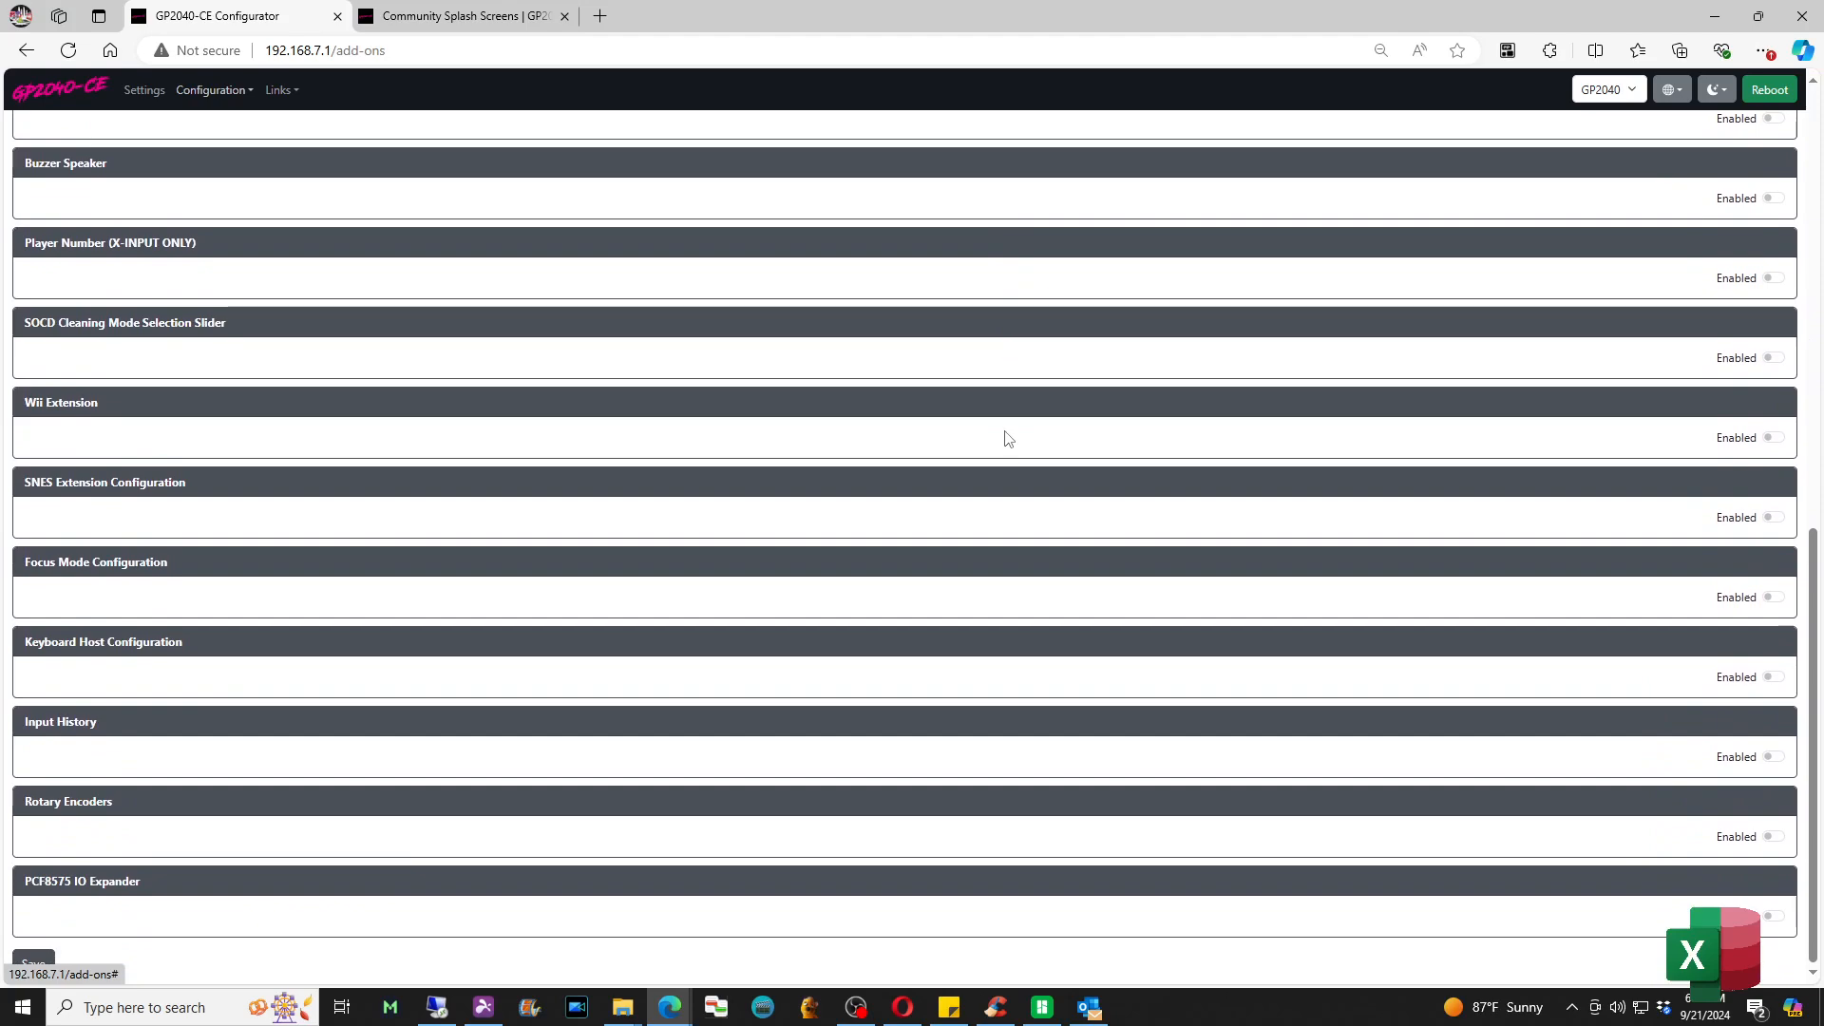
pyautogui.click(1771, 756)
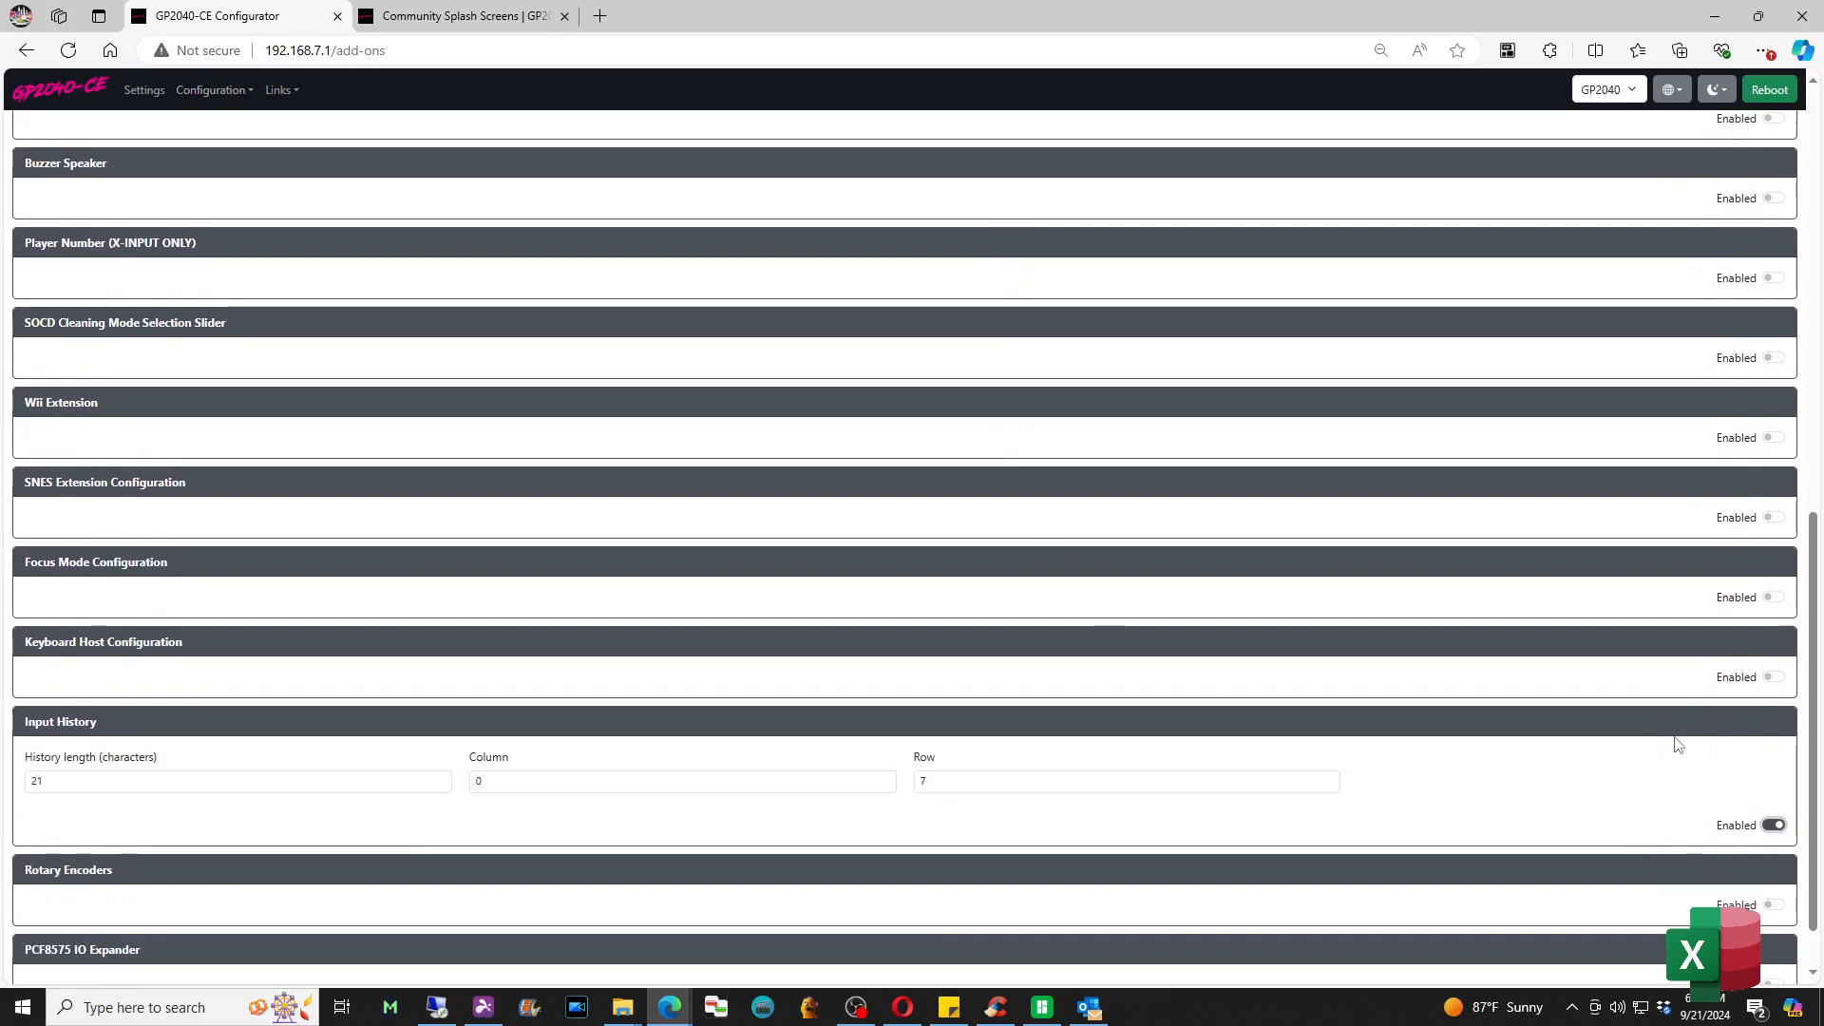
pyautogui.moveTo(1261, 701)
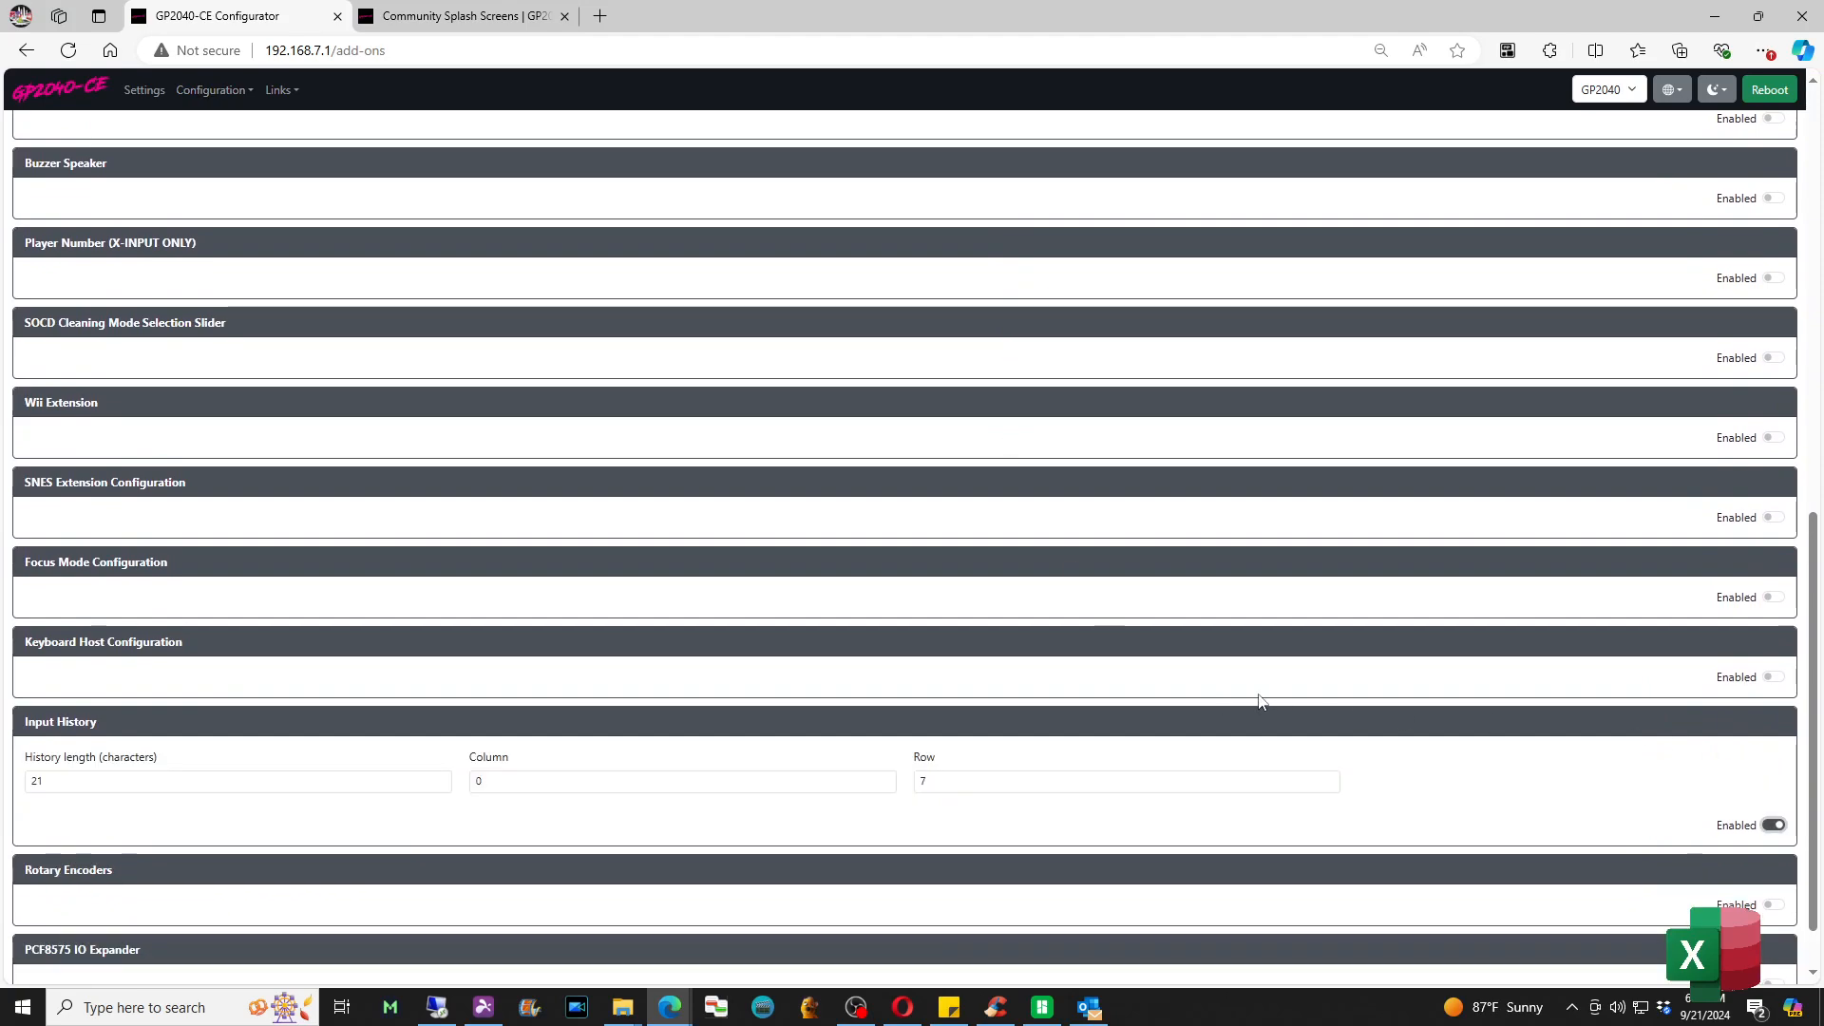